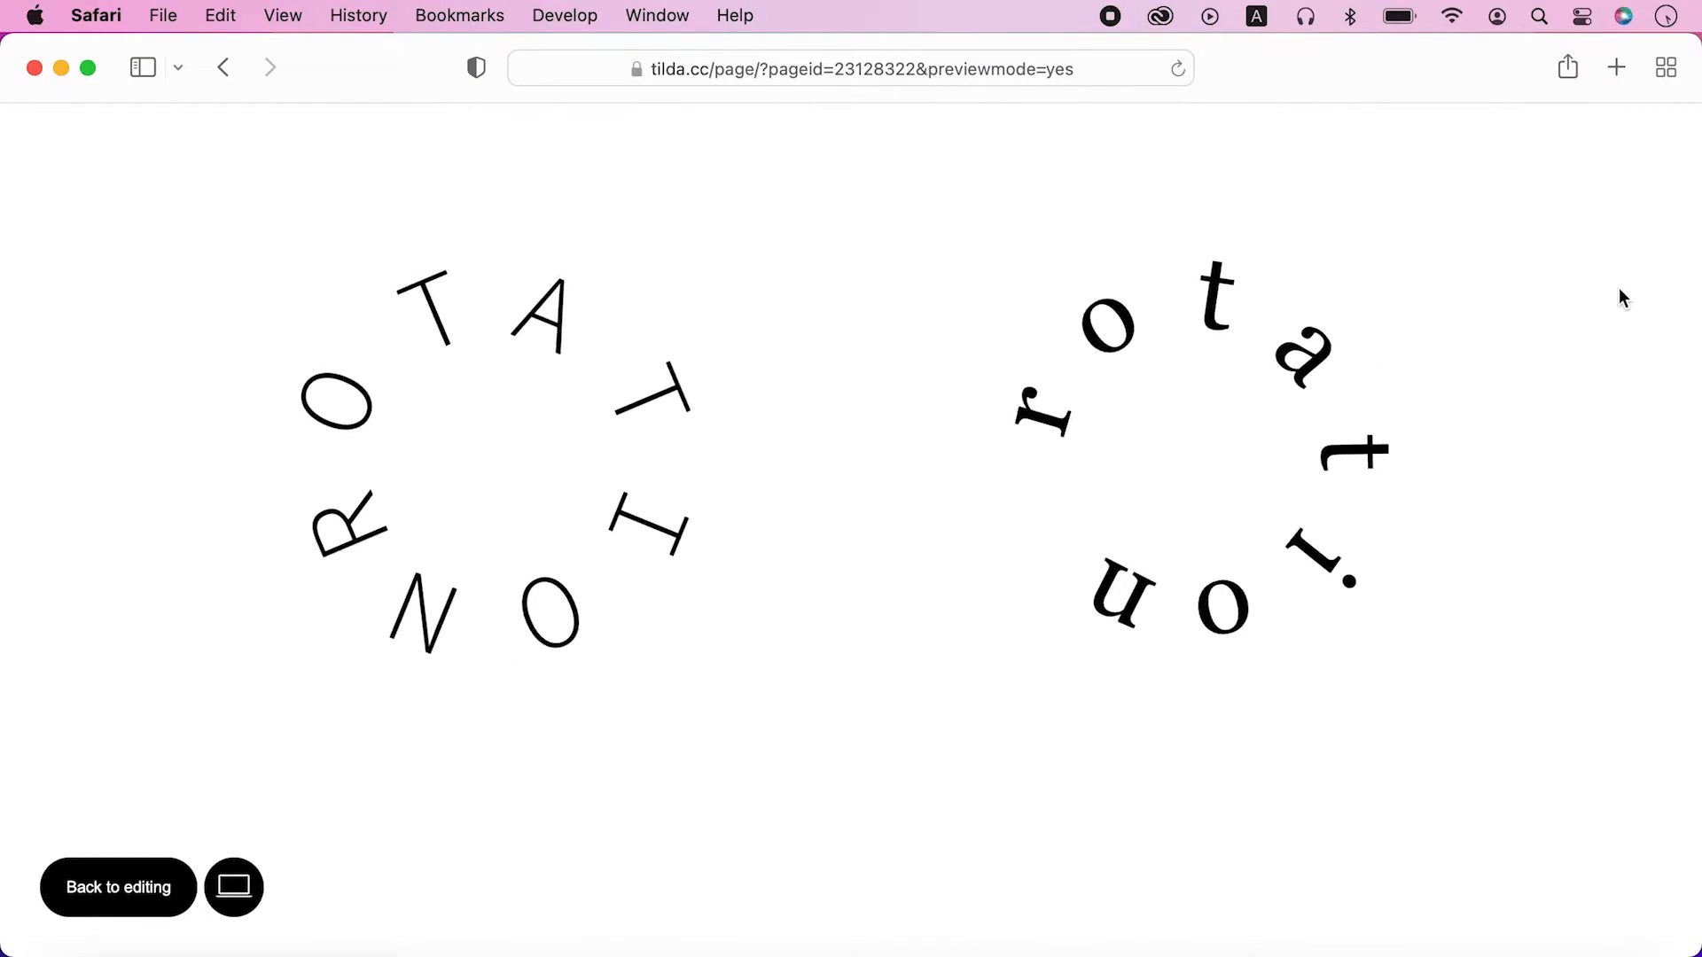
Step: Return from preview to the Zero Block editor and hide its layout grid
{"action": "left_click", "coordinate": [117, 887]}
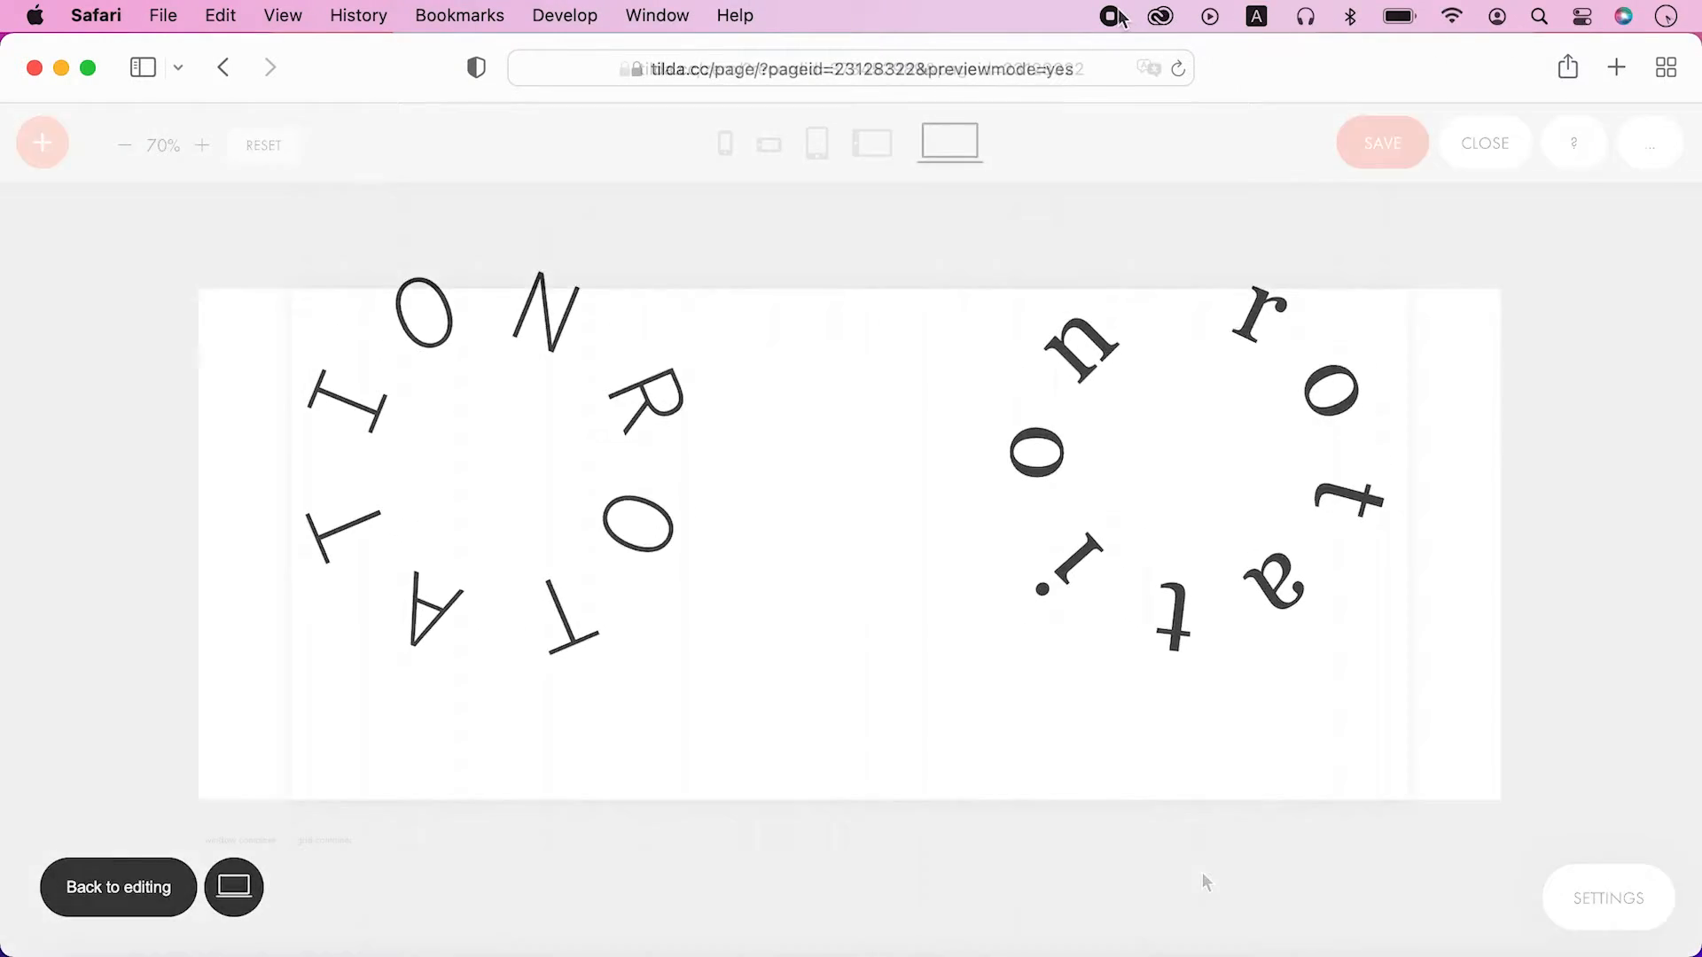
{"action": "left_click", "coordinate": [1649, 142]}
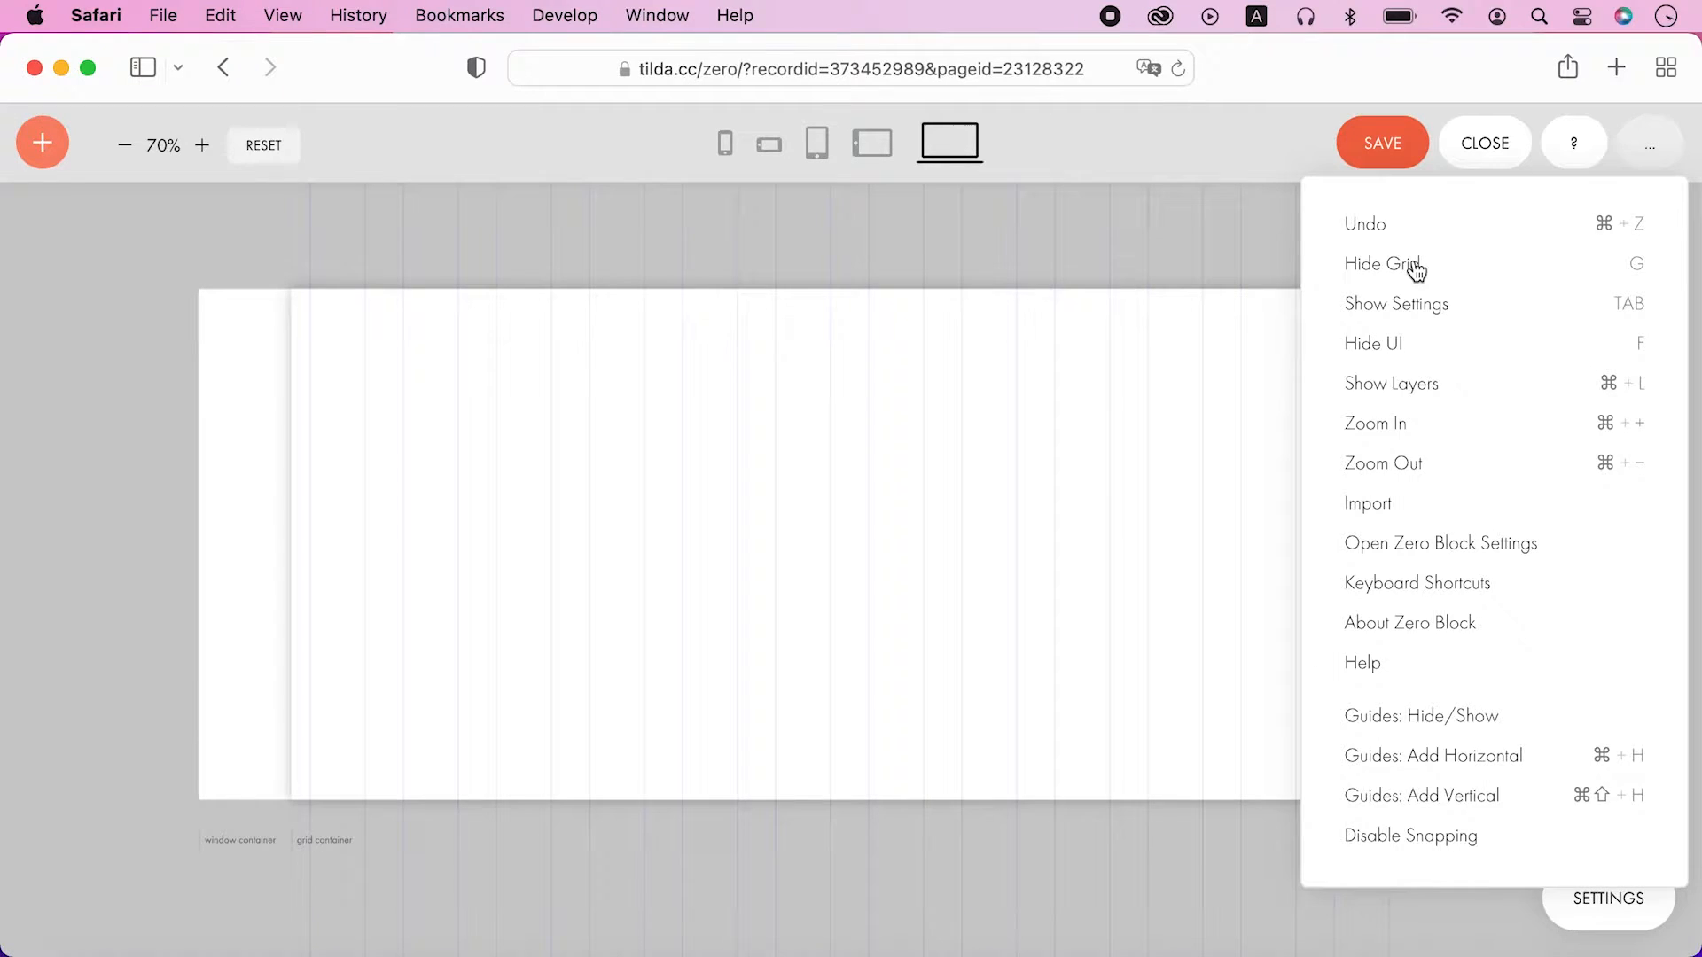
{"action": "left_click", "coordinate": [1385, 265]}
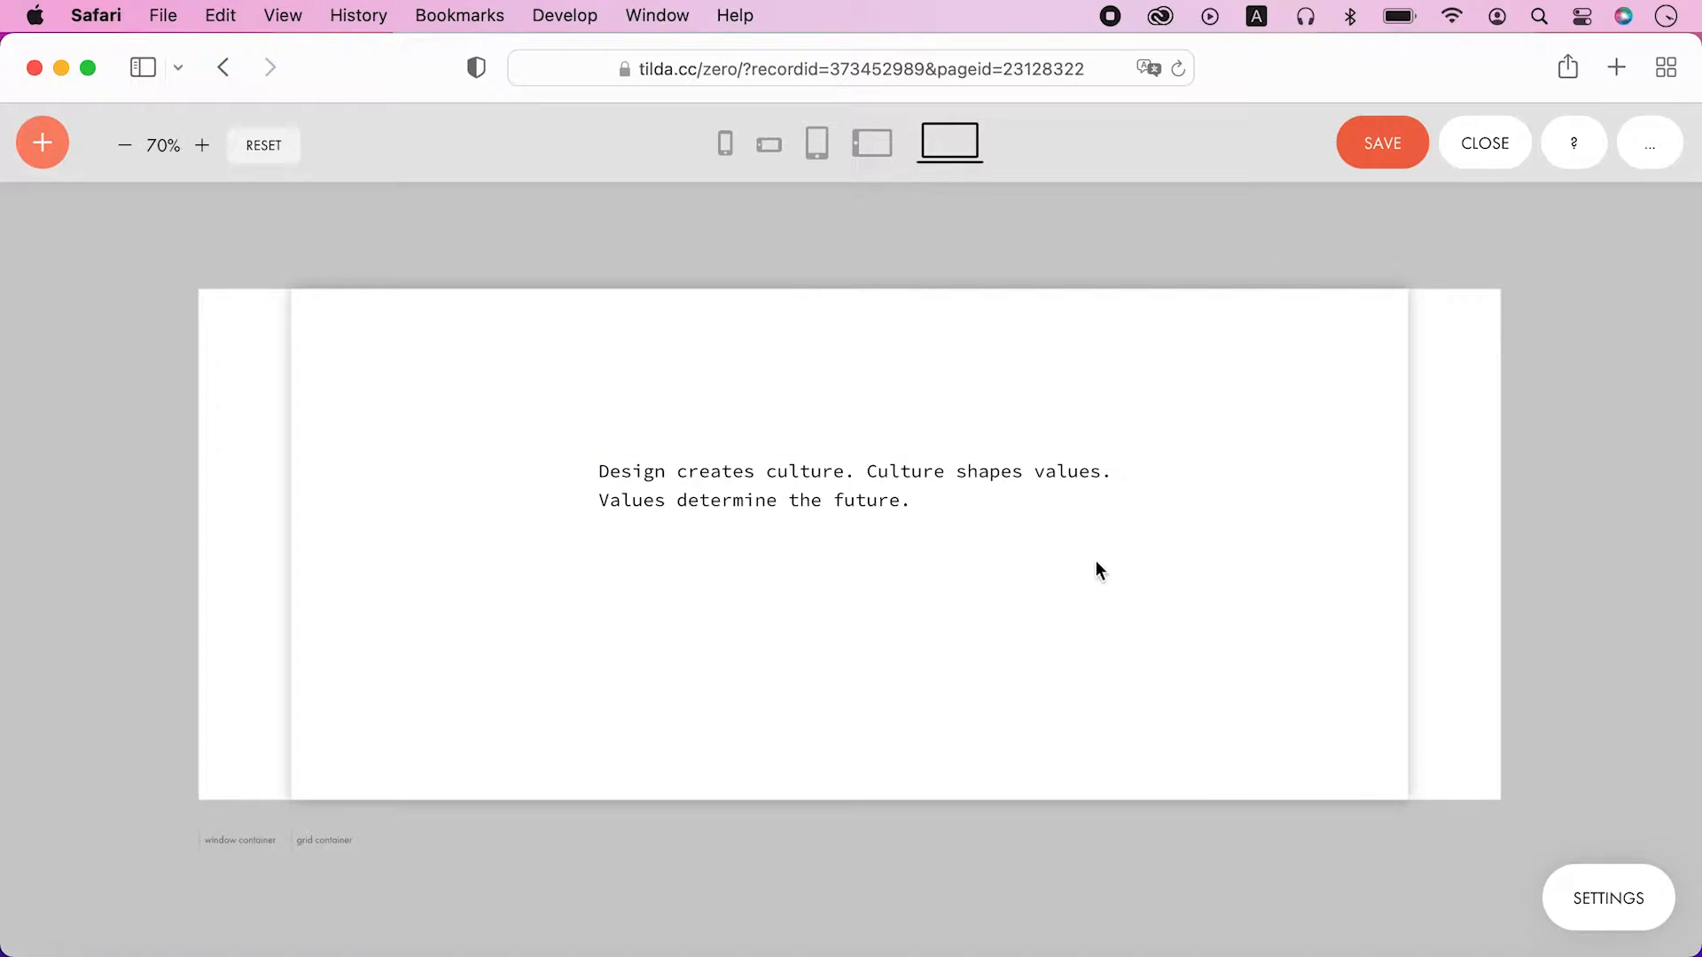
Step: Set the sample text to size 80 in Georgia and replace it with the letter r
{"action": "left_click", "coordinate": [852, 486]}
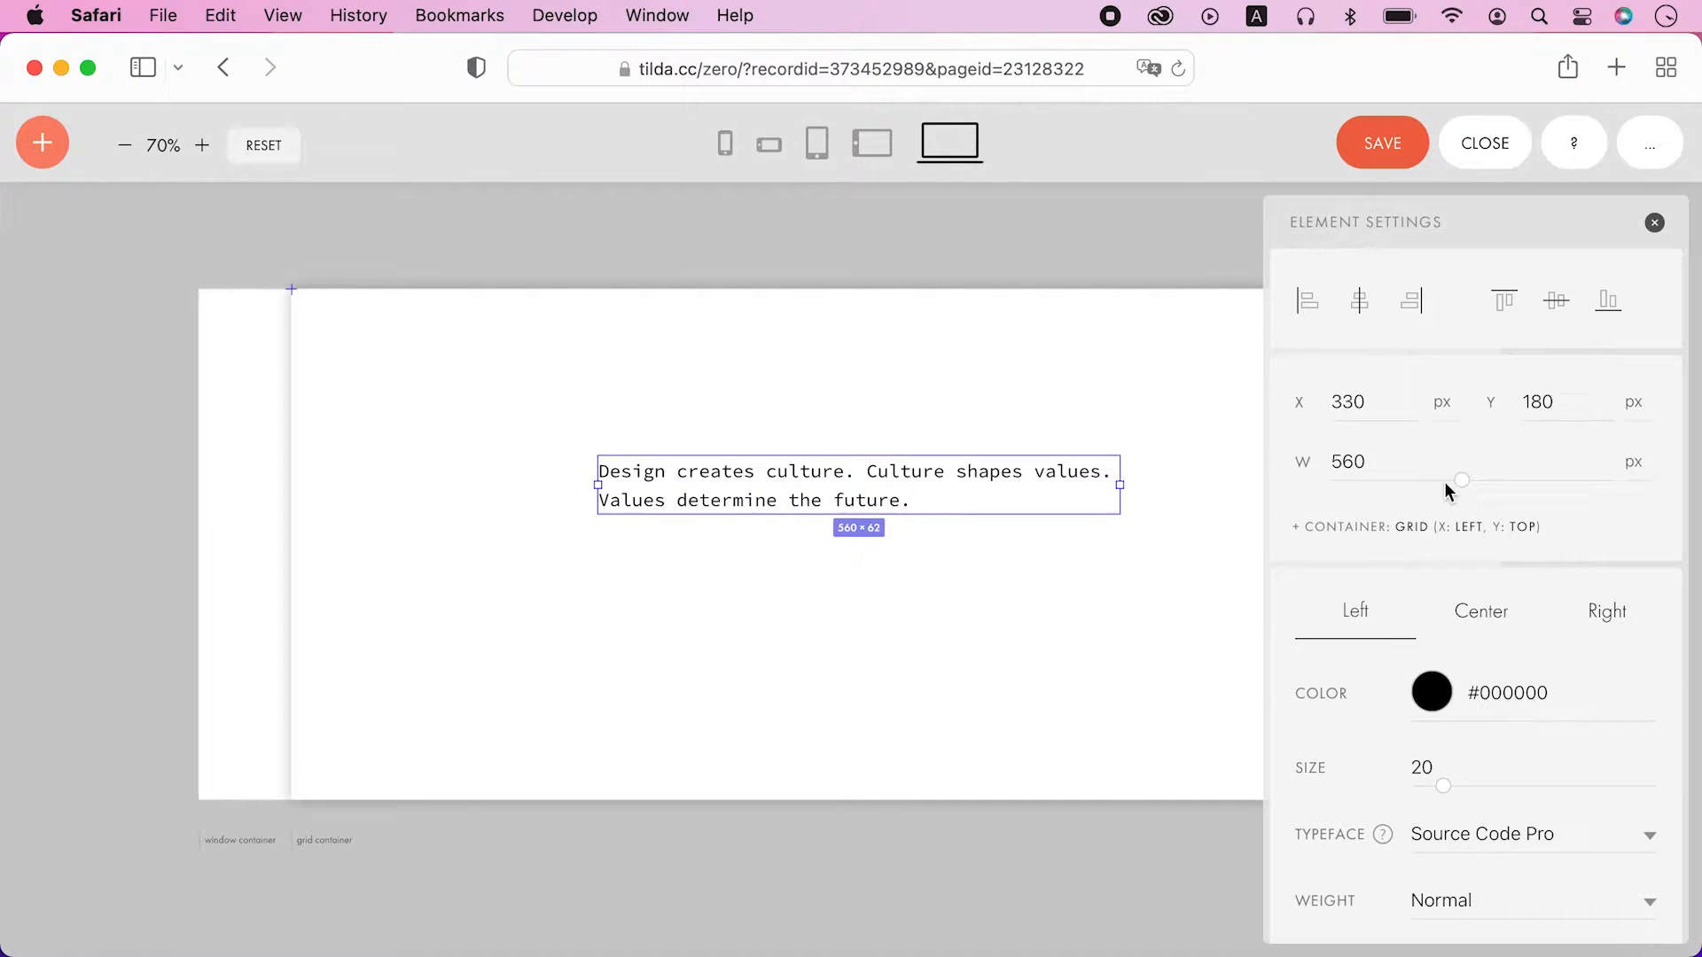
{"action": "scroll", "scroll_direction": "down", "scroll_amount": 3}
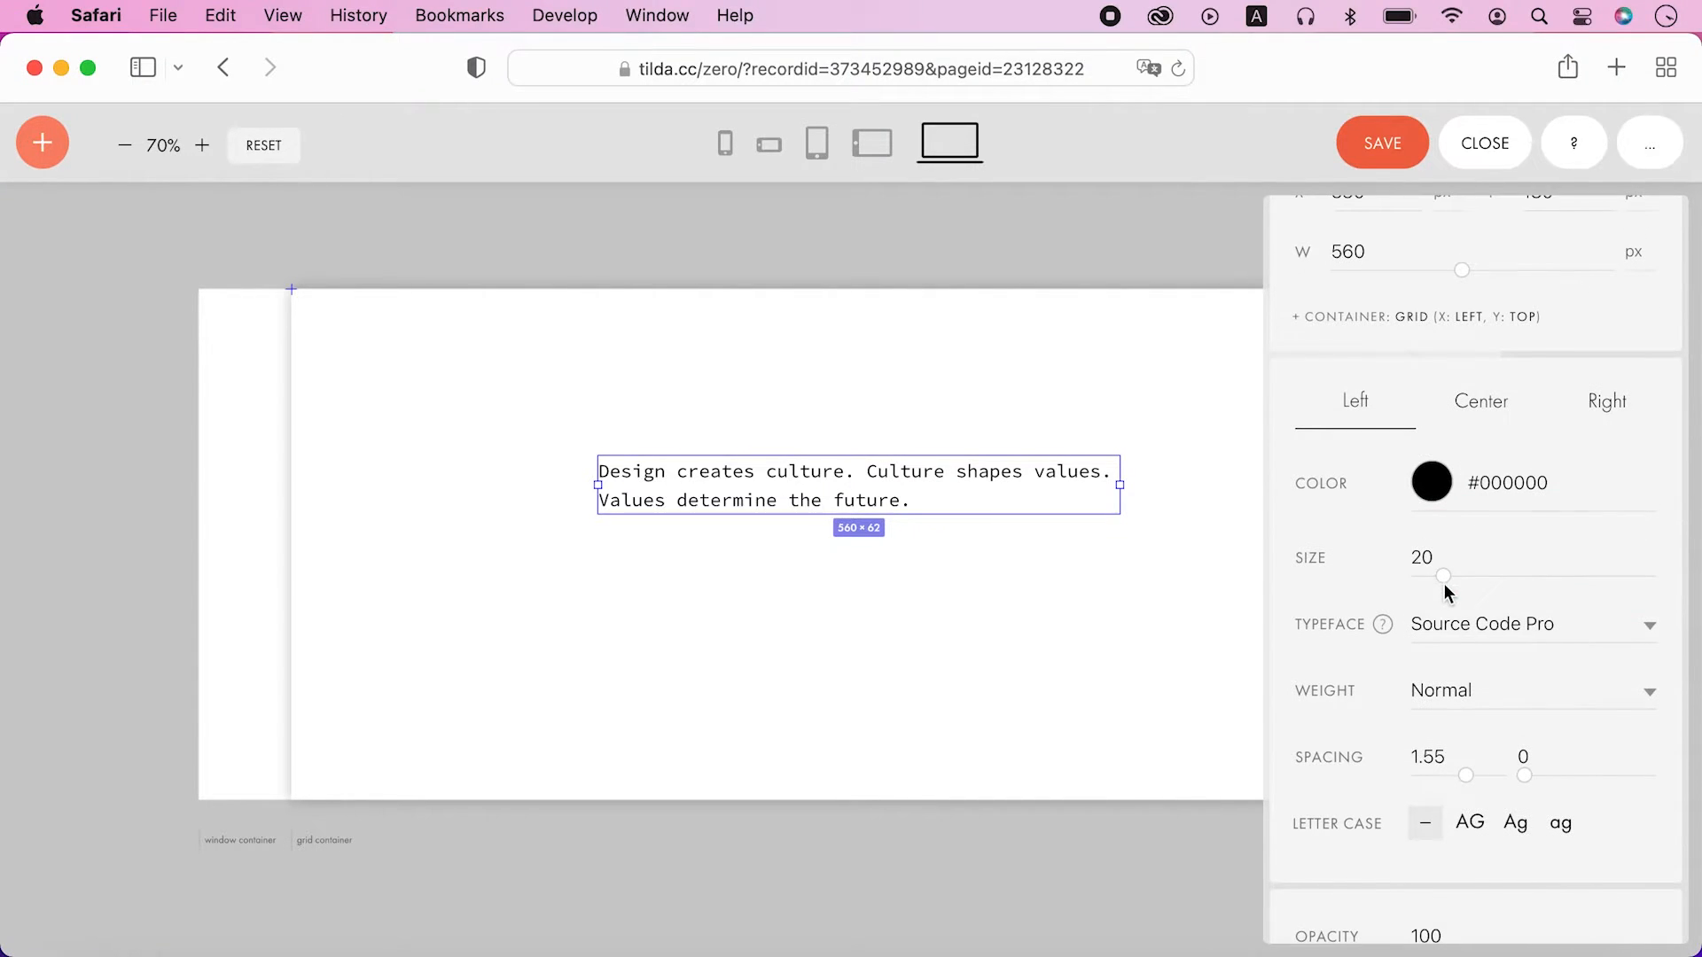
{"action": "left_click_drag", "start_coordinate": [1443, 577], "coordinate": [1598, 576]}
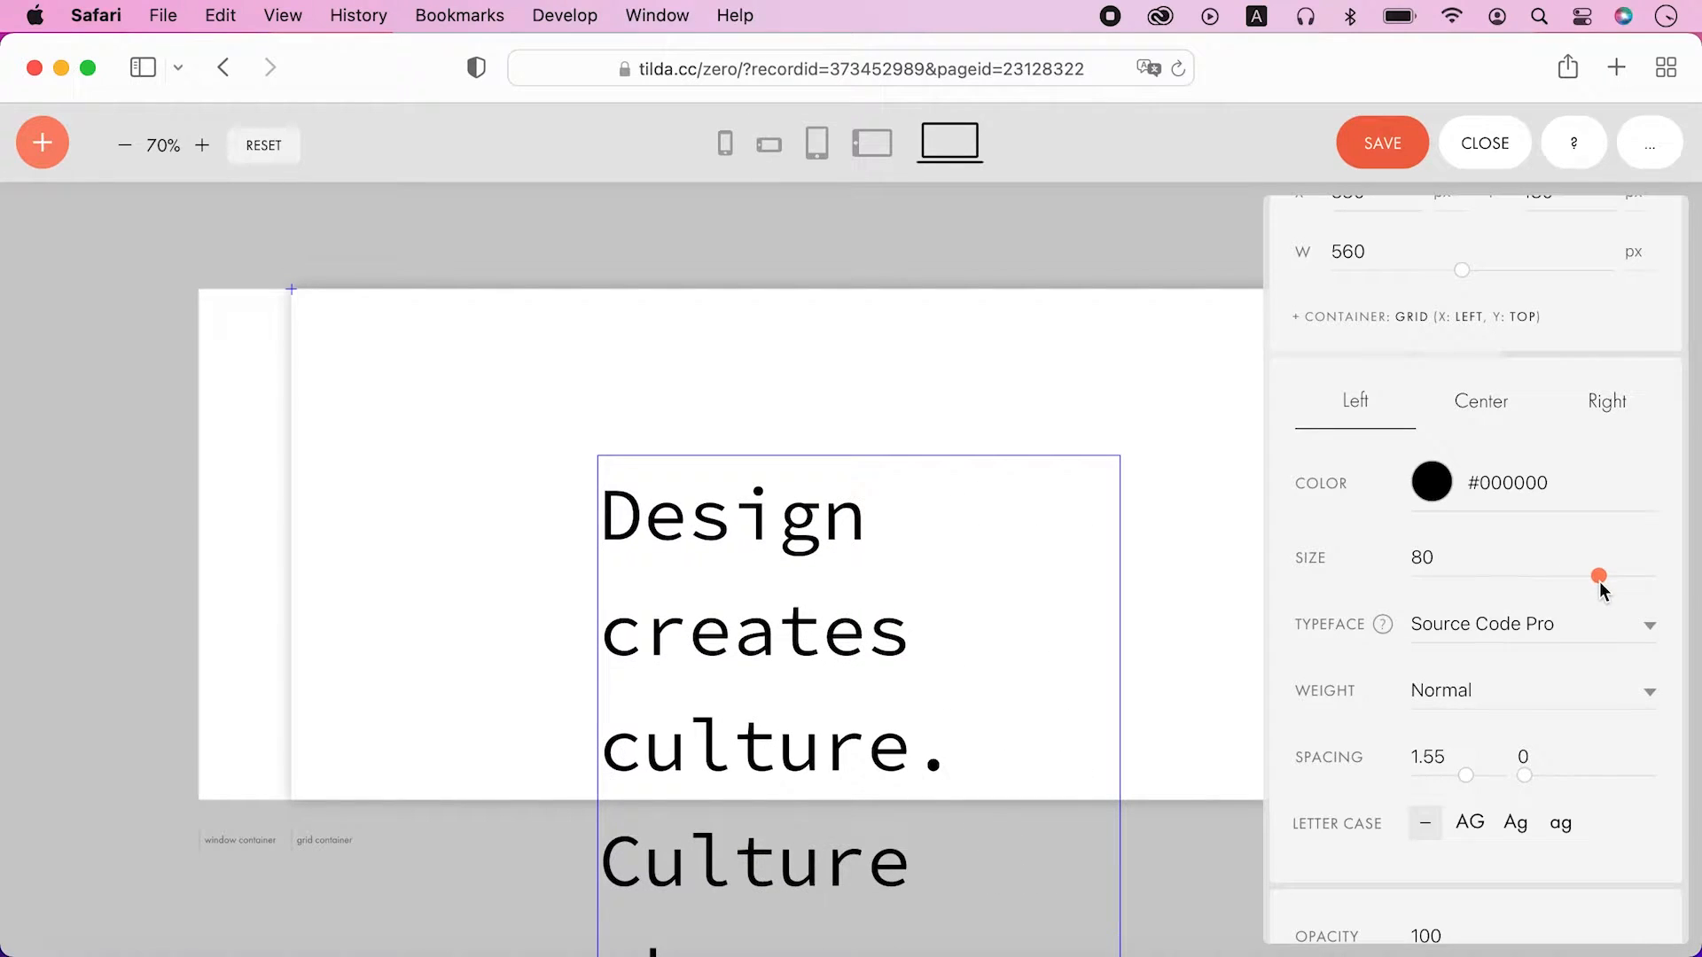
{"action": "left_click", "coordinate": [1530, 622]}
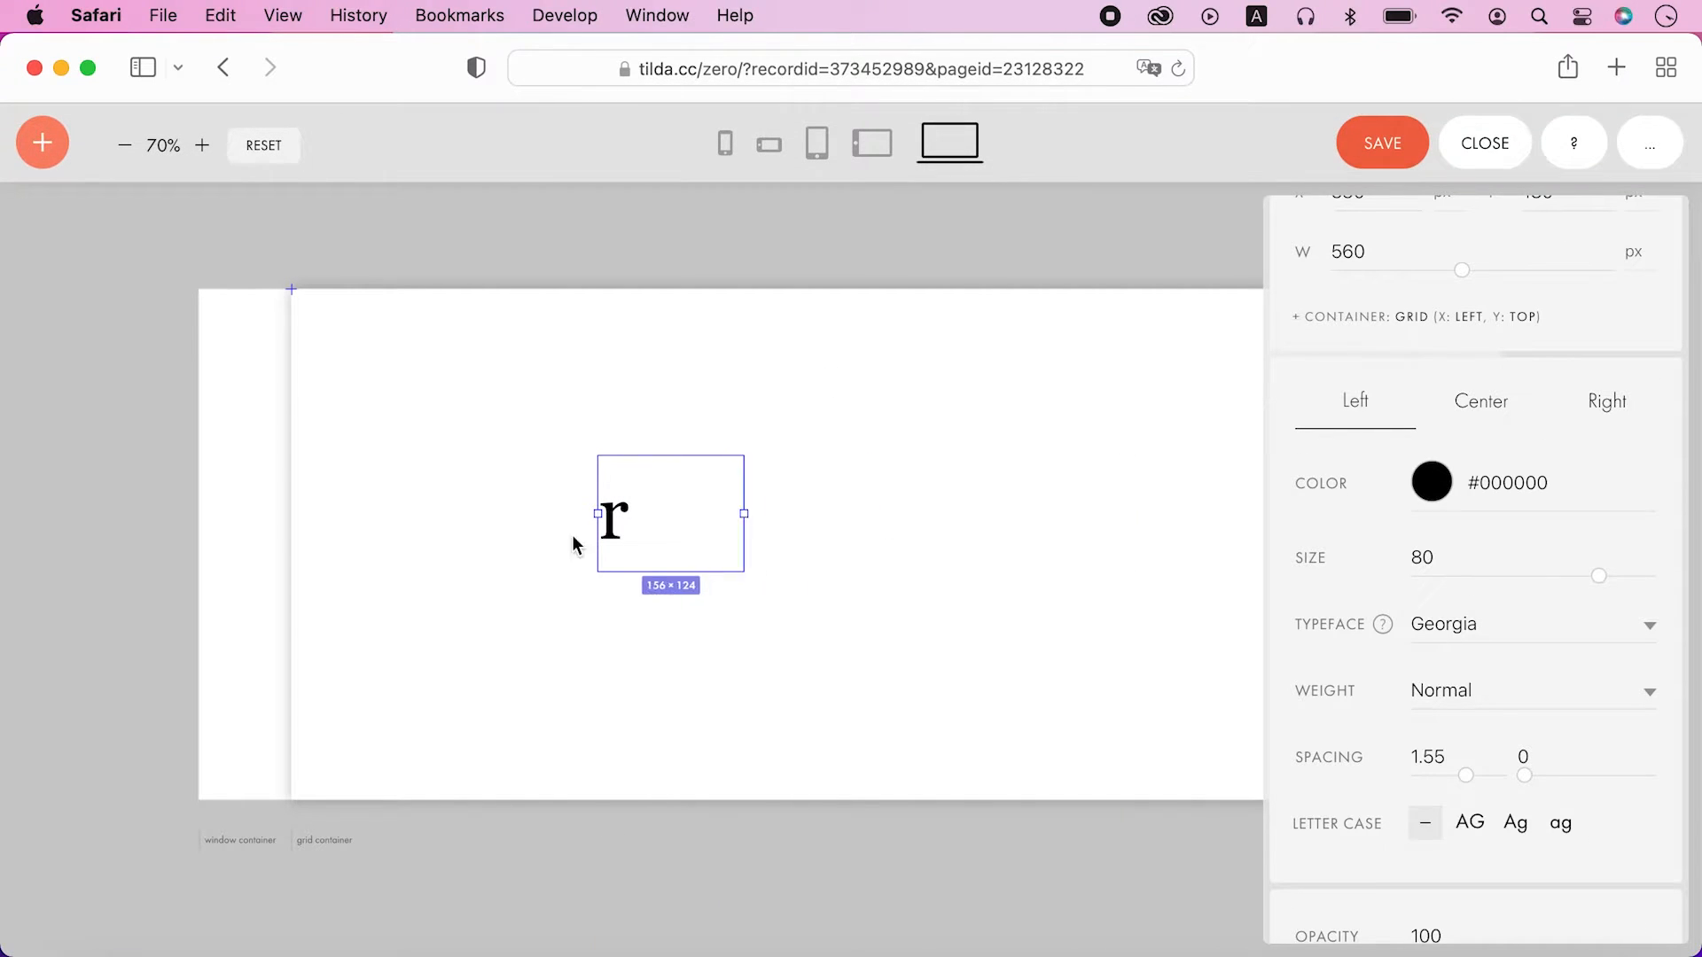
Step: Narrow the r box to width 33 and move it to the artboard centre
{"action": "left_click_drag", "start_coordinate": [745, 513], "coordinate": [628, 512]}
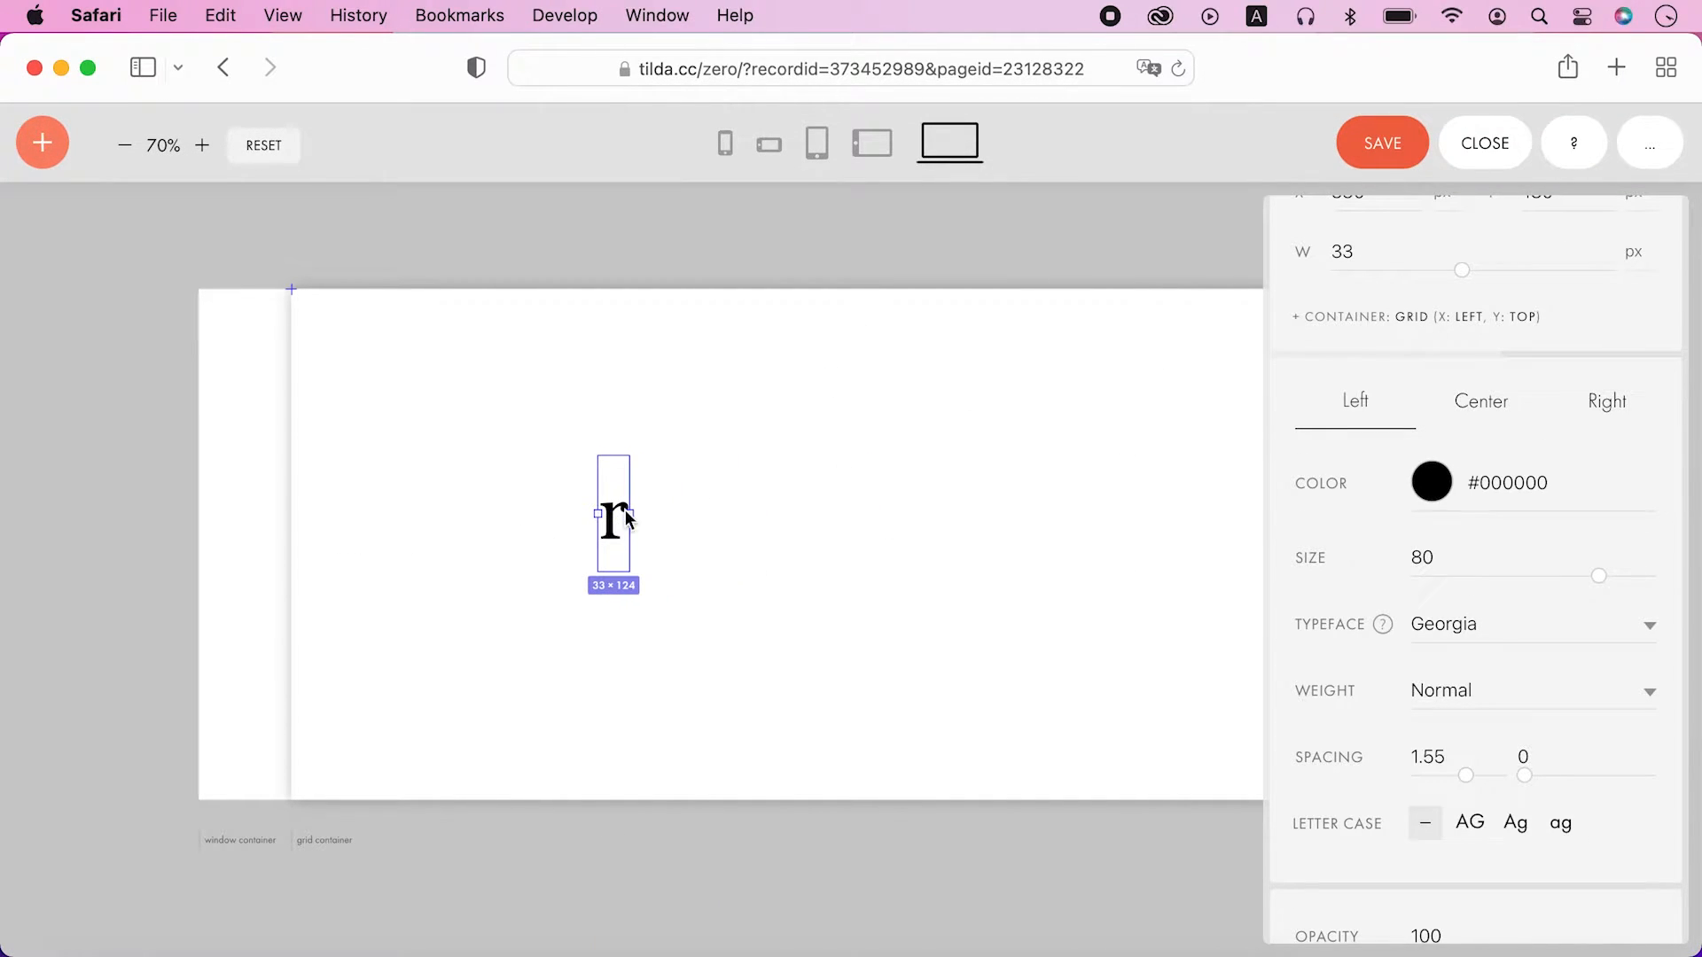
{"action": "left_click_drag", "start_coordinate": [614, 516], "coordinate": [849, 516]}
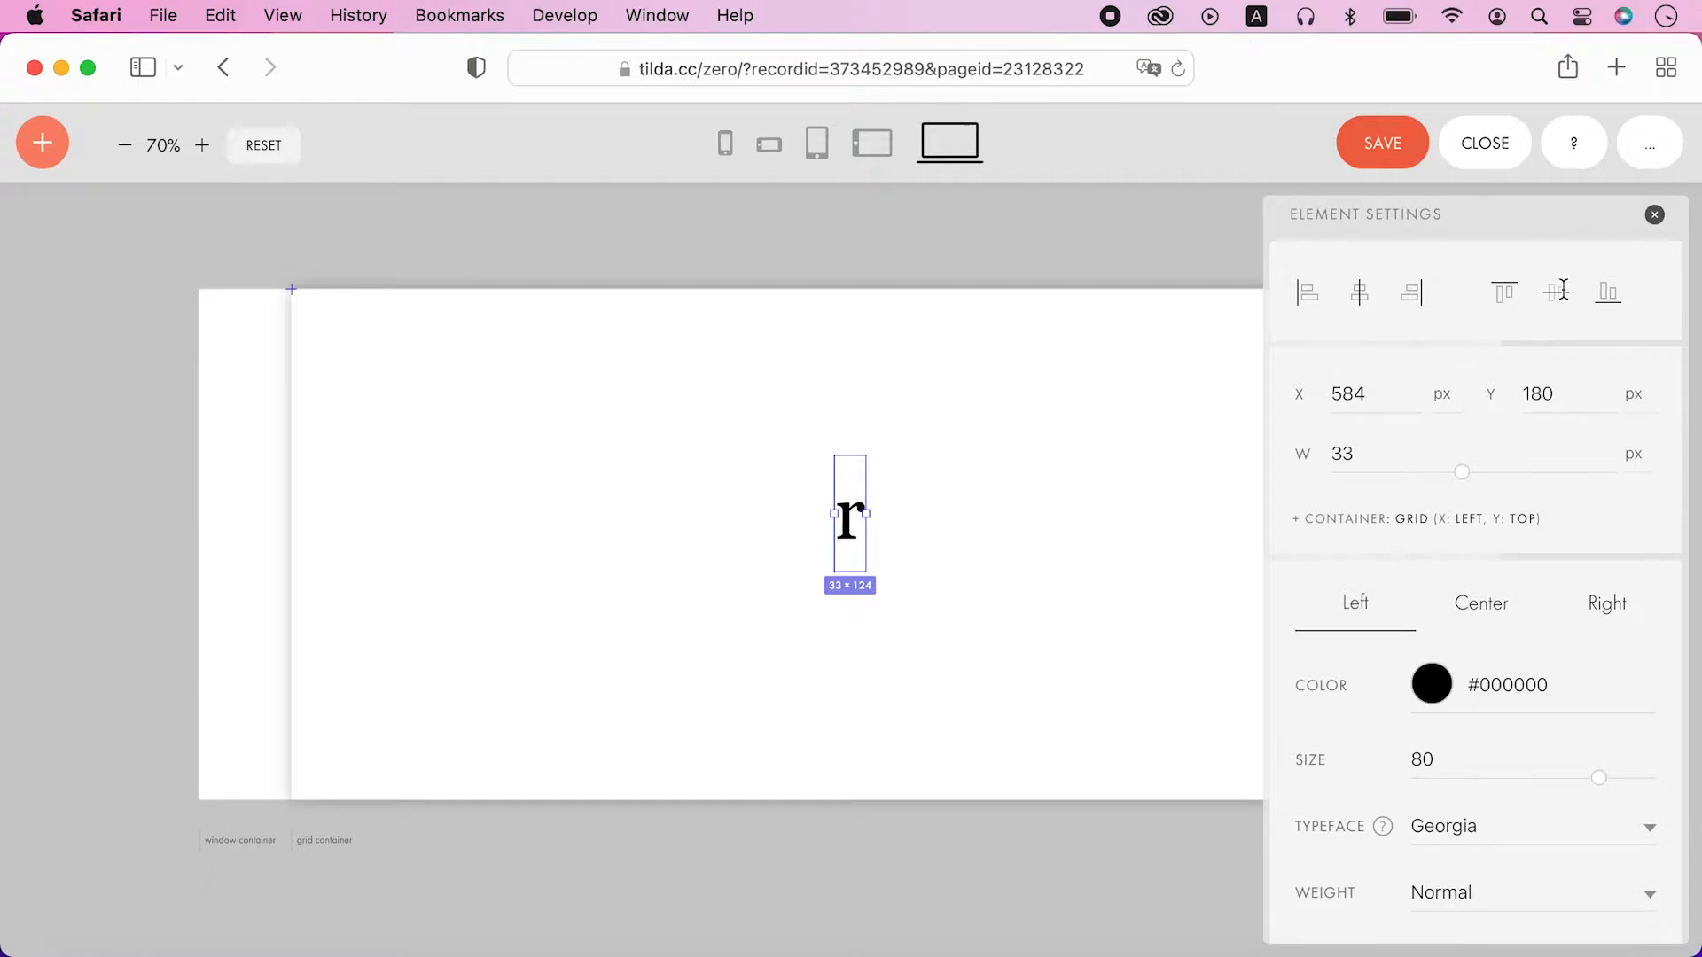
{"action": "scroll", "scroll_direction": "down", "scroll_amount": 3}
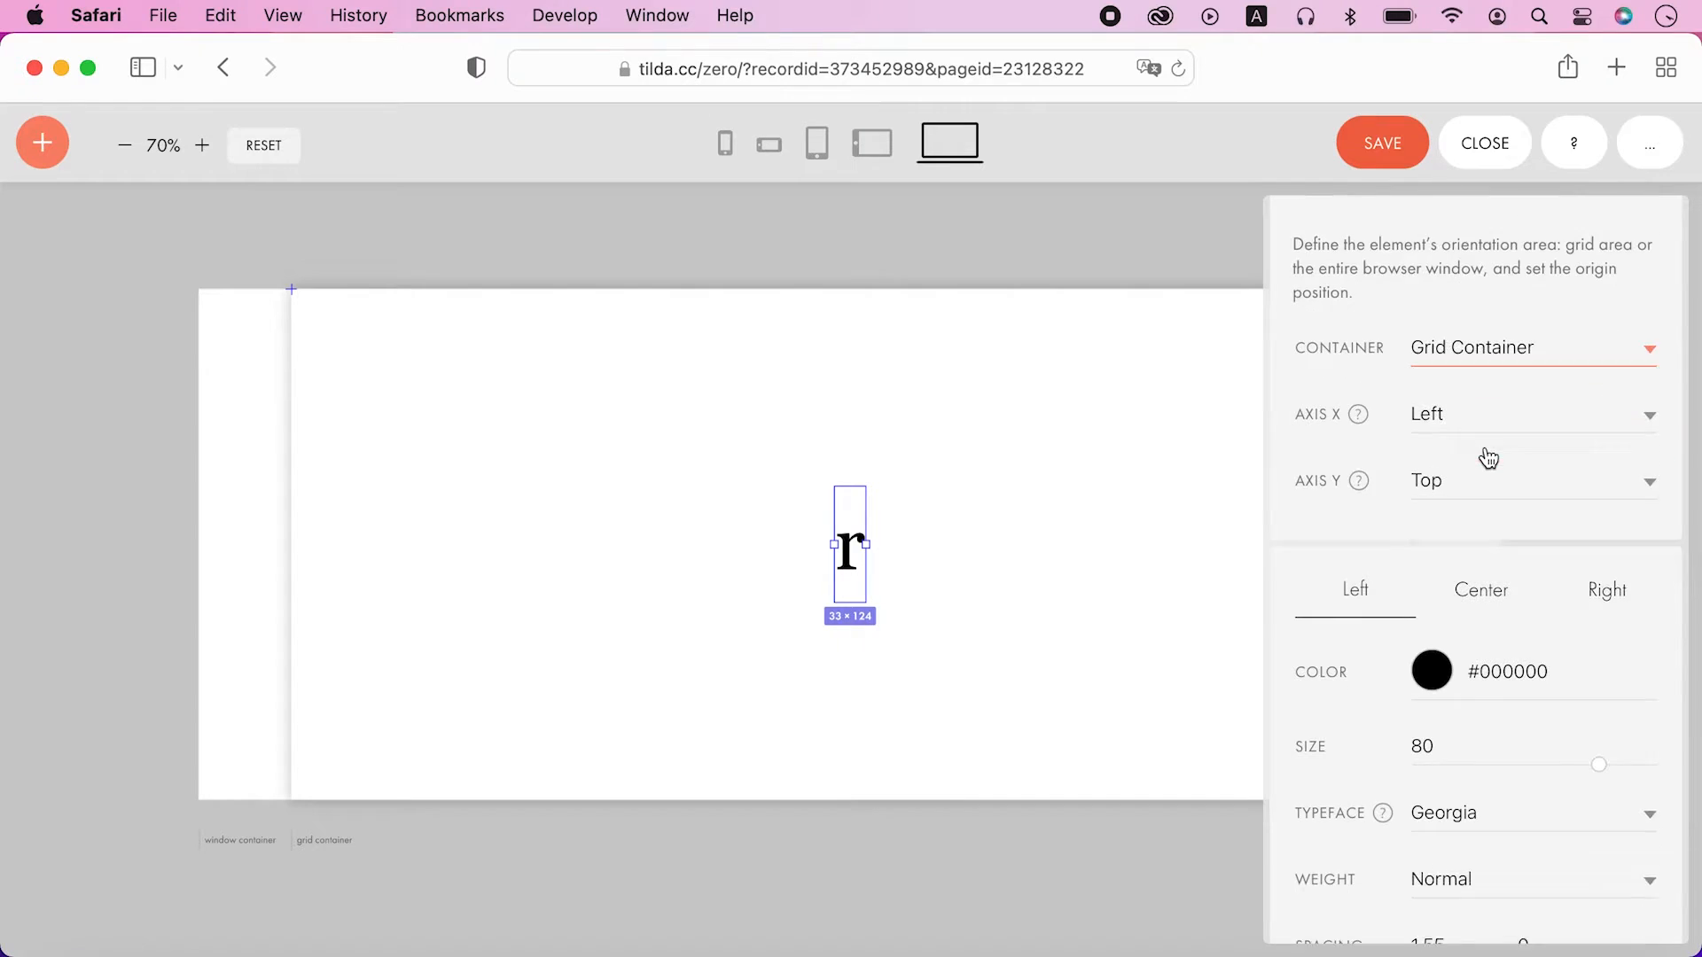
{"action": "scroll", "scroll_direction": "down", "scroll_amount": 3}
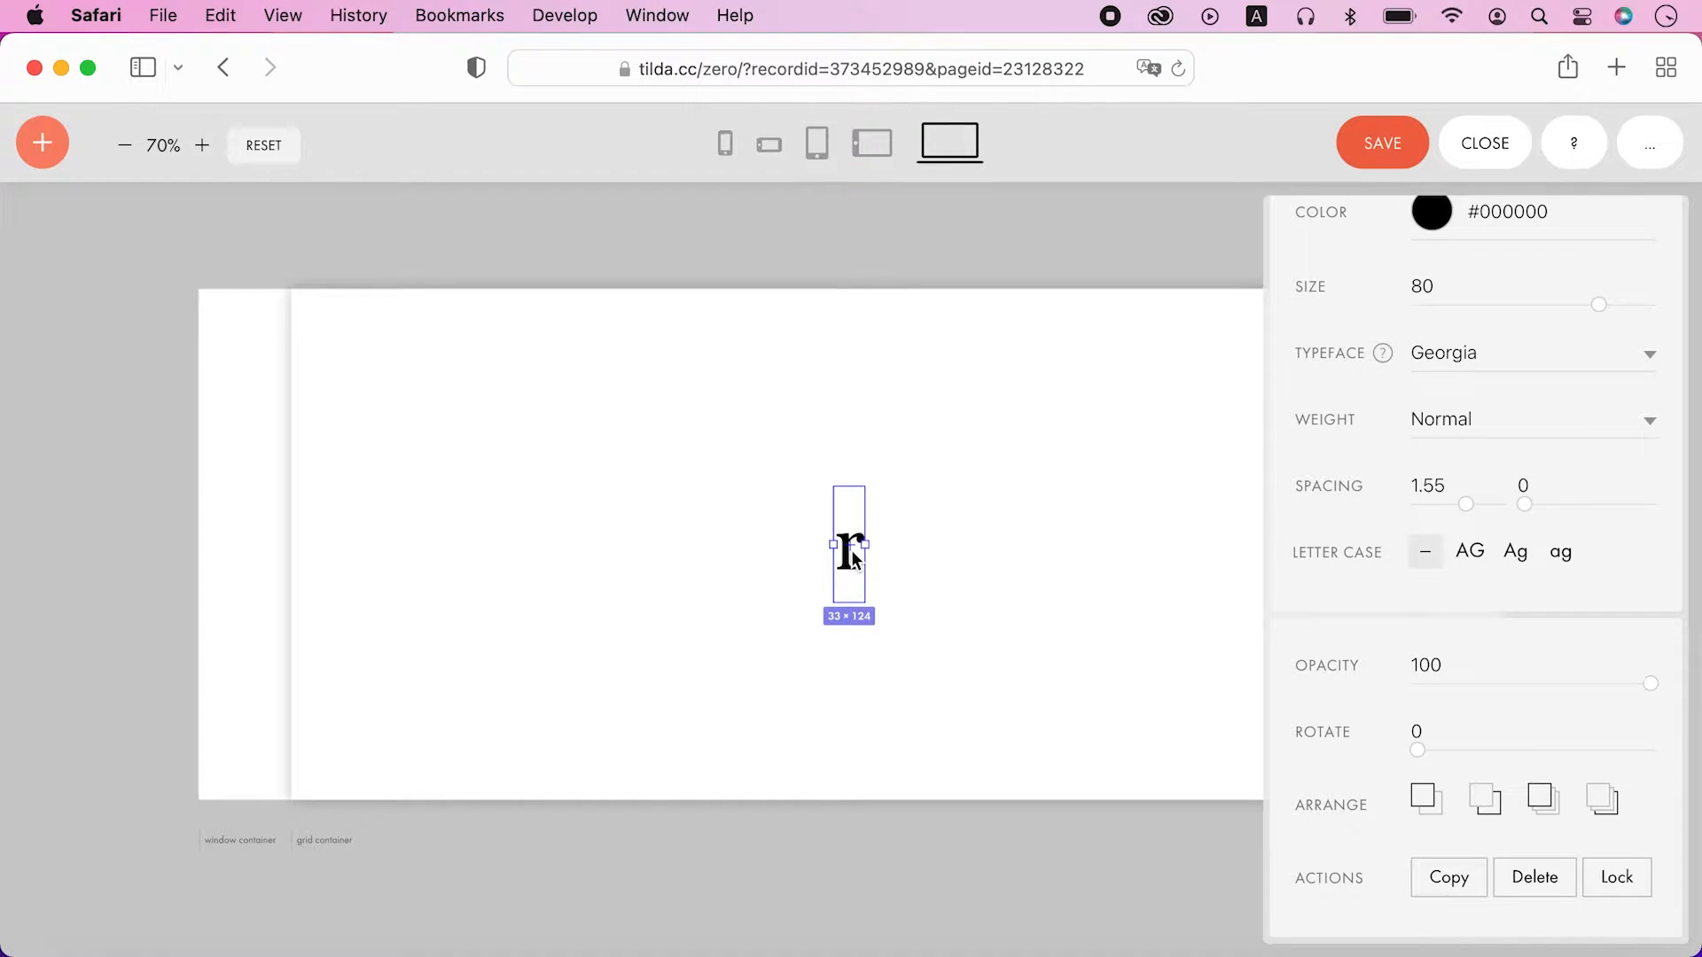
Step: Add line breaks after the r so the box grows to 33 × 496 with the letter on top
{"action": "double_click", "coordinate": [847, 545]}
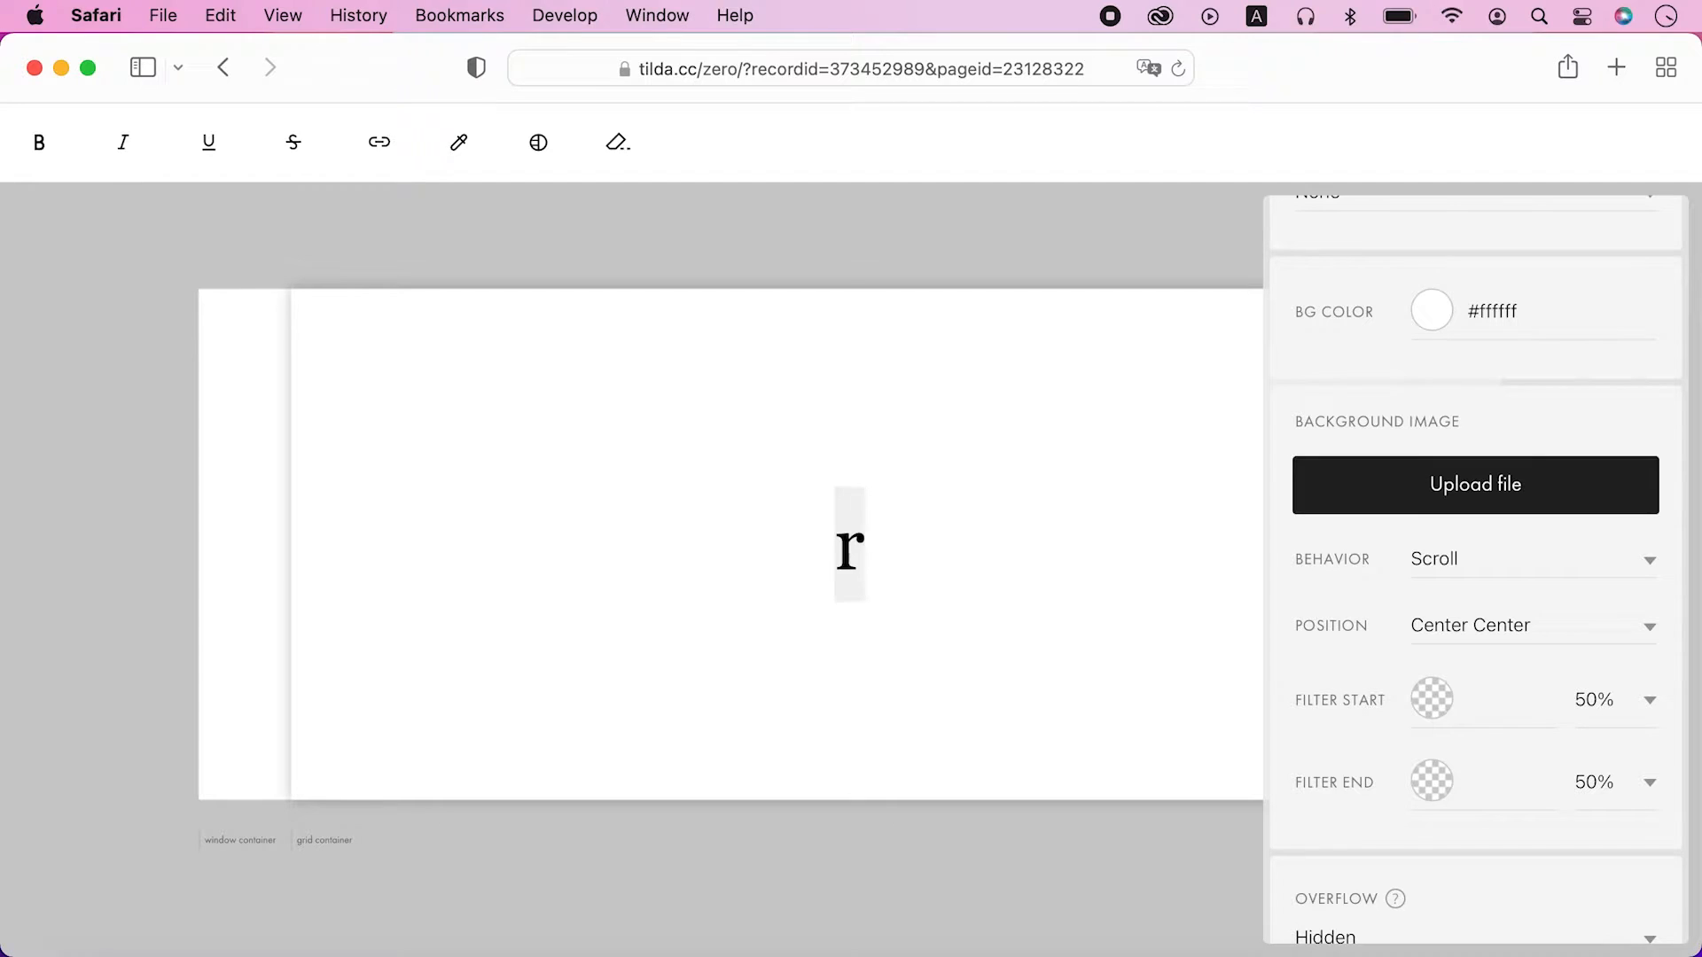
{"action": "left_click", "coordinate": [849, 544]}
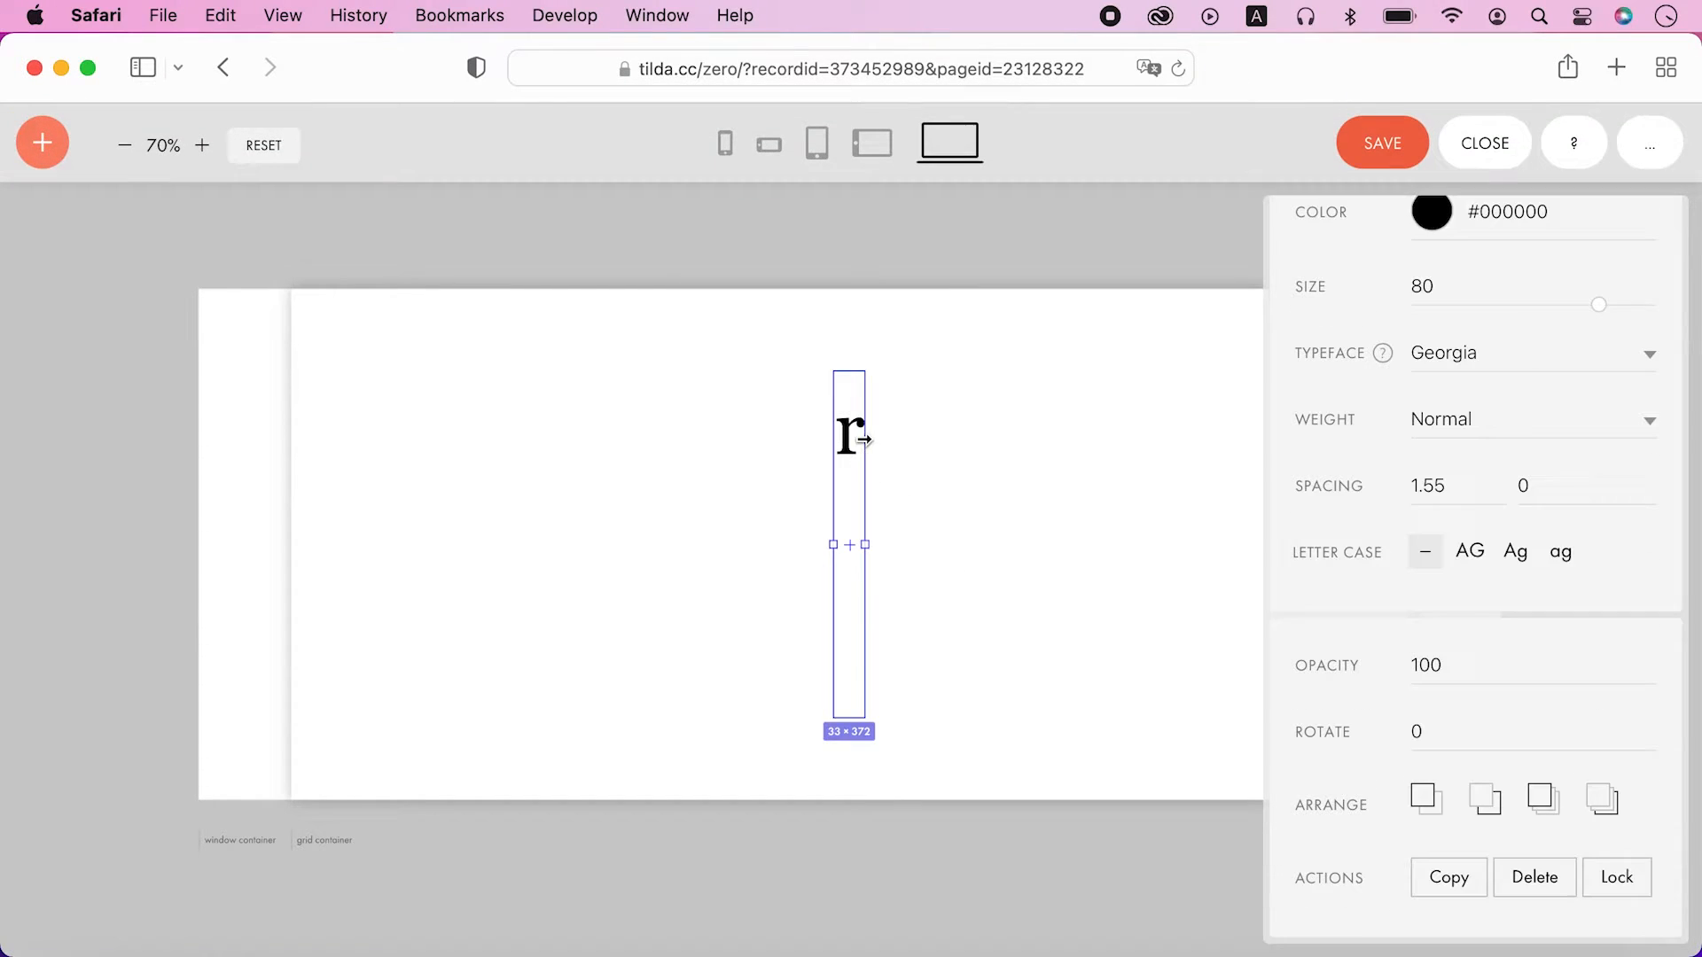
{"action": "scroll", "scroll_direction": "down", "scroll_amount": 3}
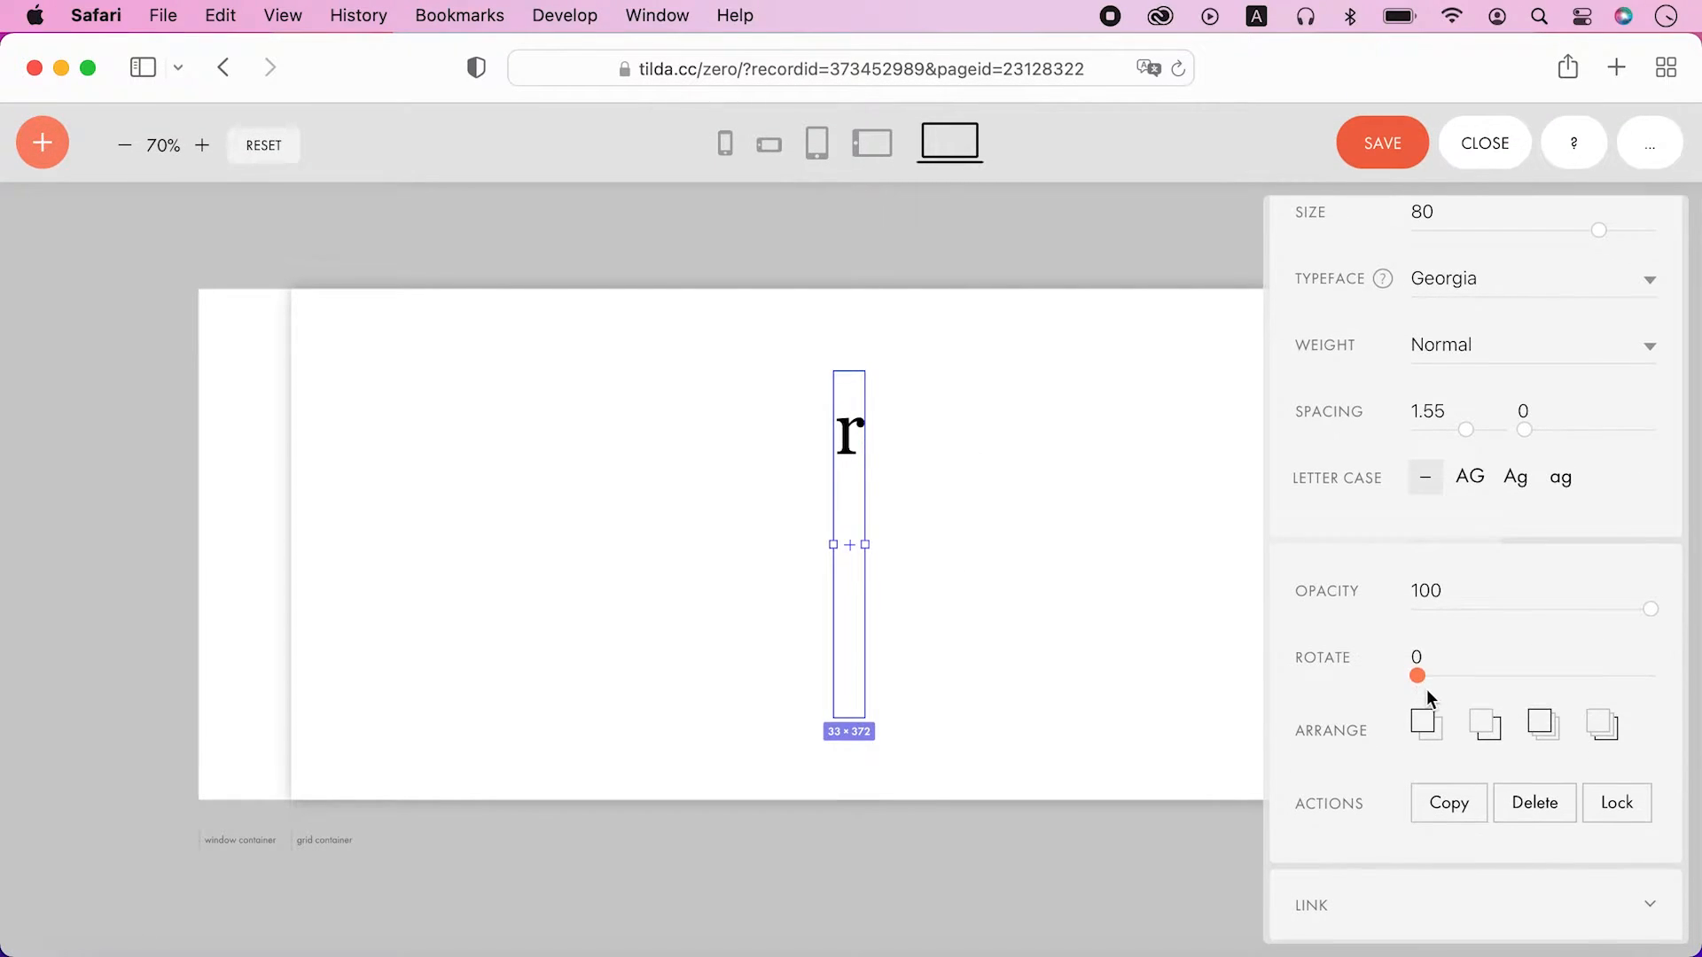
{"action": "left_click_drag", "start_coordinate": [1419, 676], "coordinate": [1623, 676]}
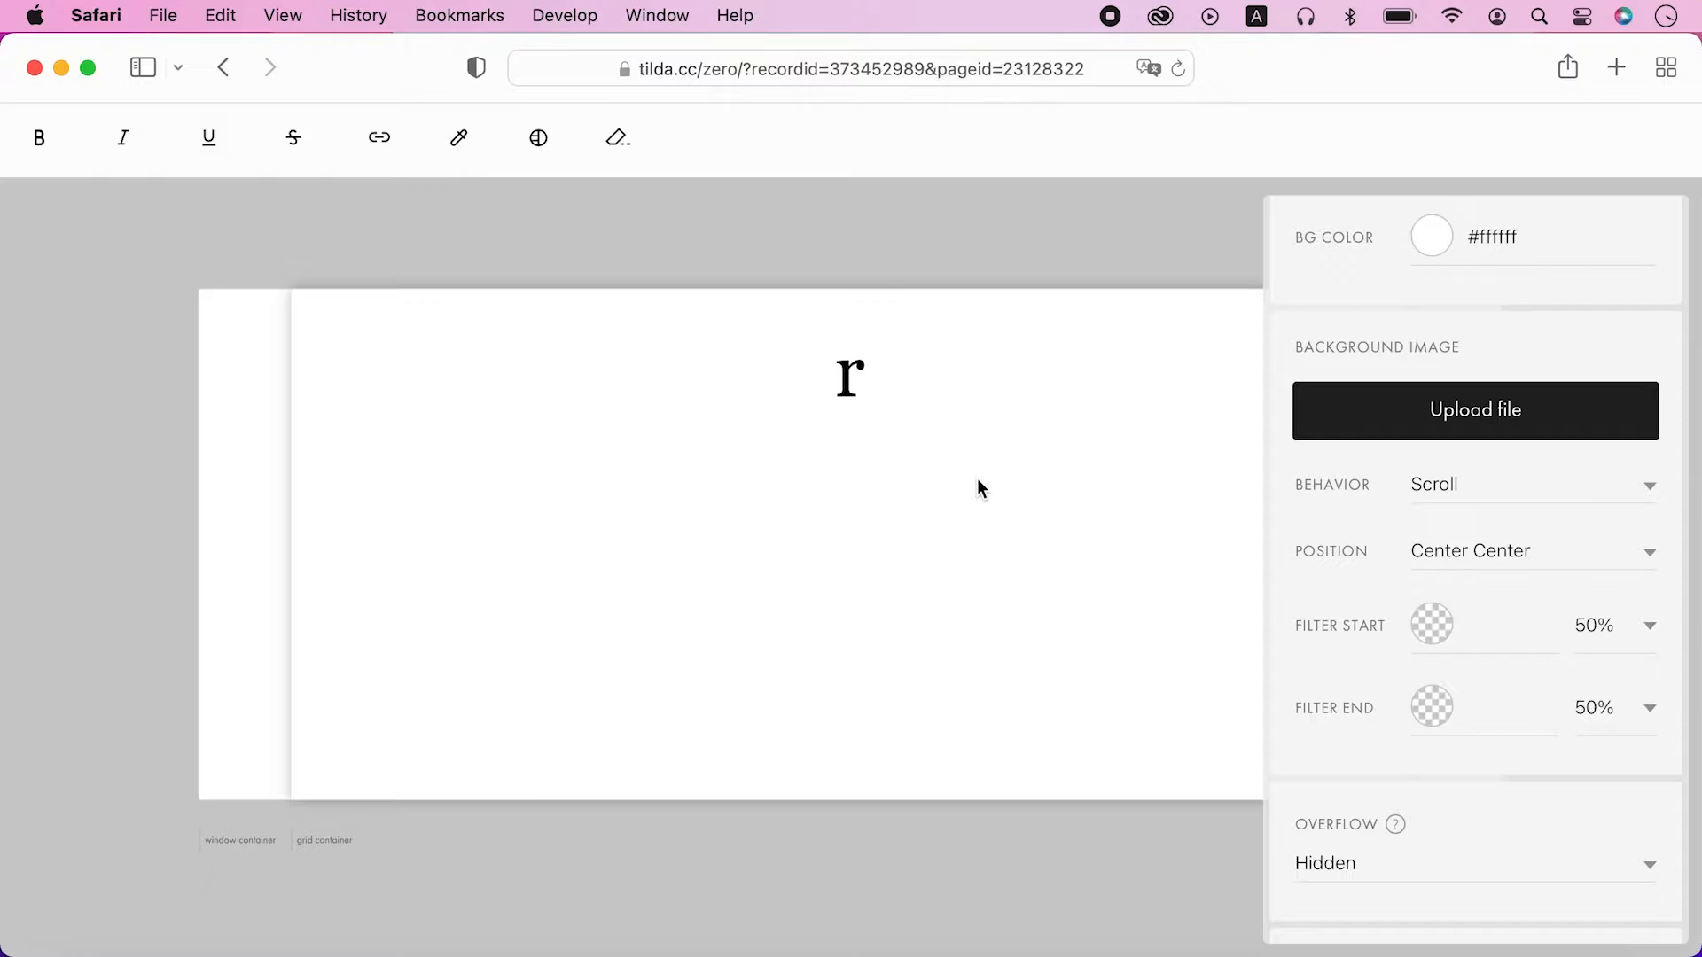
{"action": "left_click", "coordinate": [848, 376]}
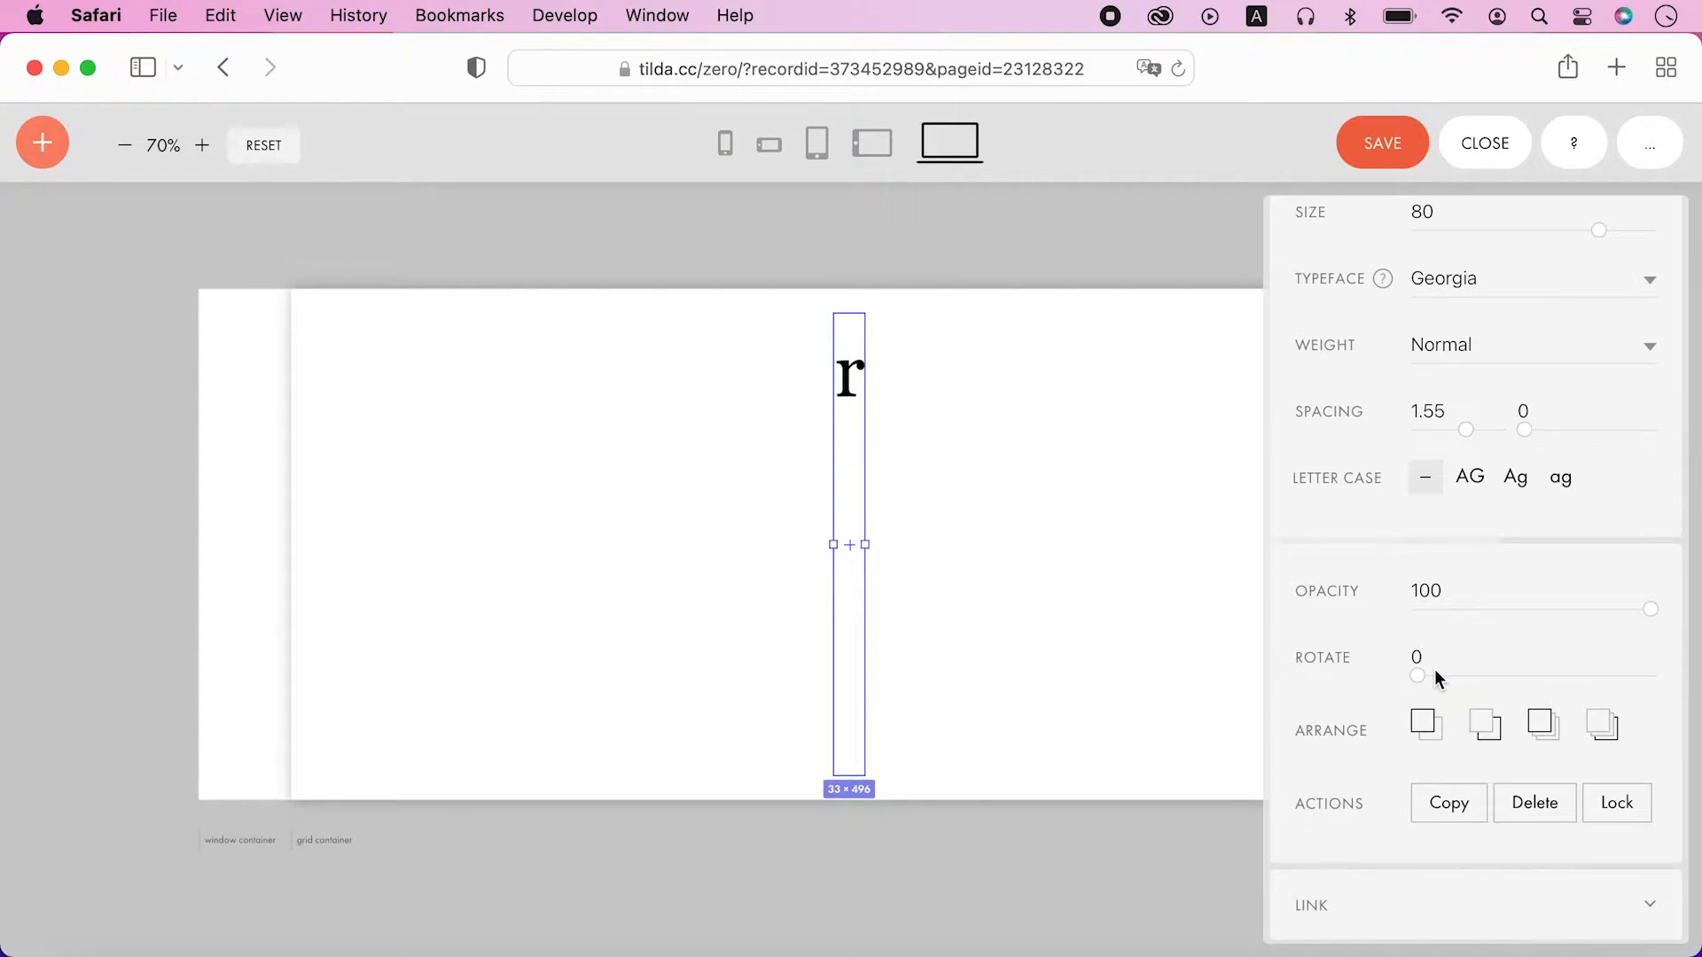
{"action": "left_click_drag", "start_coordinate": [1418, 676], "coordinate": [1564, 676]}
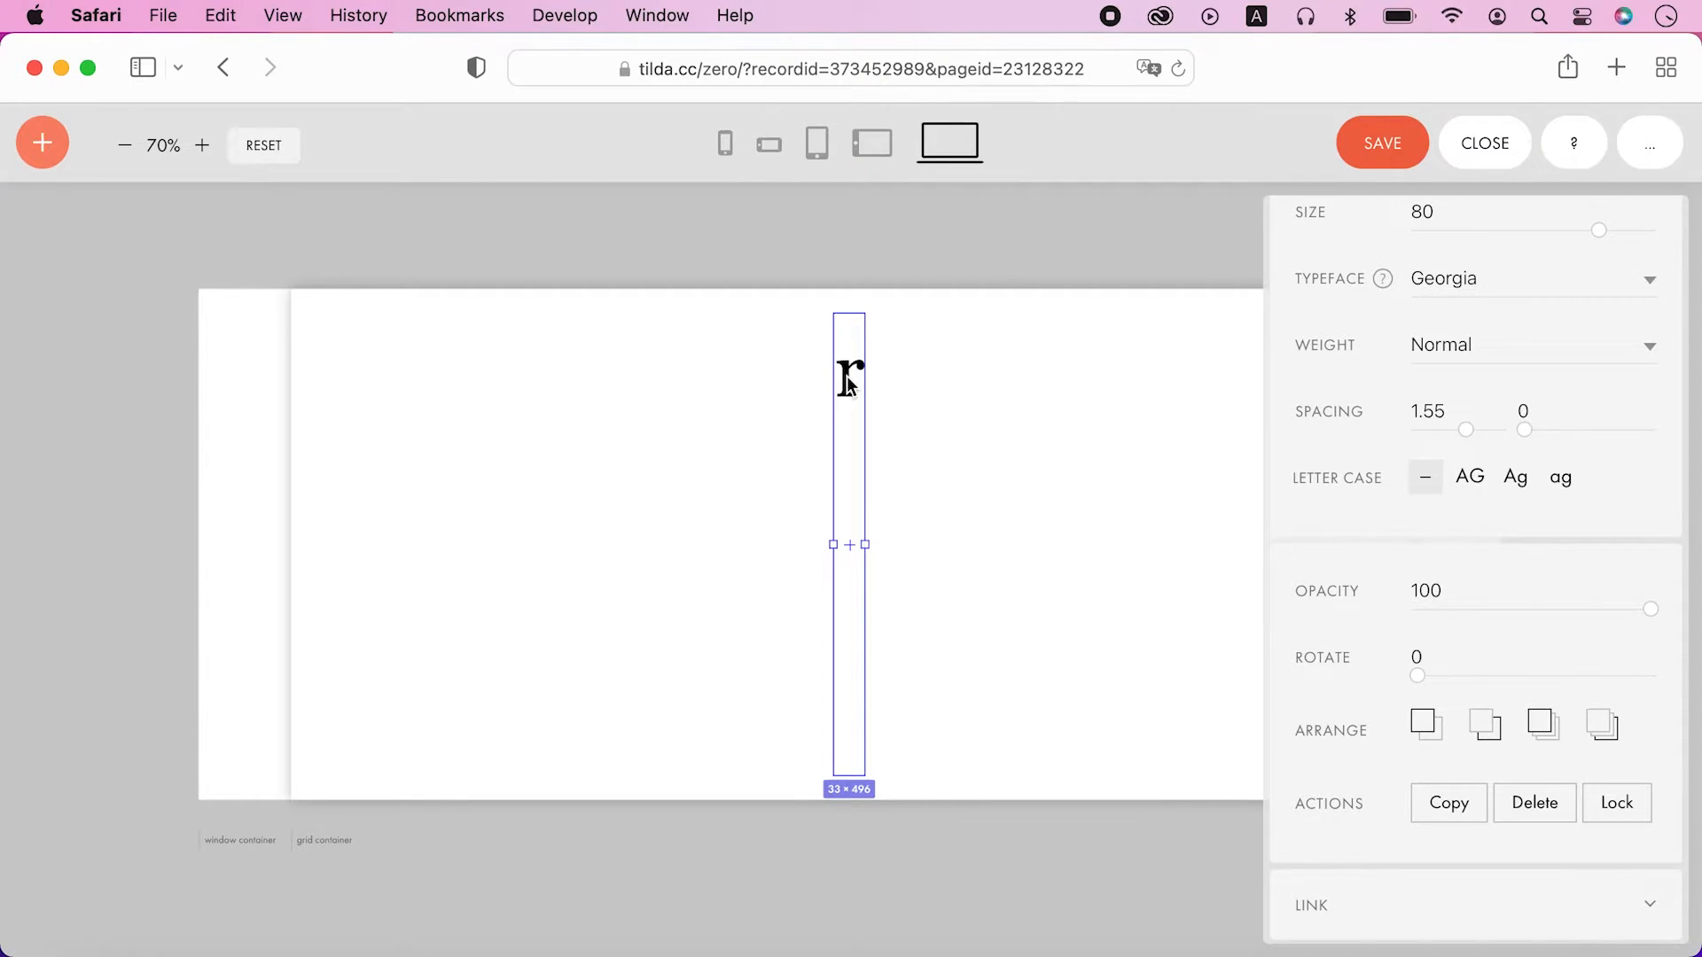
Step: Retype the duplicated boxes as o, t, a, t, i, o, n to spell rotation in eight letters
{"action": "double_click", "coordinate": [848, 374]}
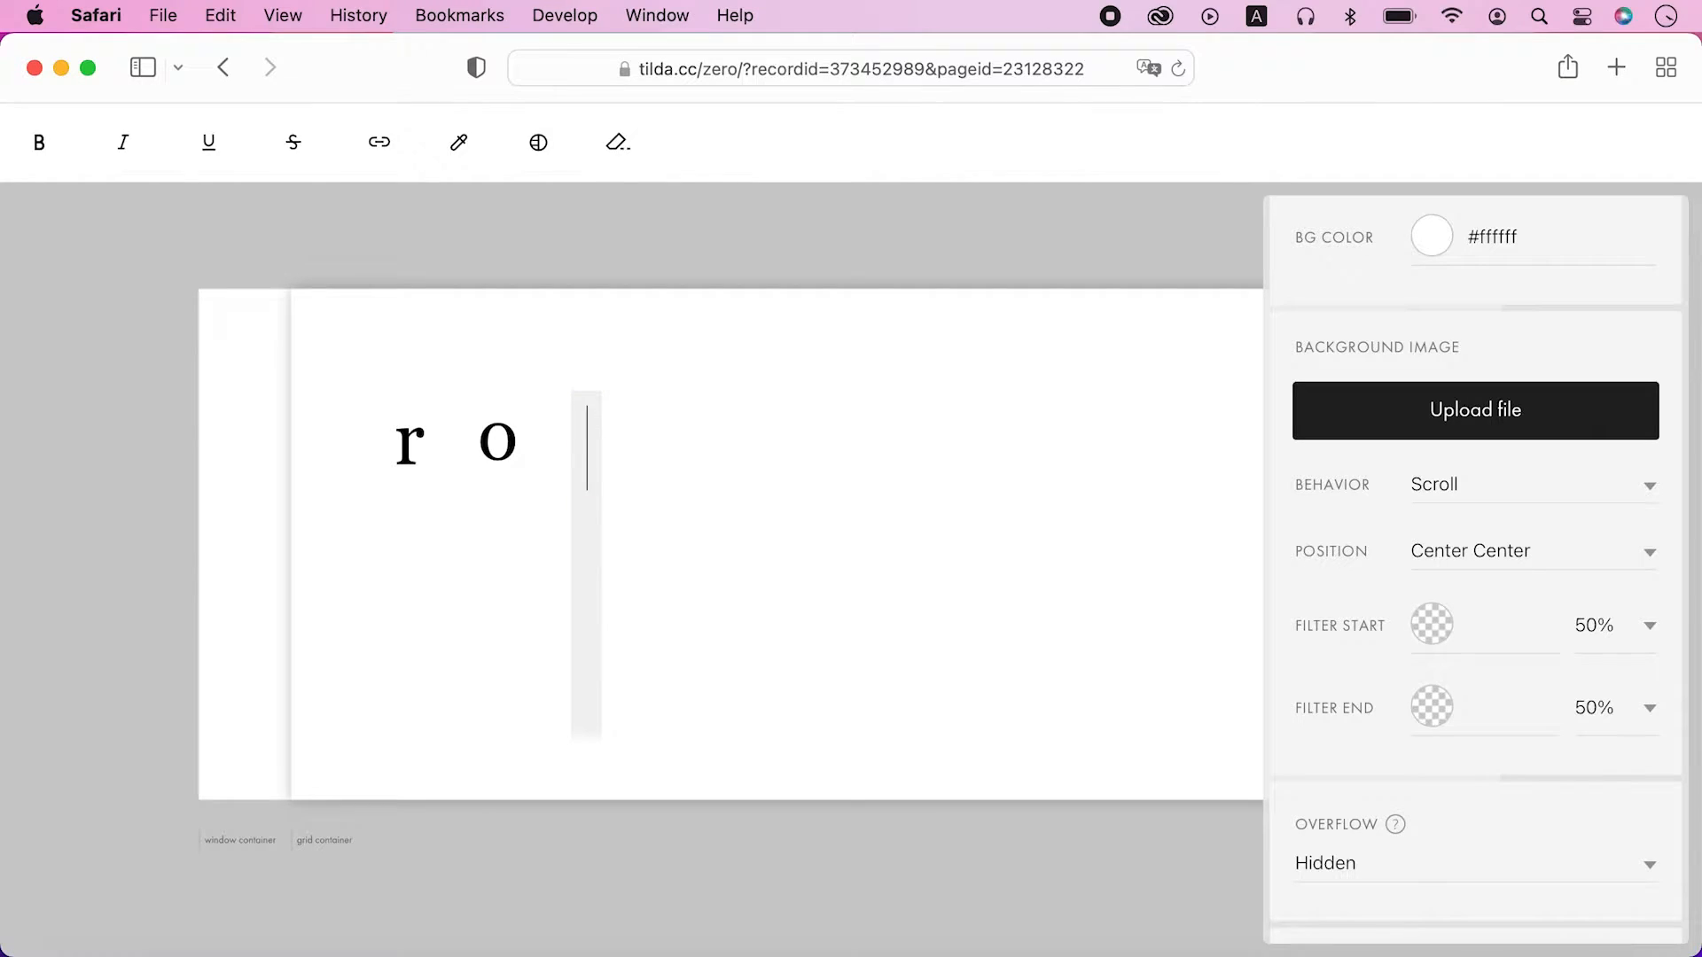
{"action": "type", "text": "tt"}
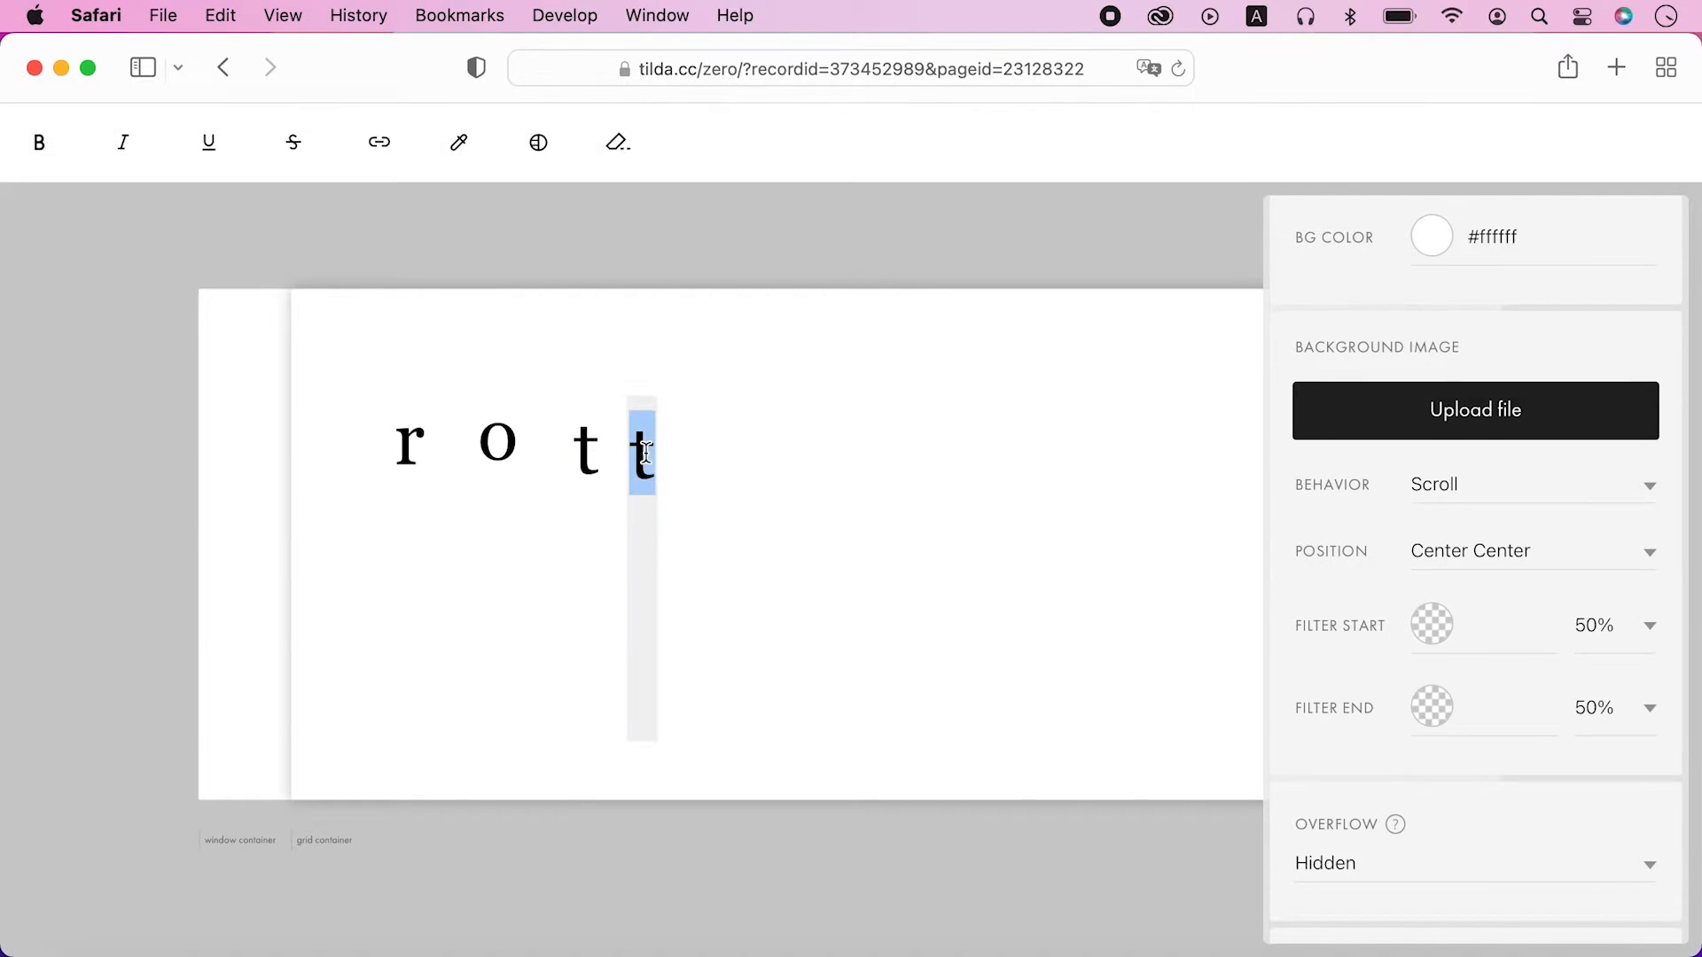
{"action": "type", "text": "a"}
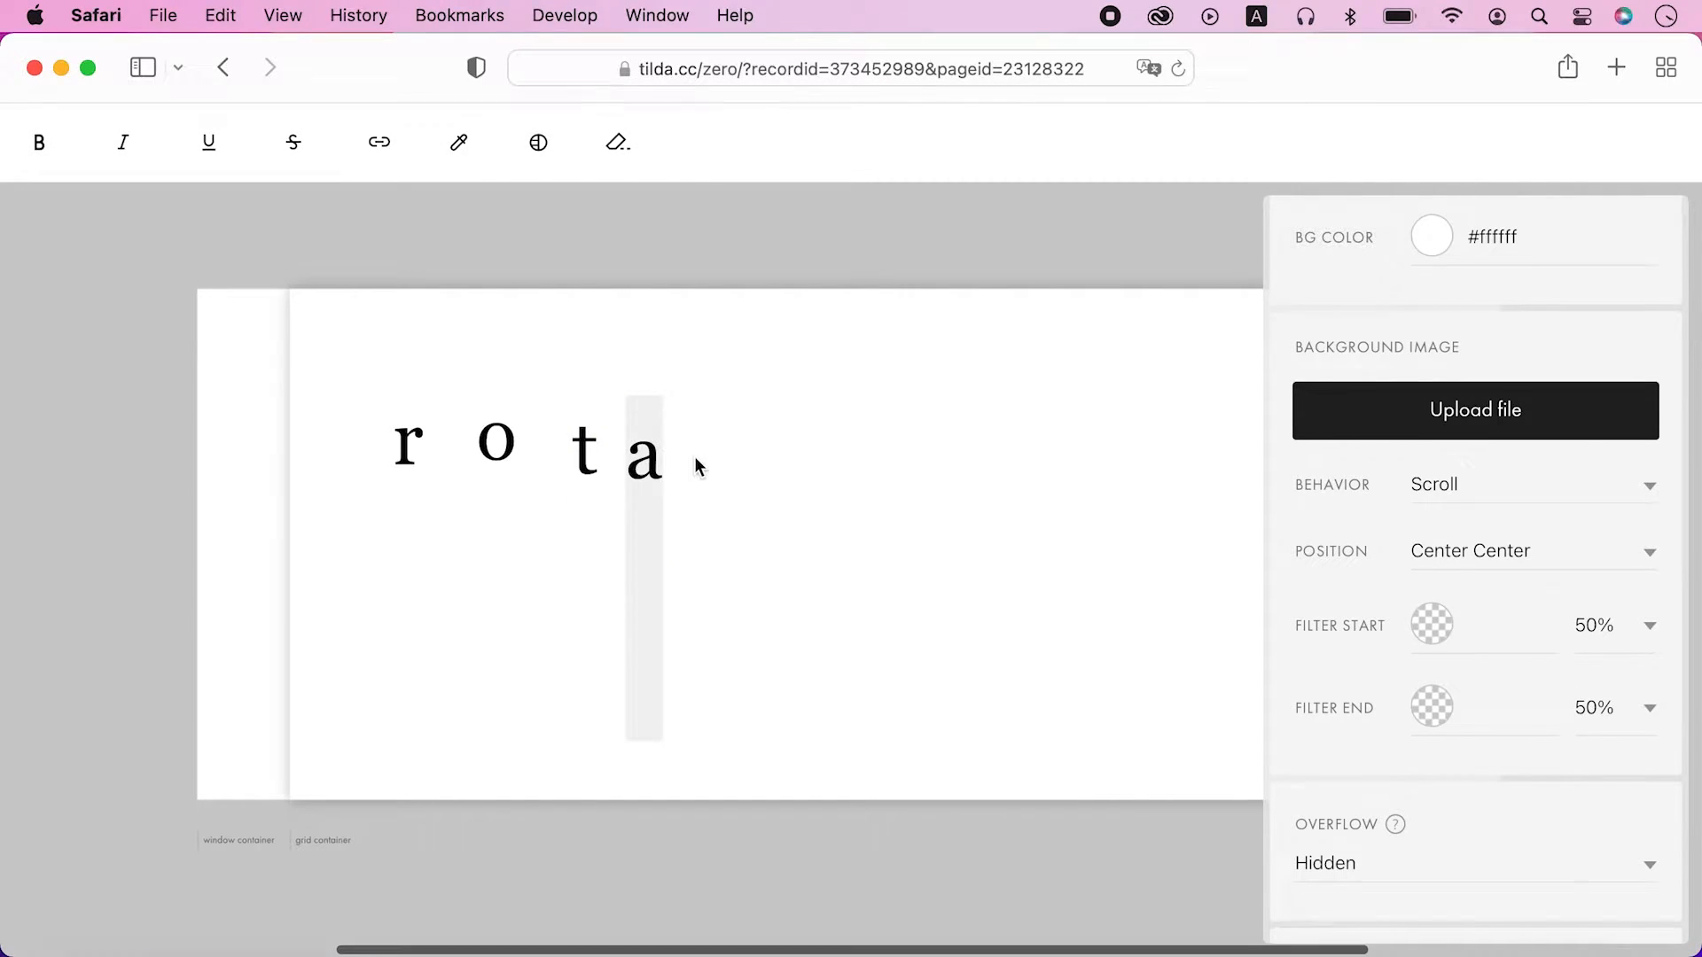
{"action": "type", "text": "tt"}
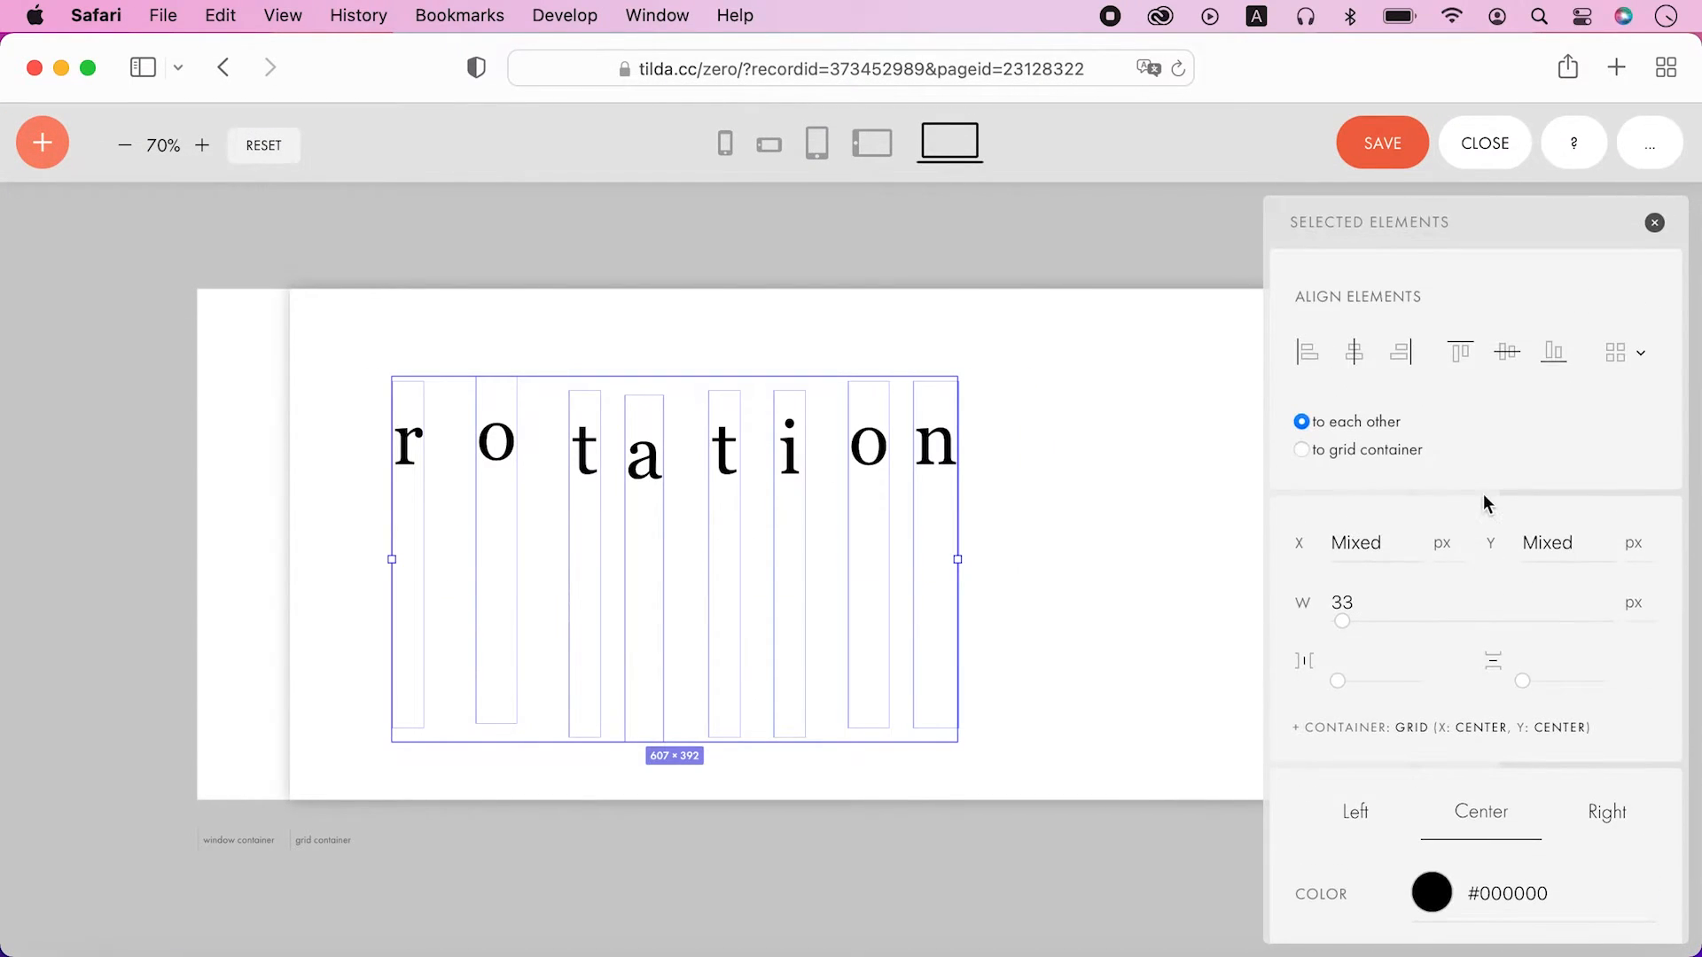
Step: Align all eight letters to the grid container so they overlap in one centred column
{"action": "left_click", "coordinate": [1353, 351]}
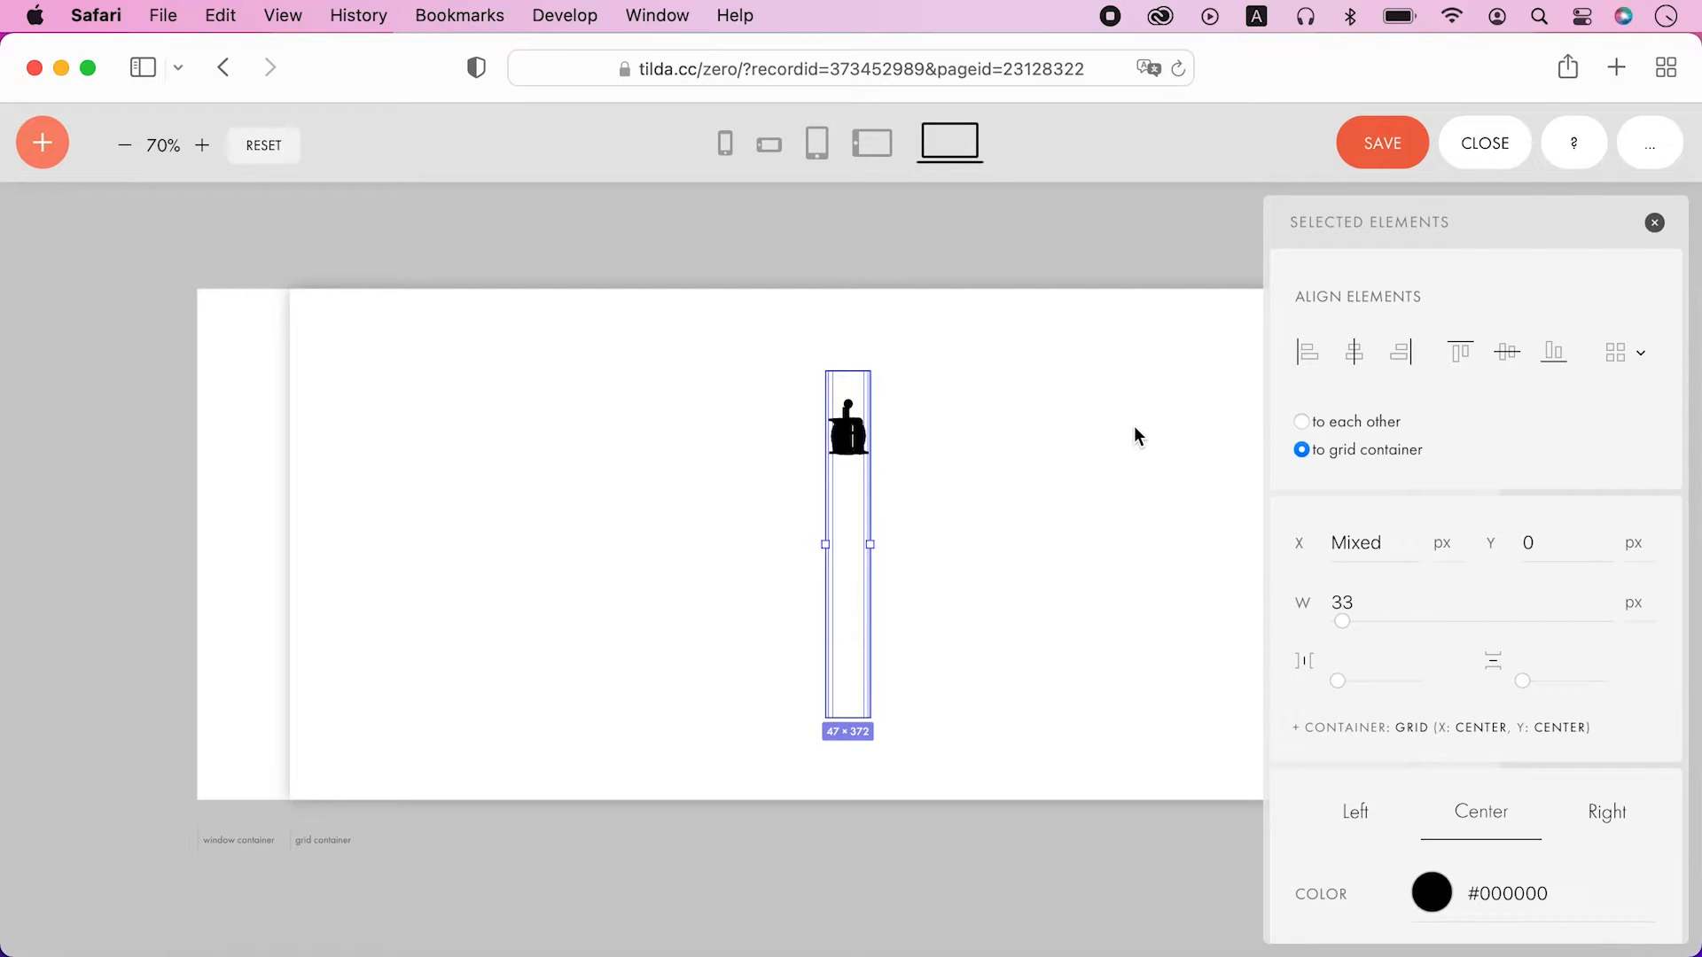
{"action": "mouse_move", "coordinate": [1126, 438]}
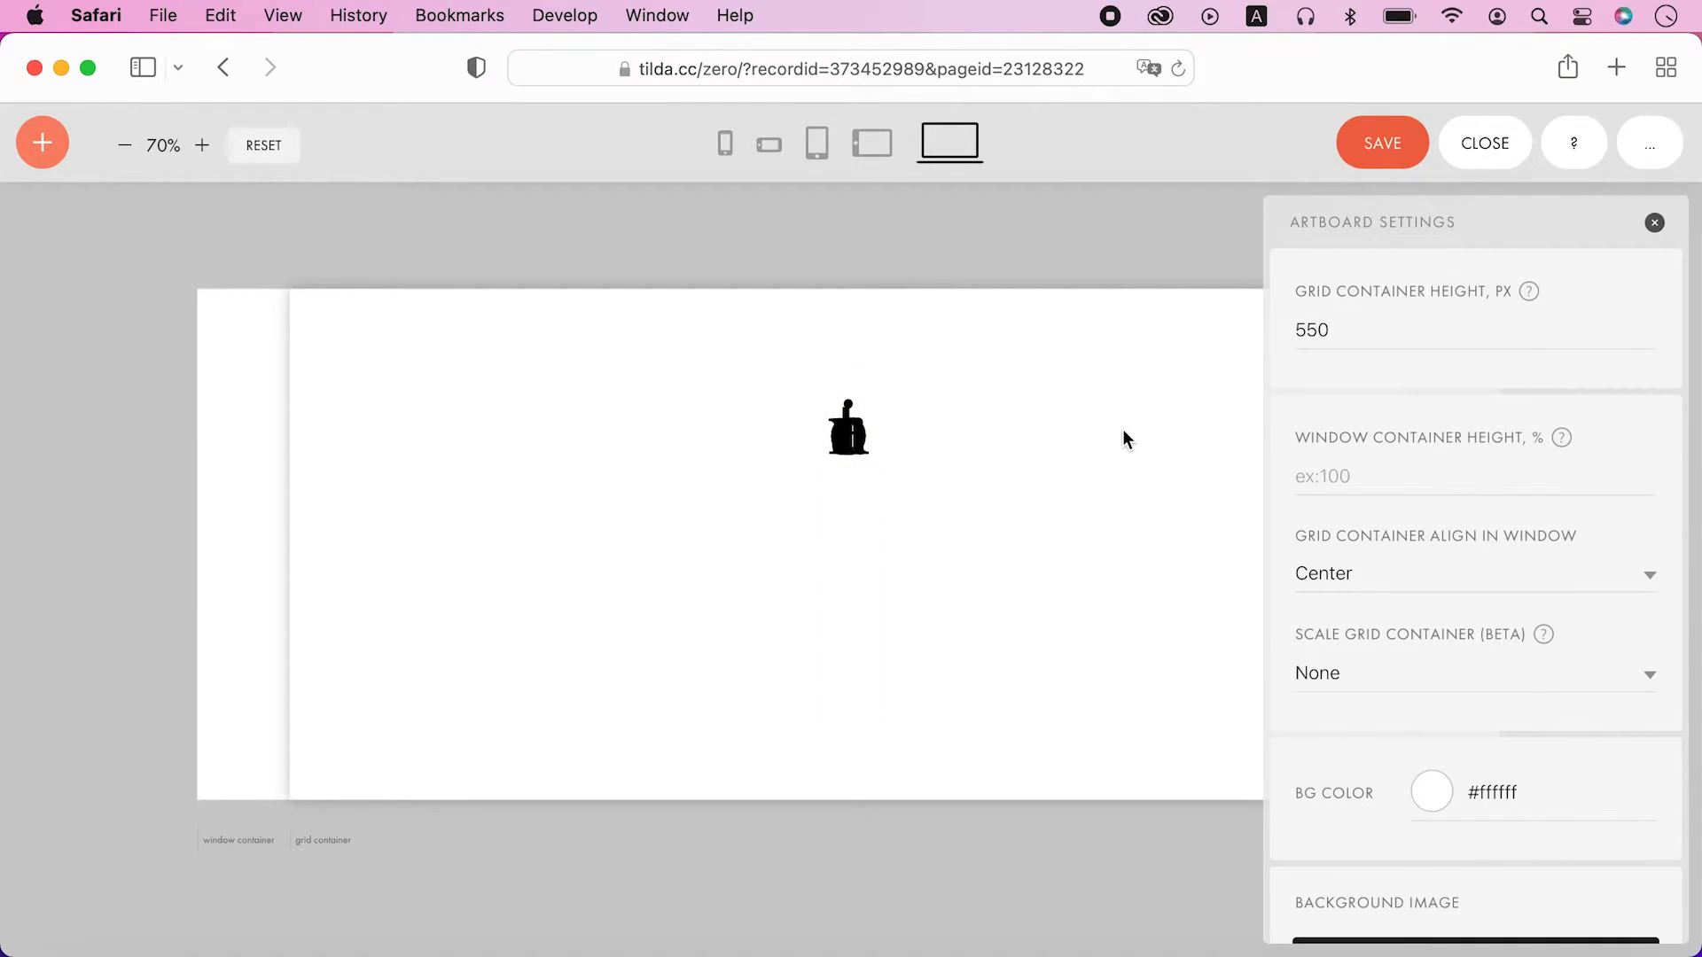
Step: Show layers and rotate each letter by 45° more than the last, forming a ring
{"action": "left_click", "coordinate": [1649, 142]}
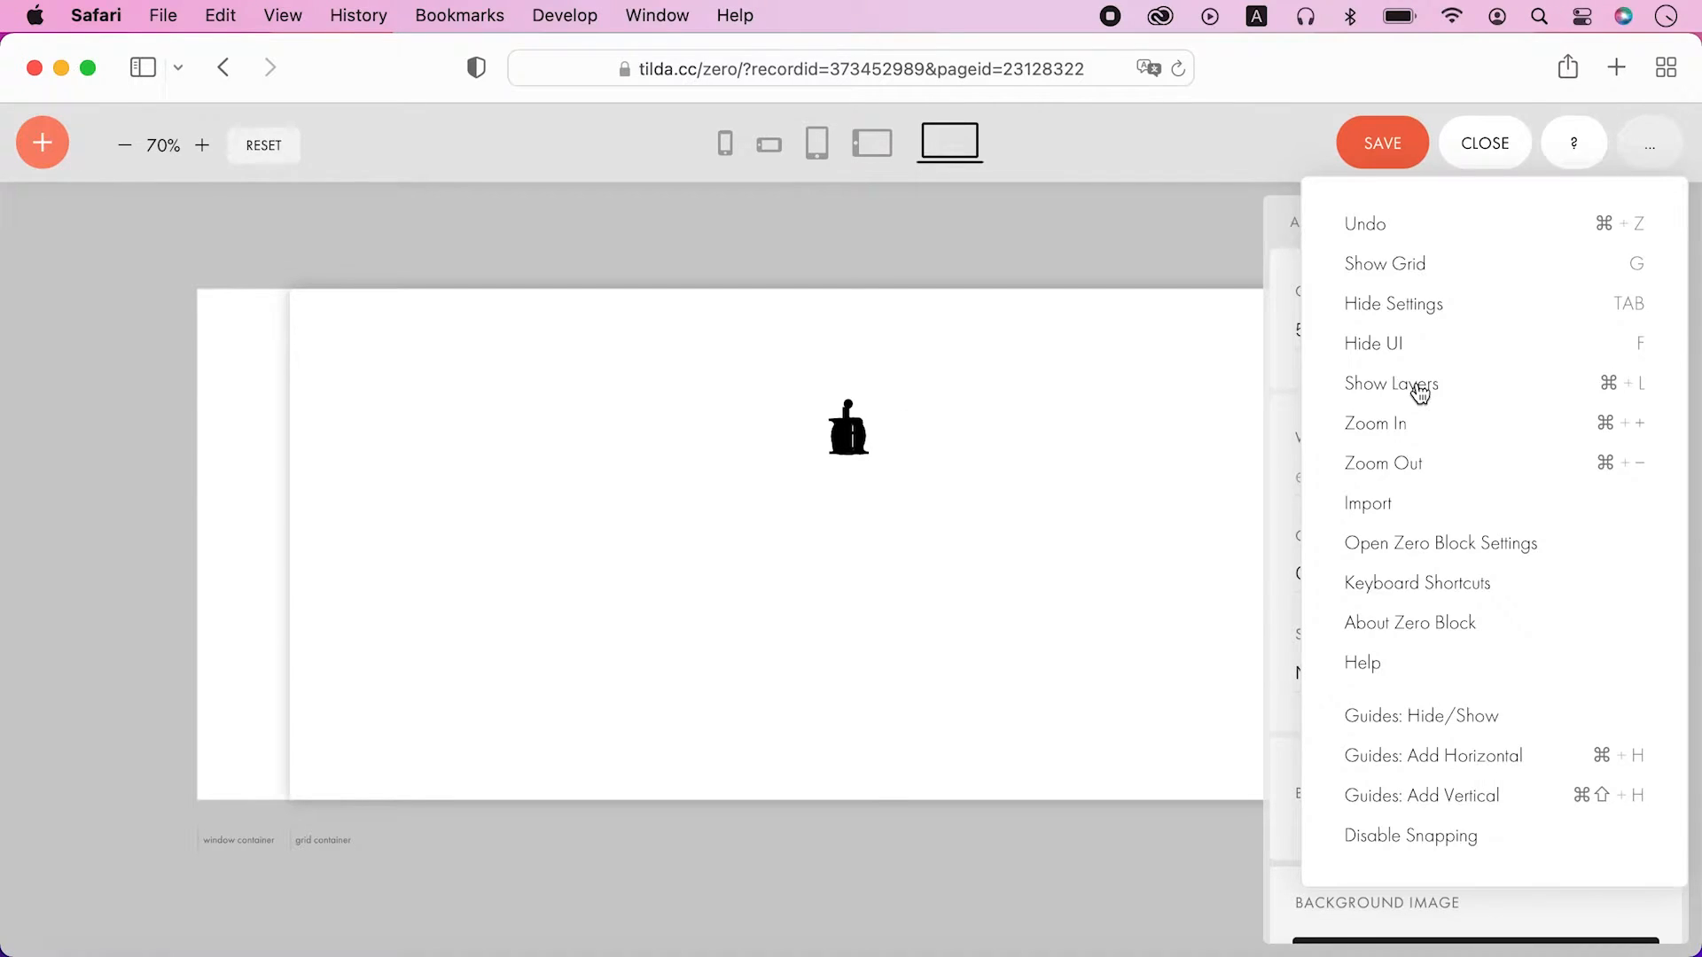
{"action": "left_click", "coordinate": [1394, 382]}
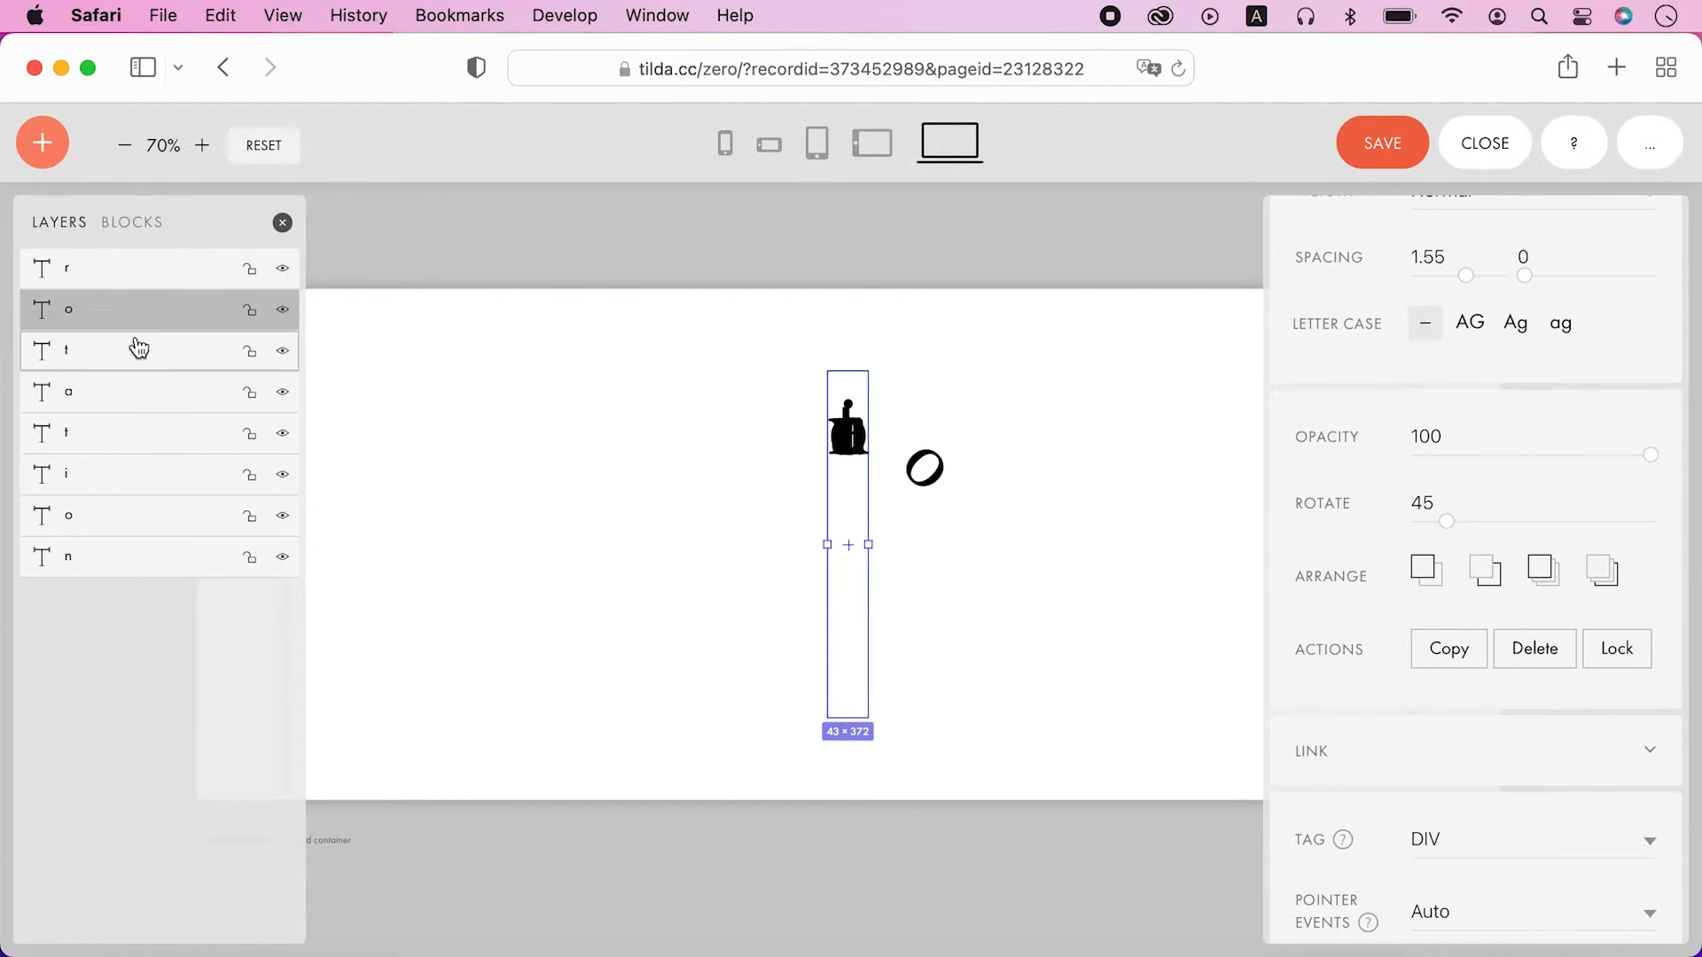
{"action": "left_click_drag", "start_coordinate": [1447, 521], "coordinate": [1477, 521]}
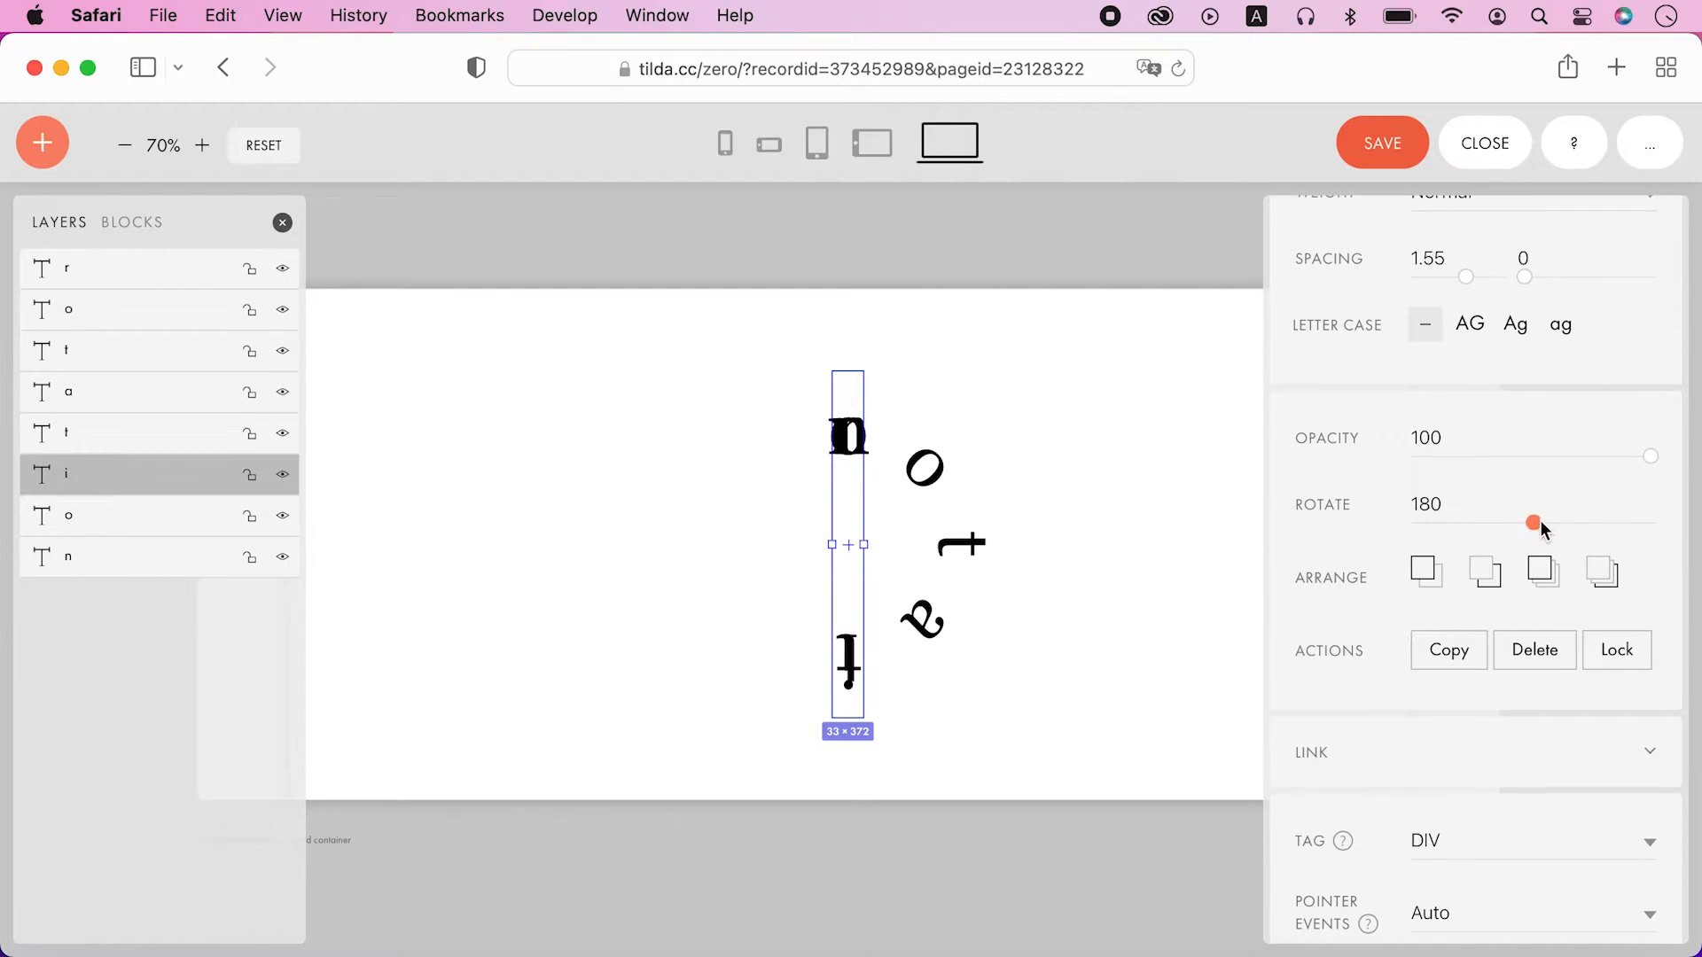
{"action": "left_click_drag", "start_coordinate": [1534, 523], "coordinate": [1591, 523]}
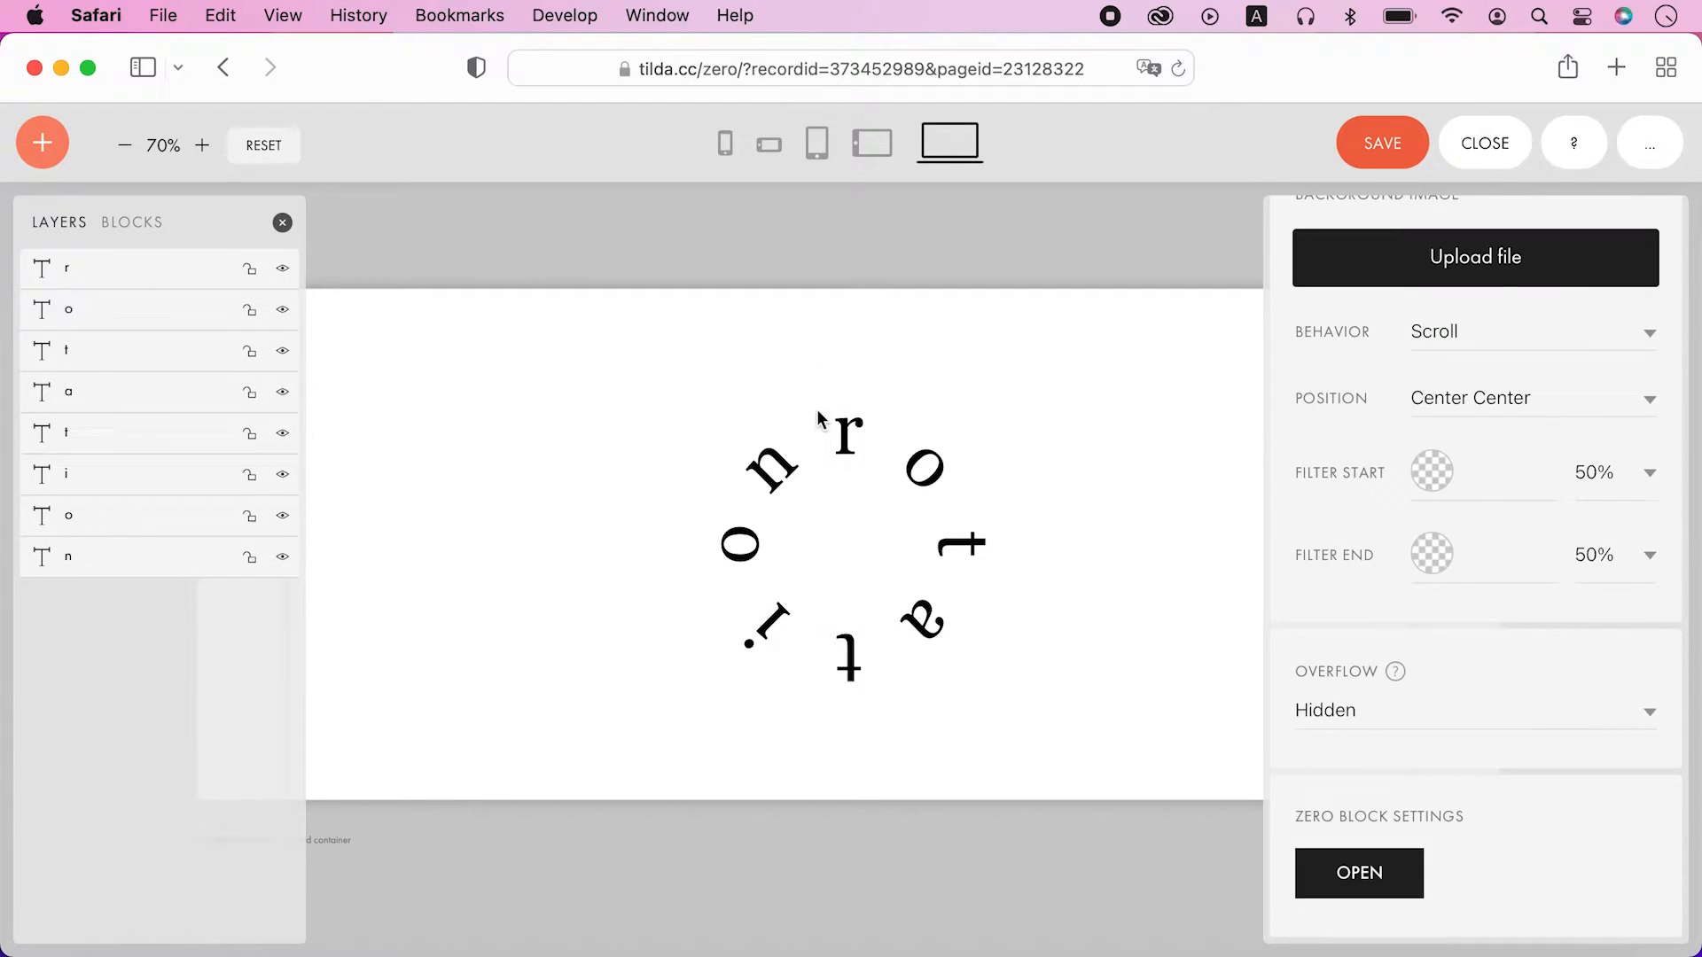
Step: Give the letter r a step-by-step animation set to loop continuously, with a first step
{"action": "left_click", "coordinate": [848, 429]}
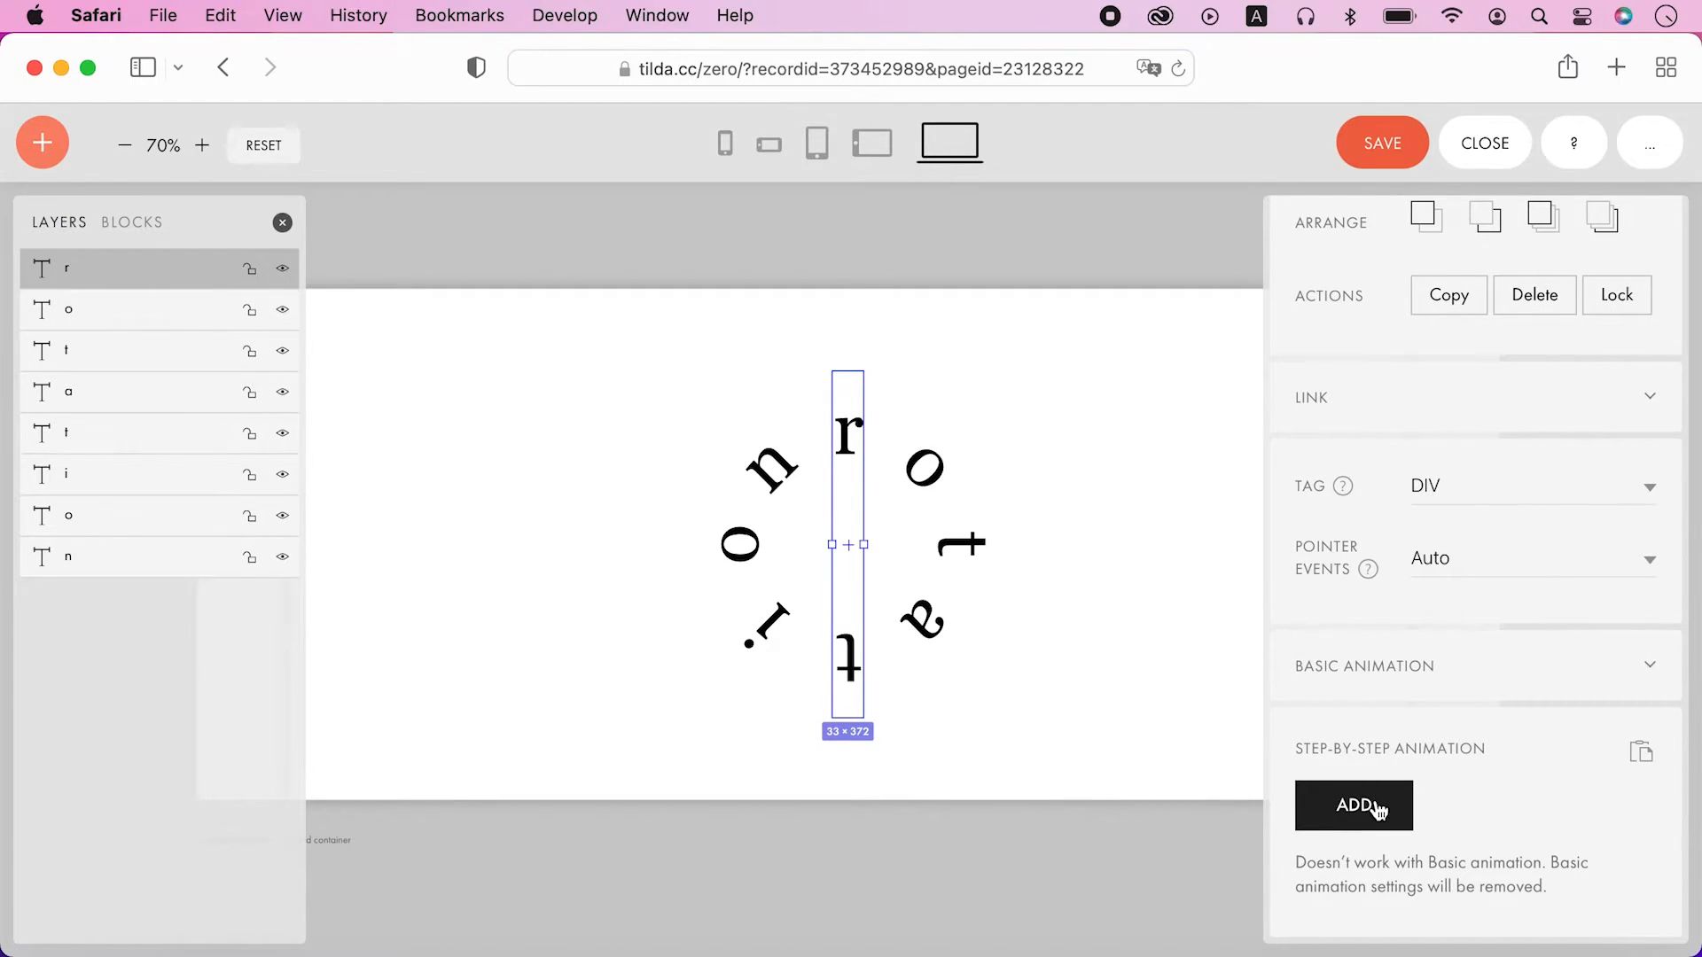
{"action": "left_click", "coordinate": [1353, 805]}
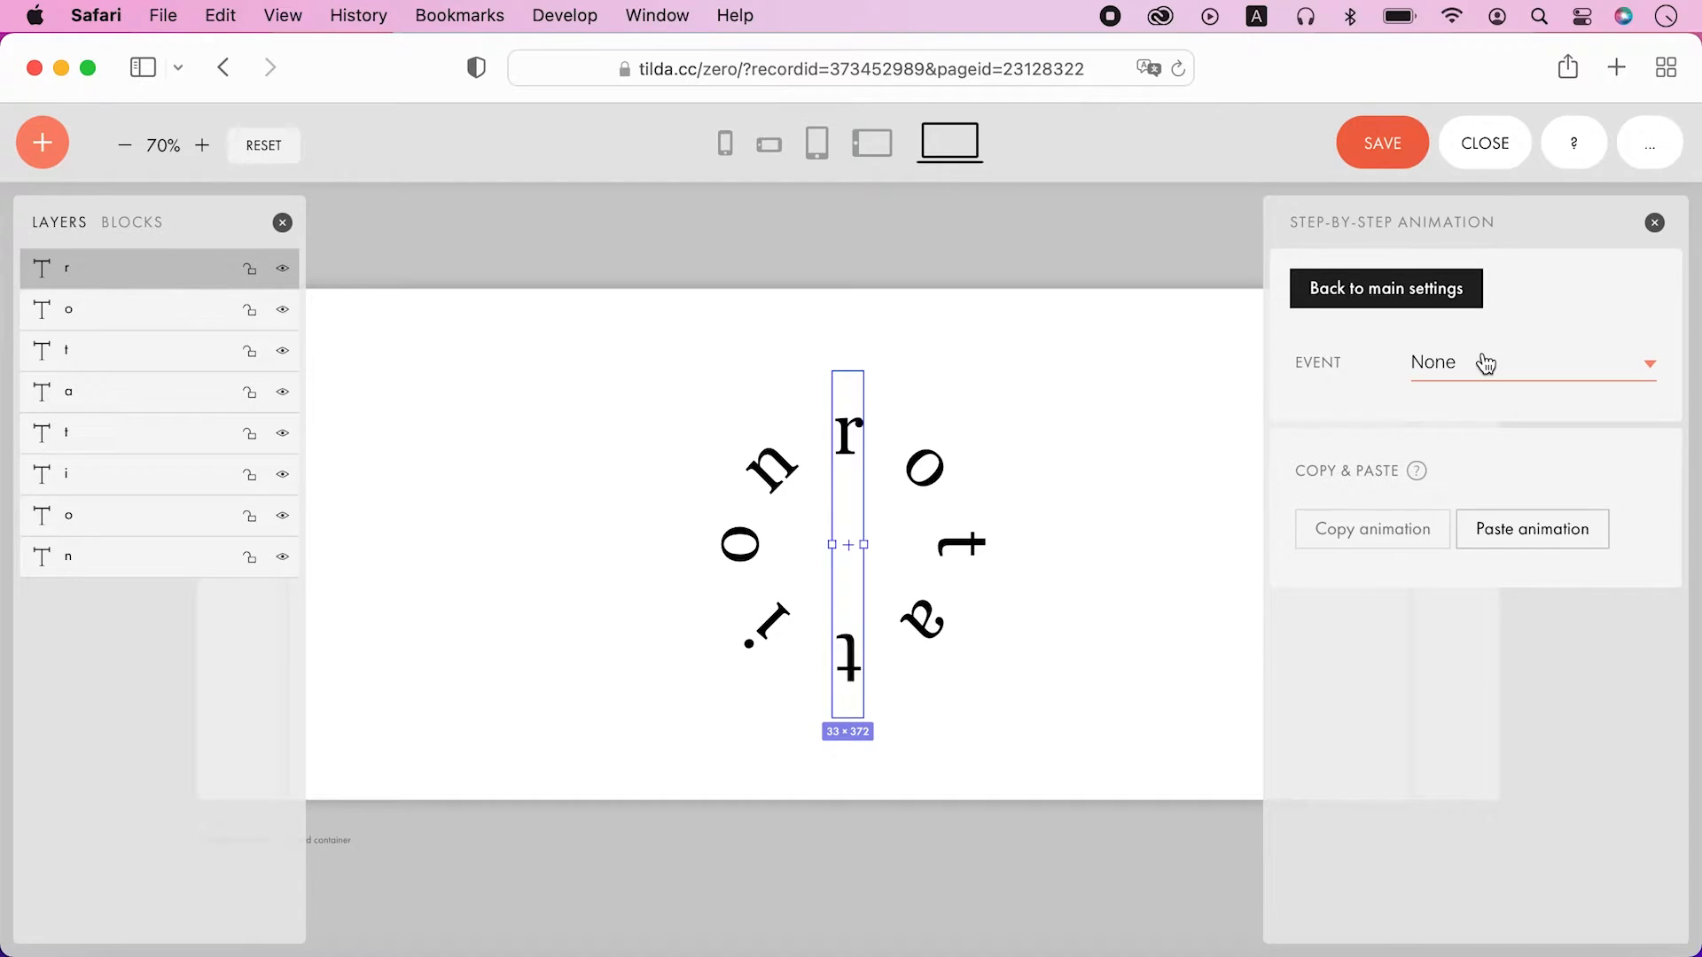
{"action": "left_click", "coordinate": [1530, 361]}
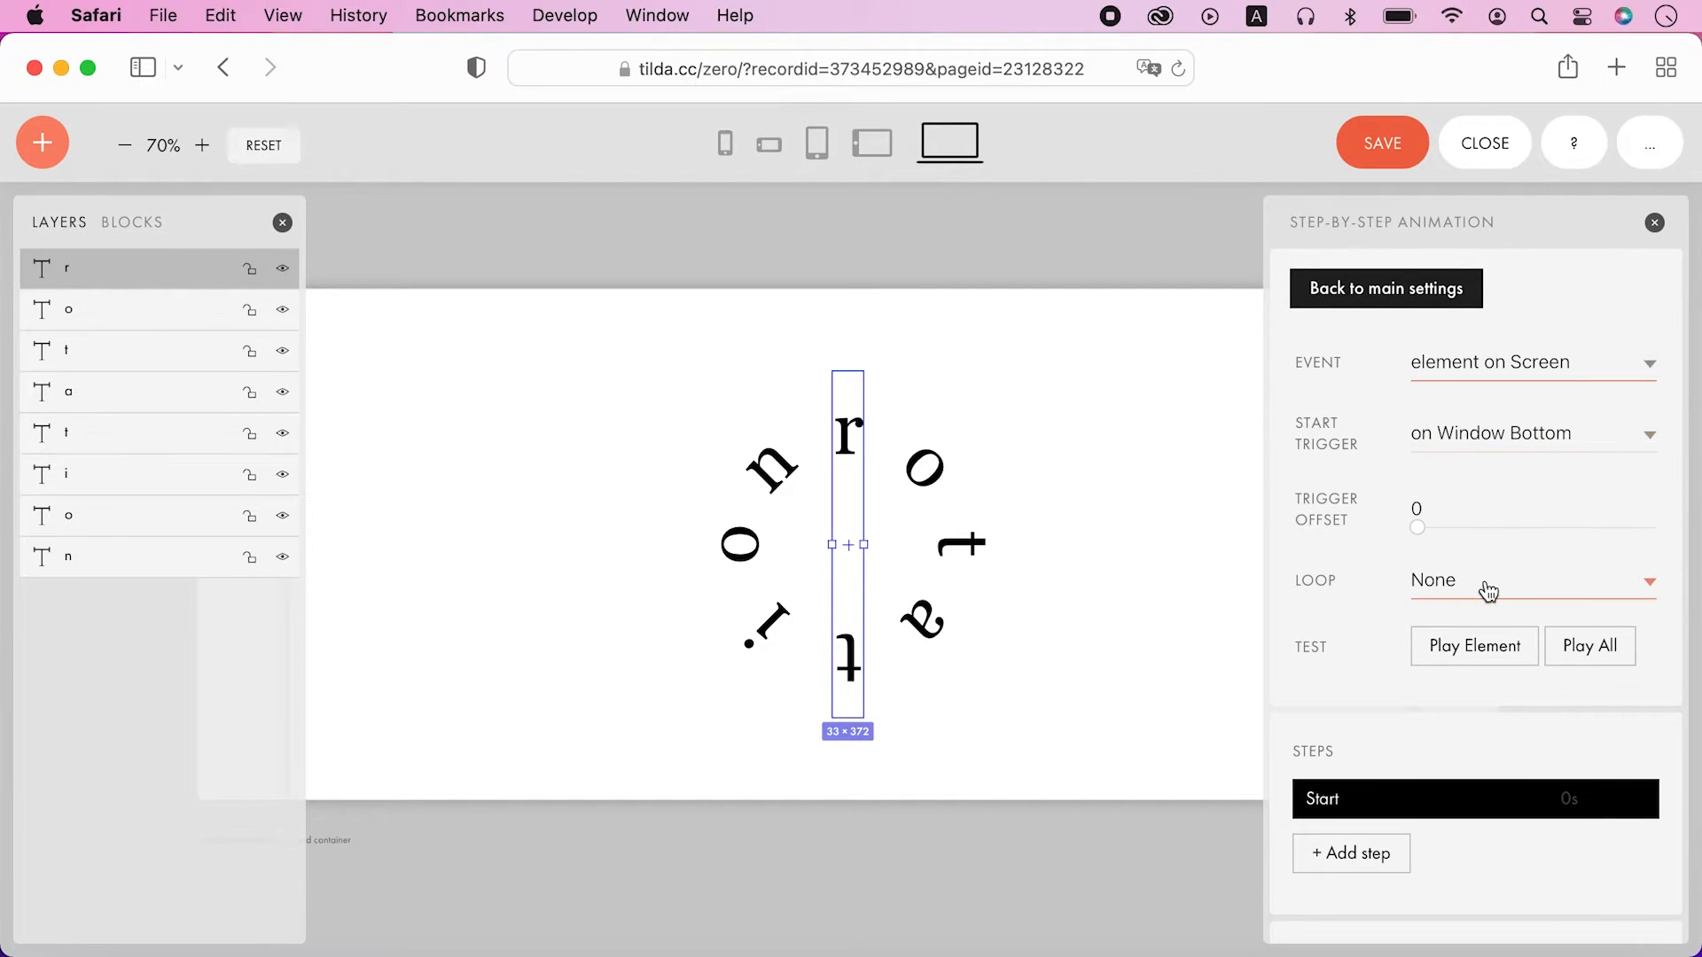
{"action": "left_click", "coordinate": [1531, 580]}
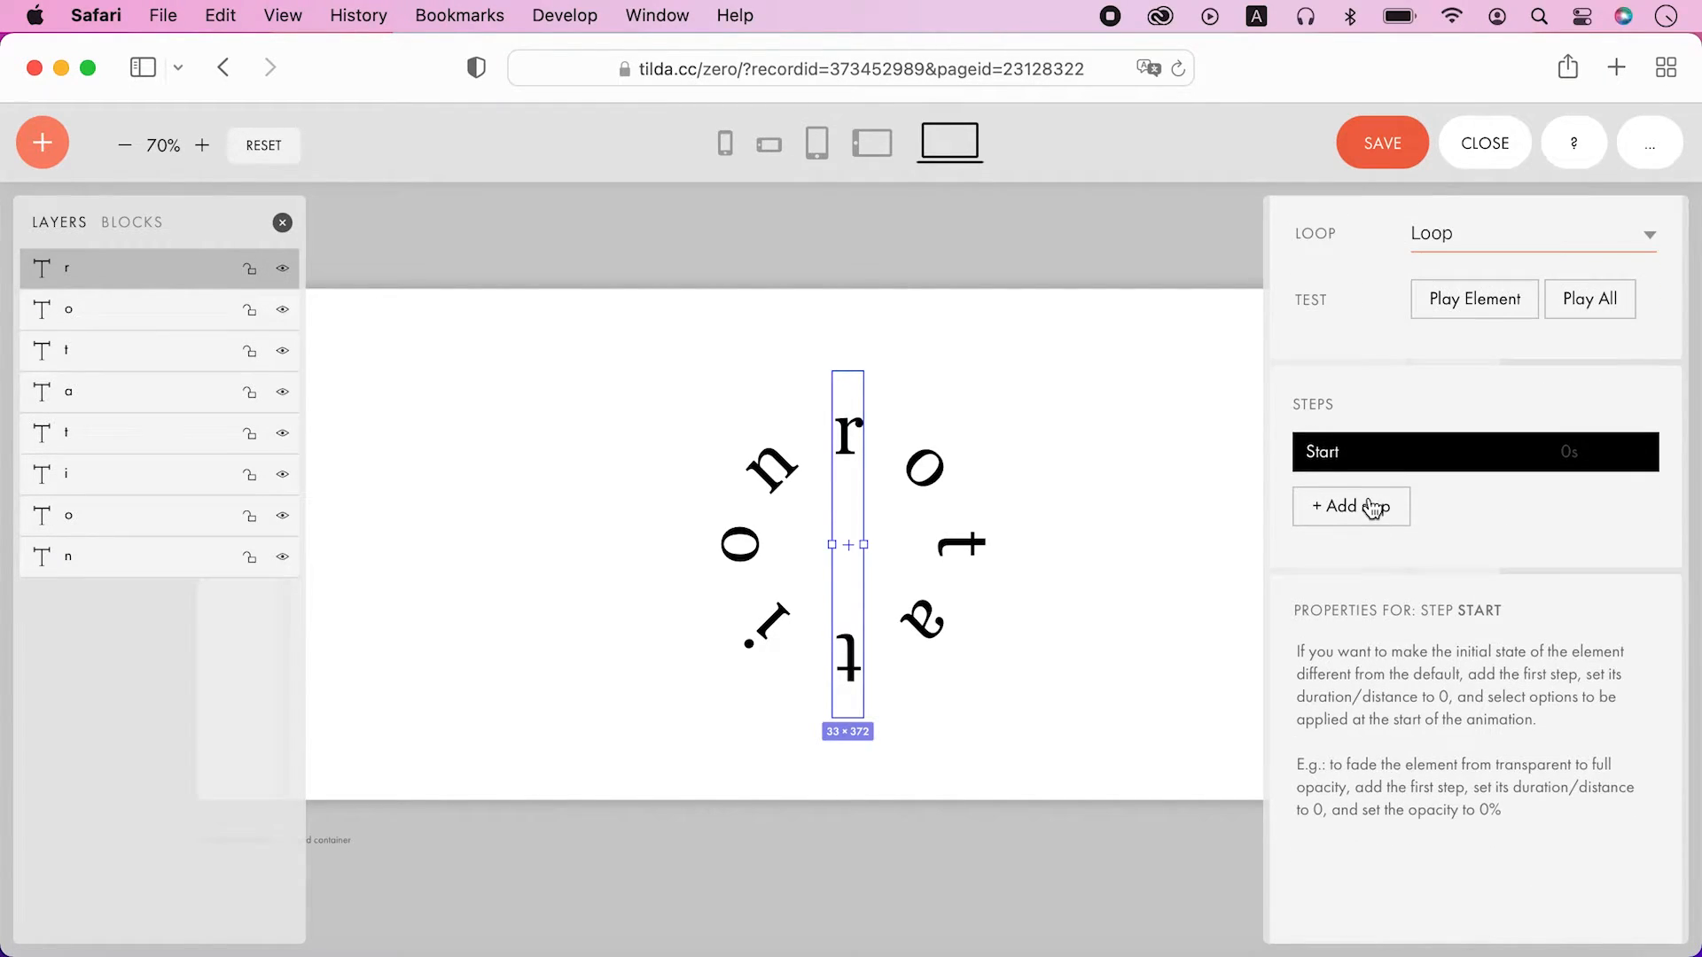
{"action": "left_click", "coordinate": [1351, 507]}
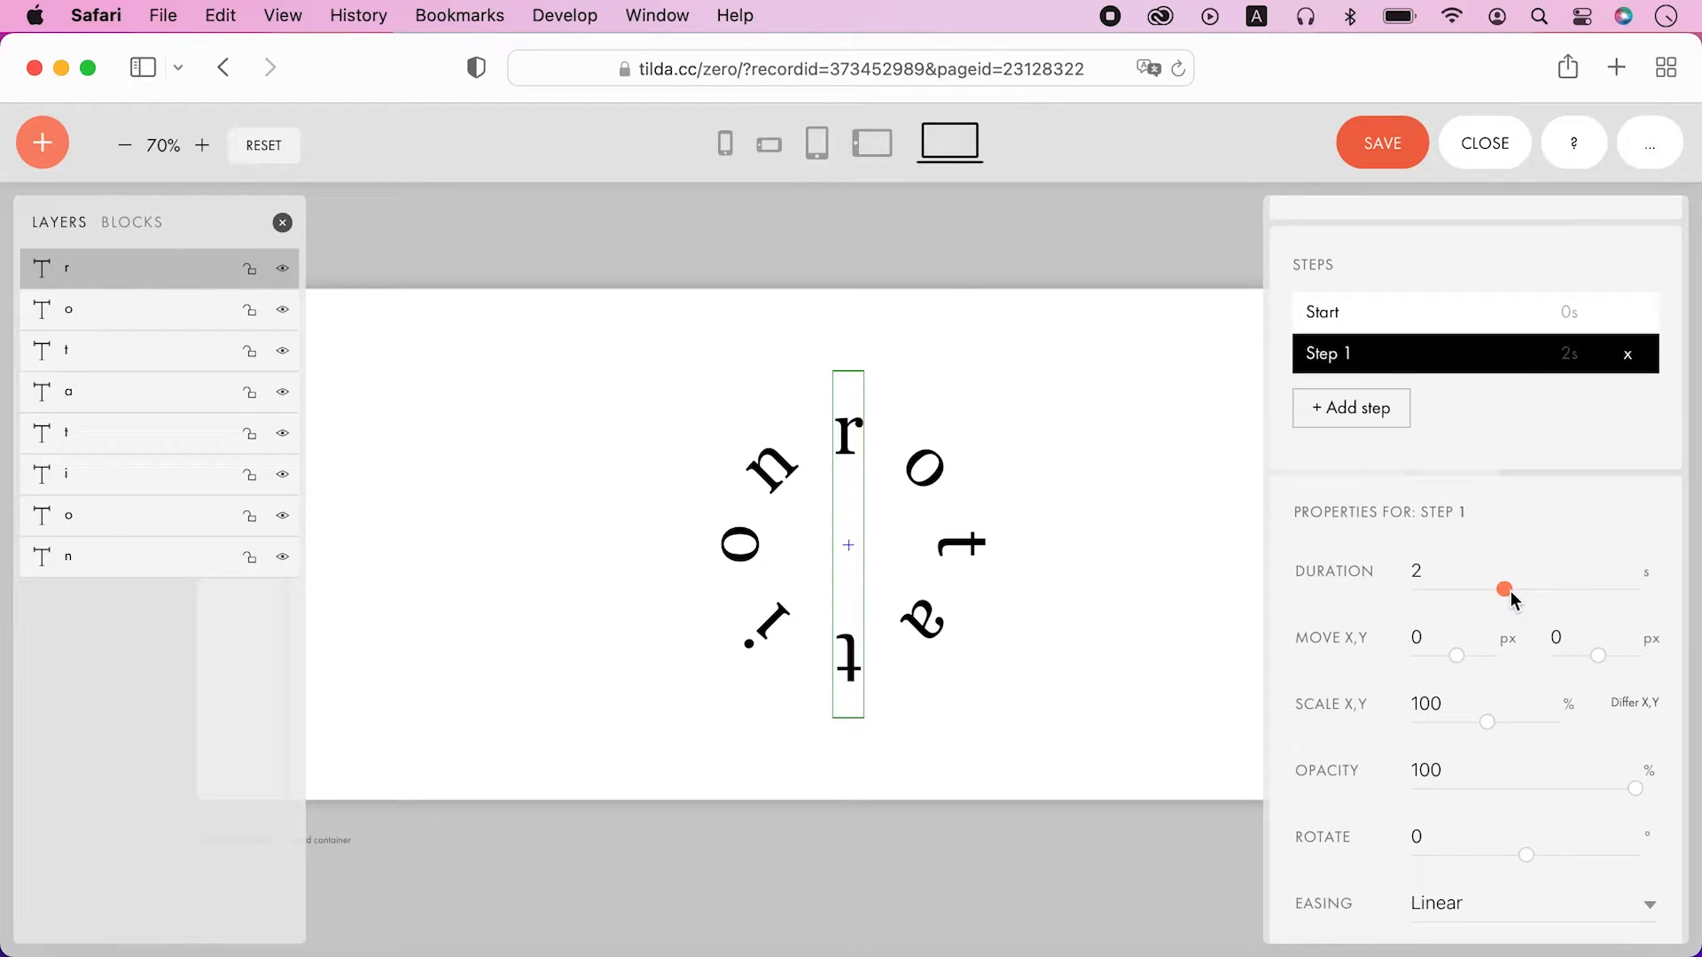
Step: Make the step 4 seconds with a rotation, then play and stop the preview
{"action": "left_click_drag", "start_coordinate": [1506, 589], "coordinate": [1592, 589]}
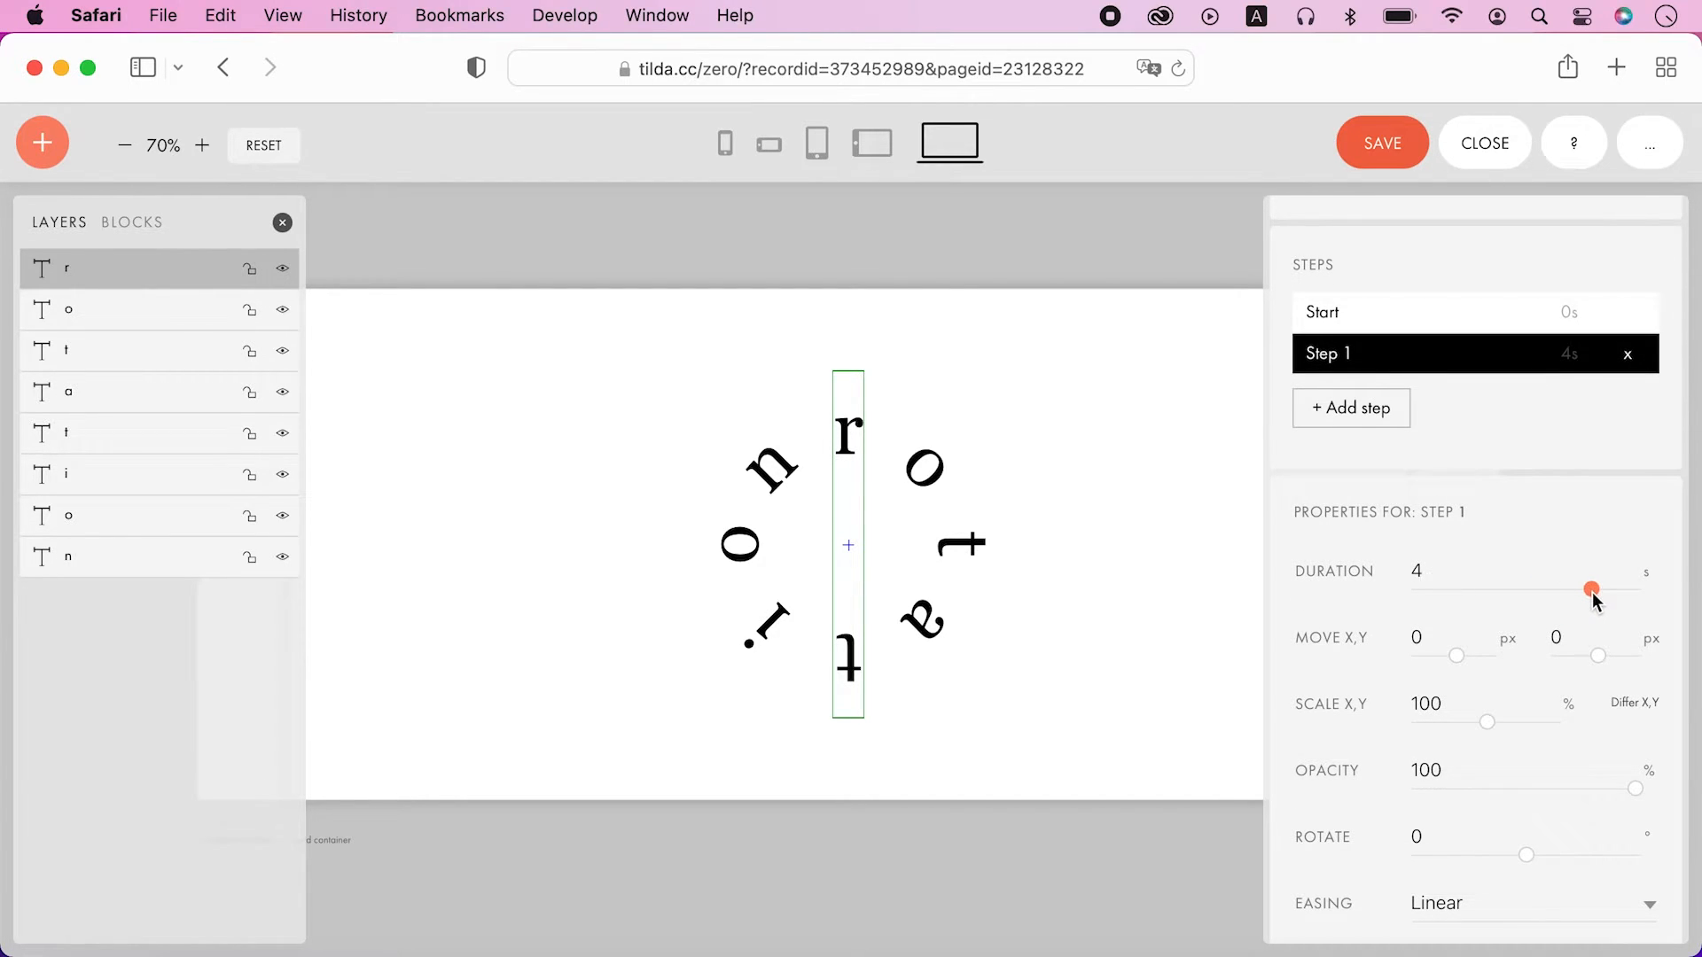
{"action": "scroll", "scroll_direction": "down", "scroll_amount": 3}
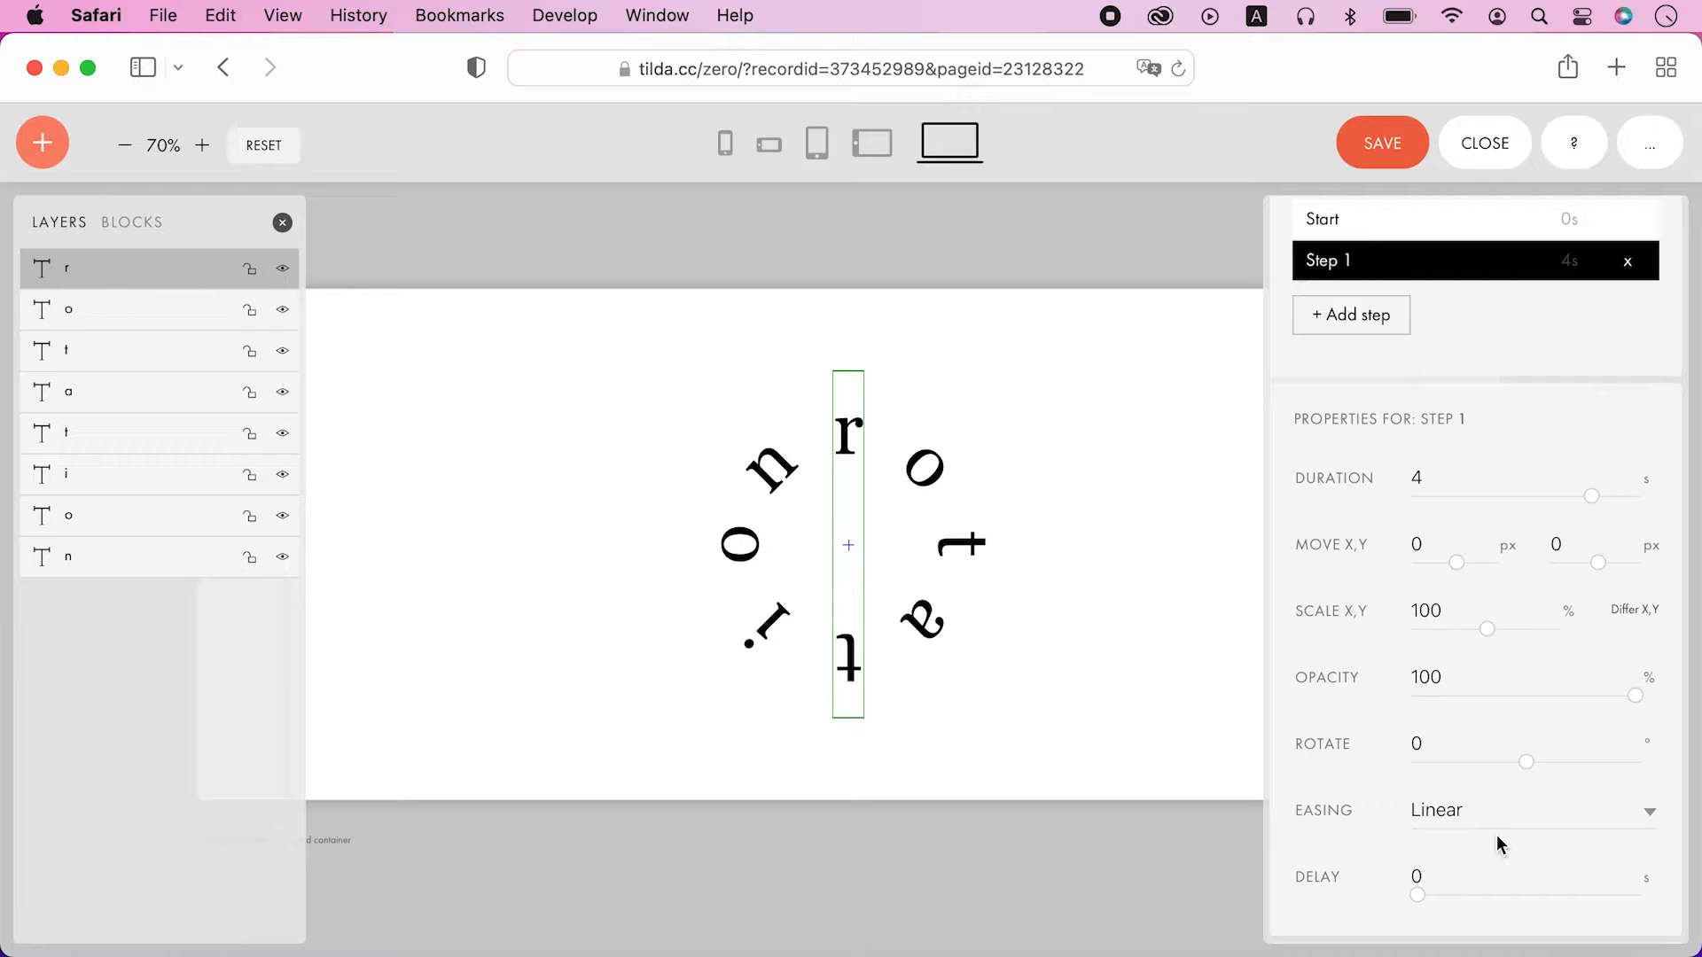
{"action": "mouse_move", "coordinate": [1489, 638]}
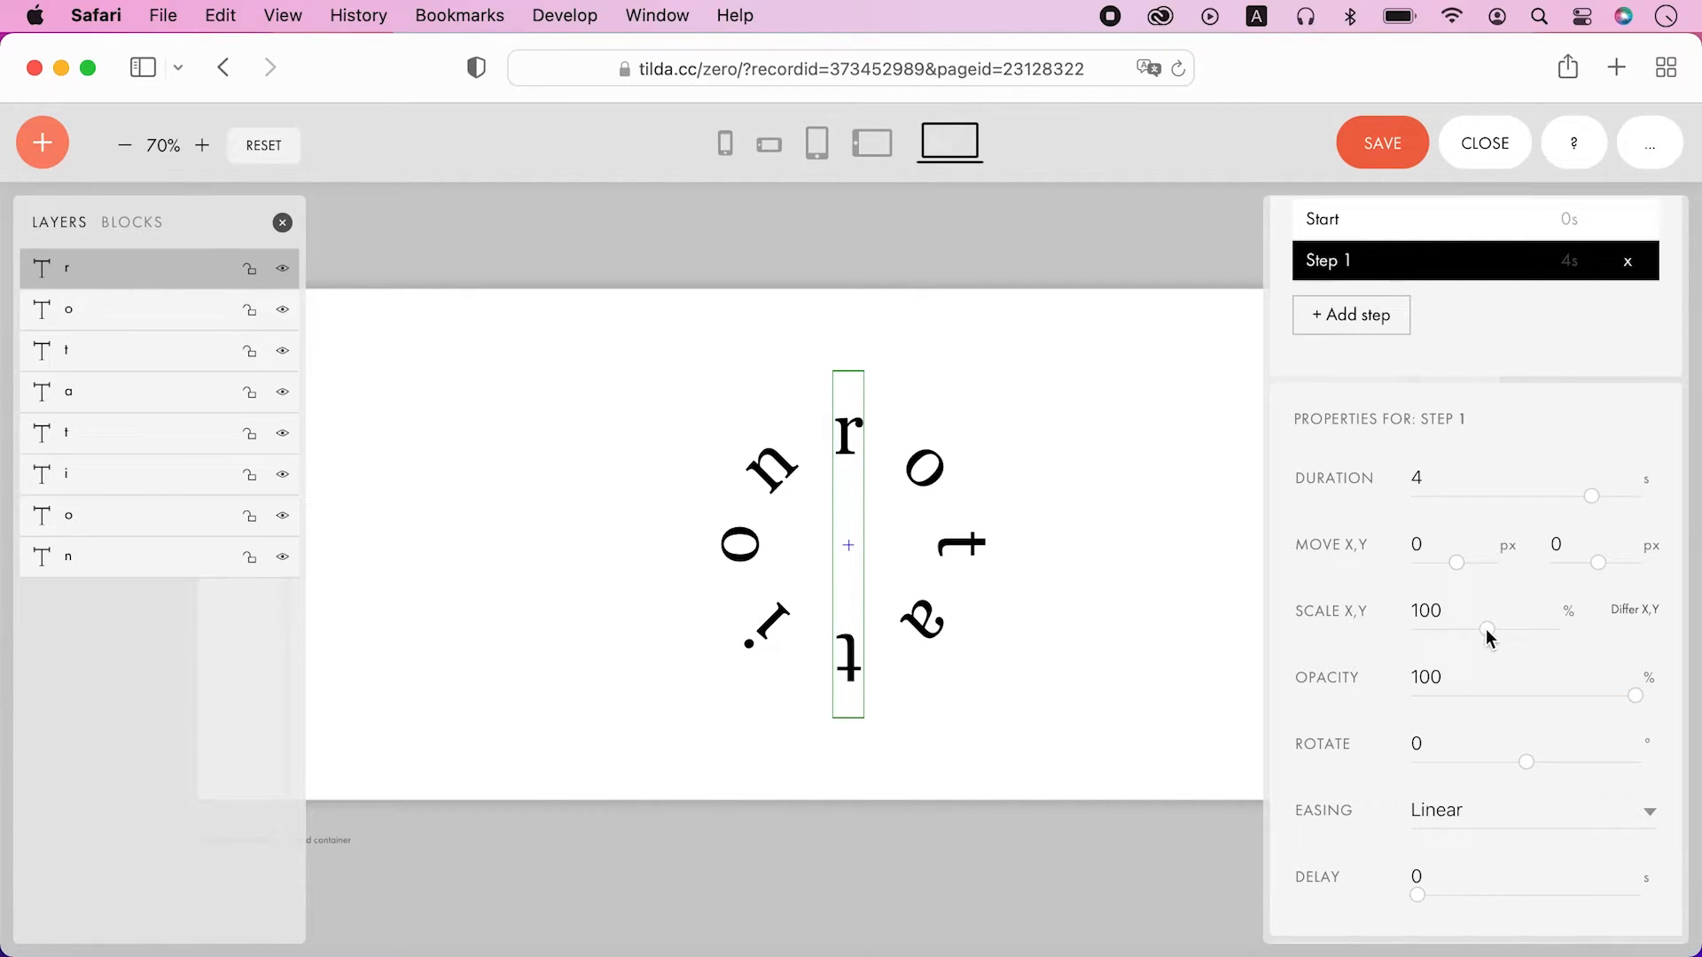
{"action": "left_click_drag", "start_coordinate": [1524, 763], "coordinate": [1617, 762]}
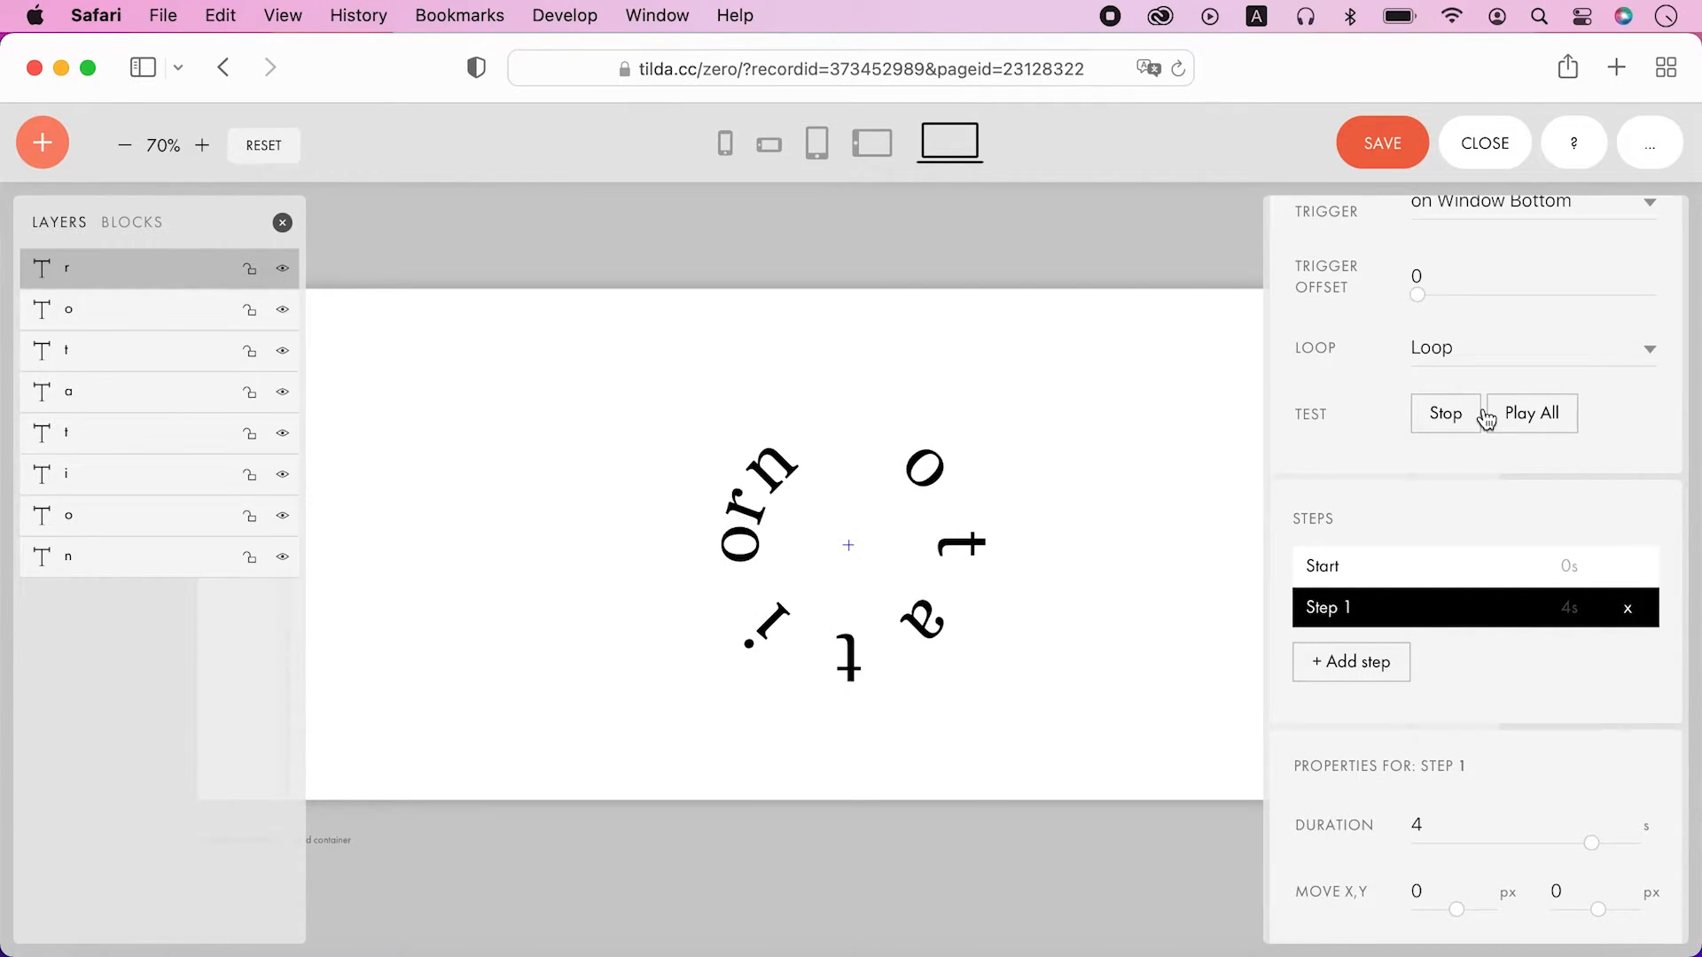
{"action": "left_click", "coordinate": [1445, 413]}
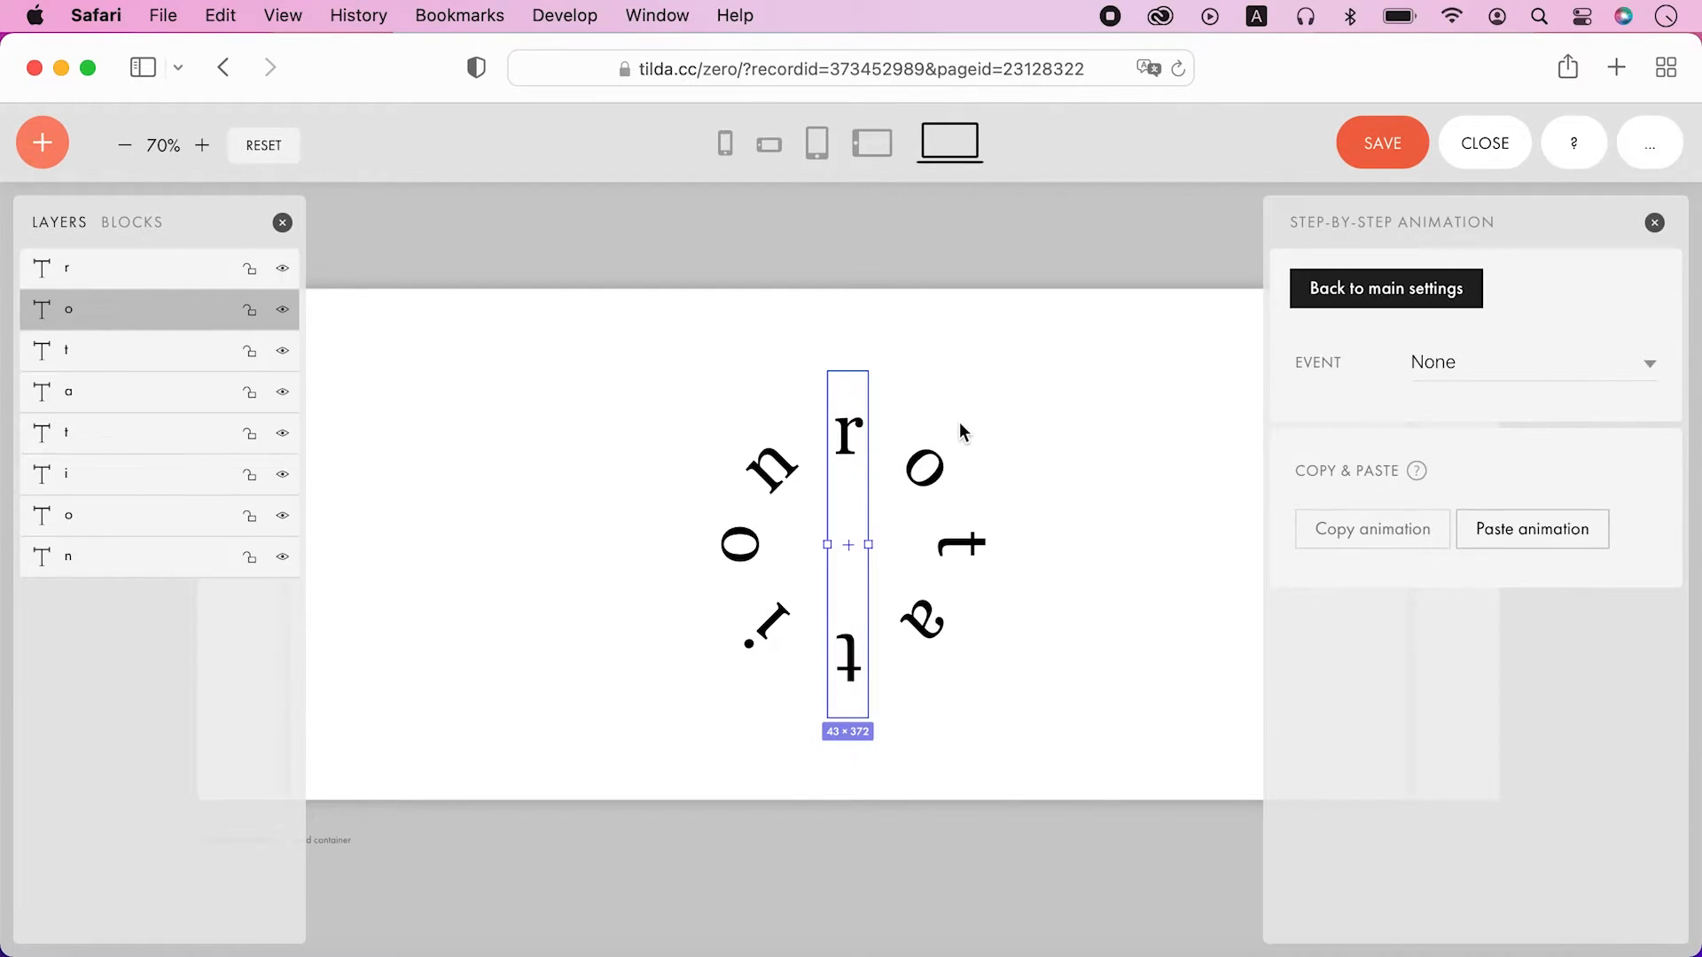
{"action": "mouse_move", "coordinate": [1107, 484]}
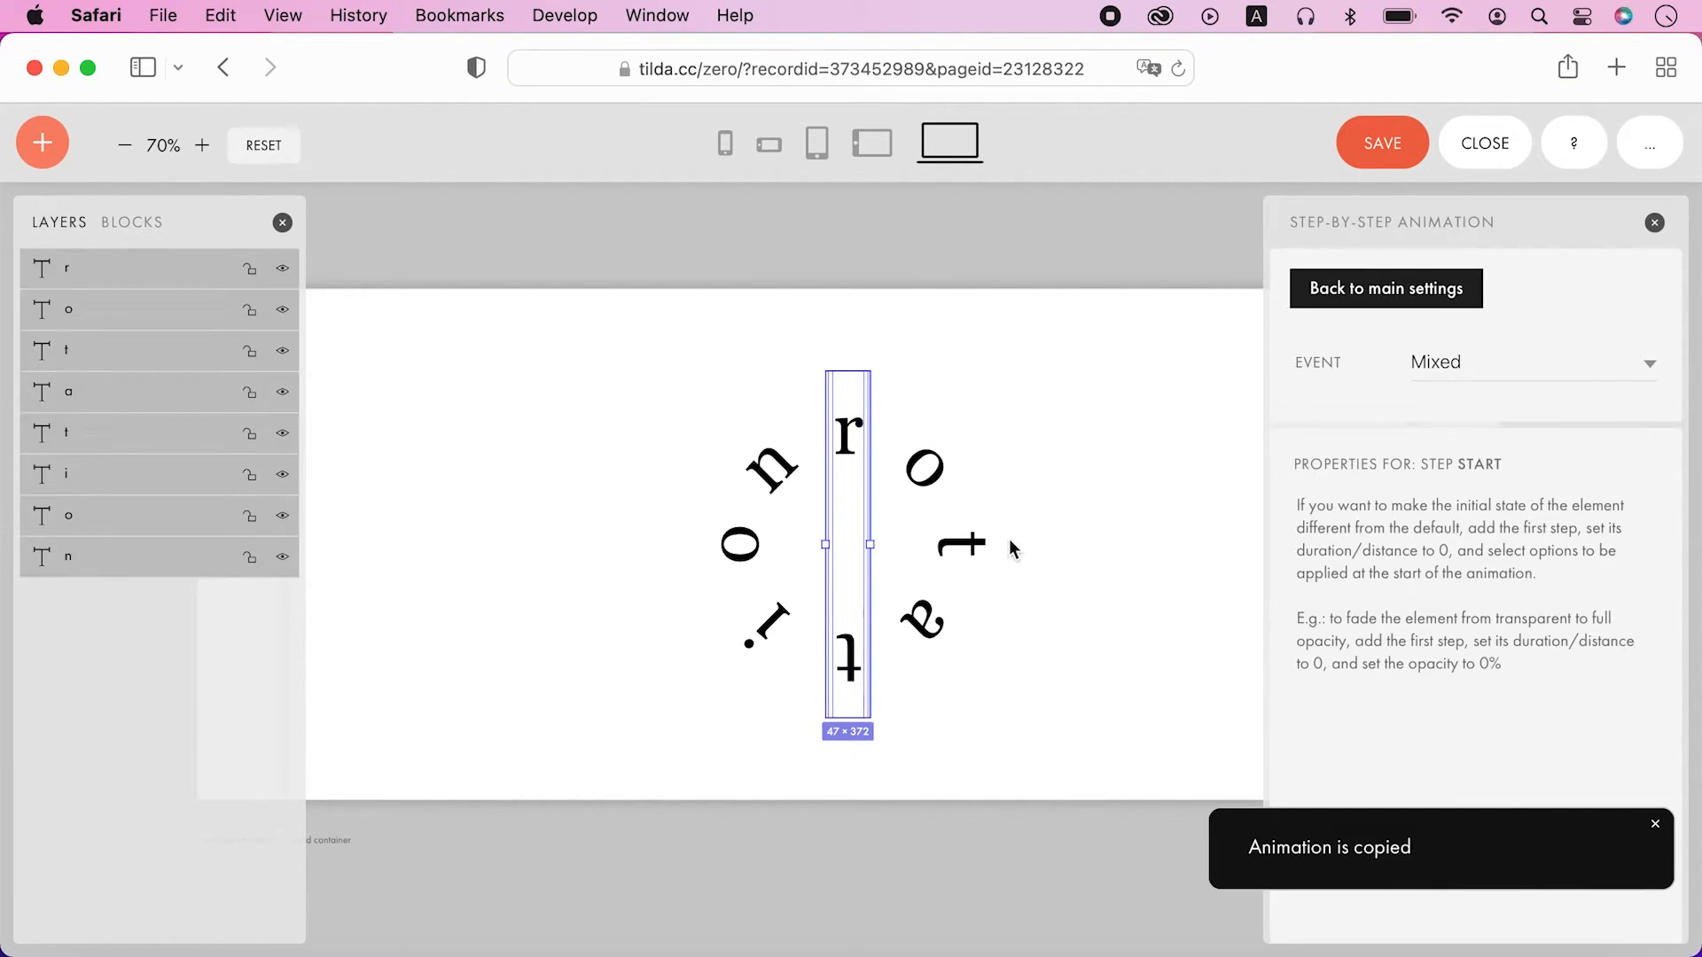
Step: Paste the r's SBS animation onto all ring letters and deselect them
{"action": "right_click", "coordinate": [848, 542]}
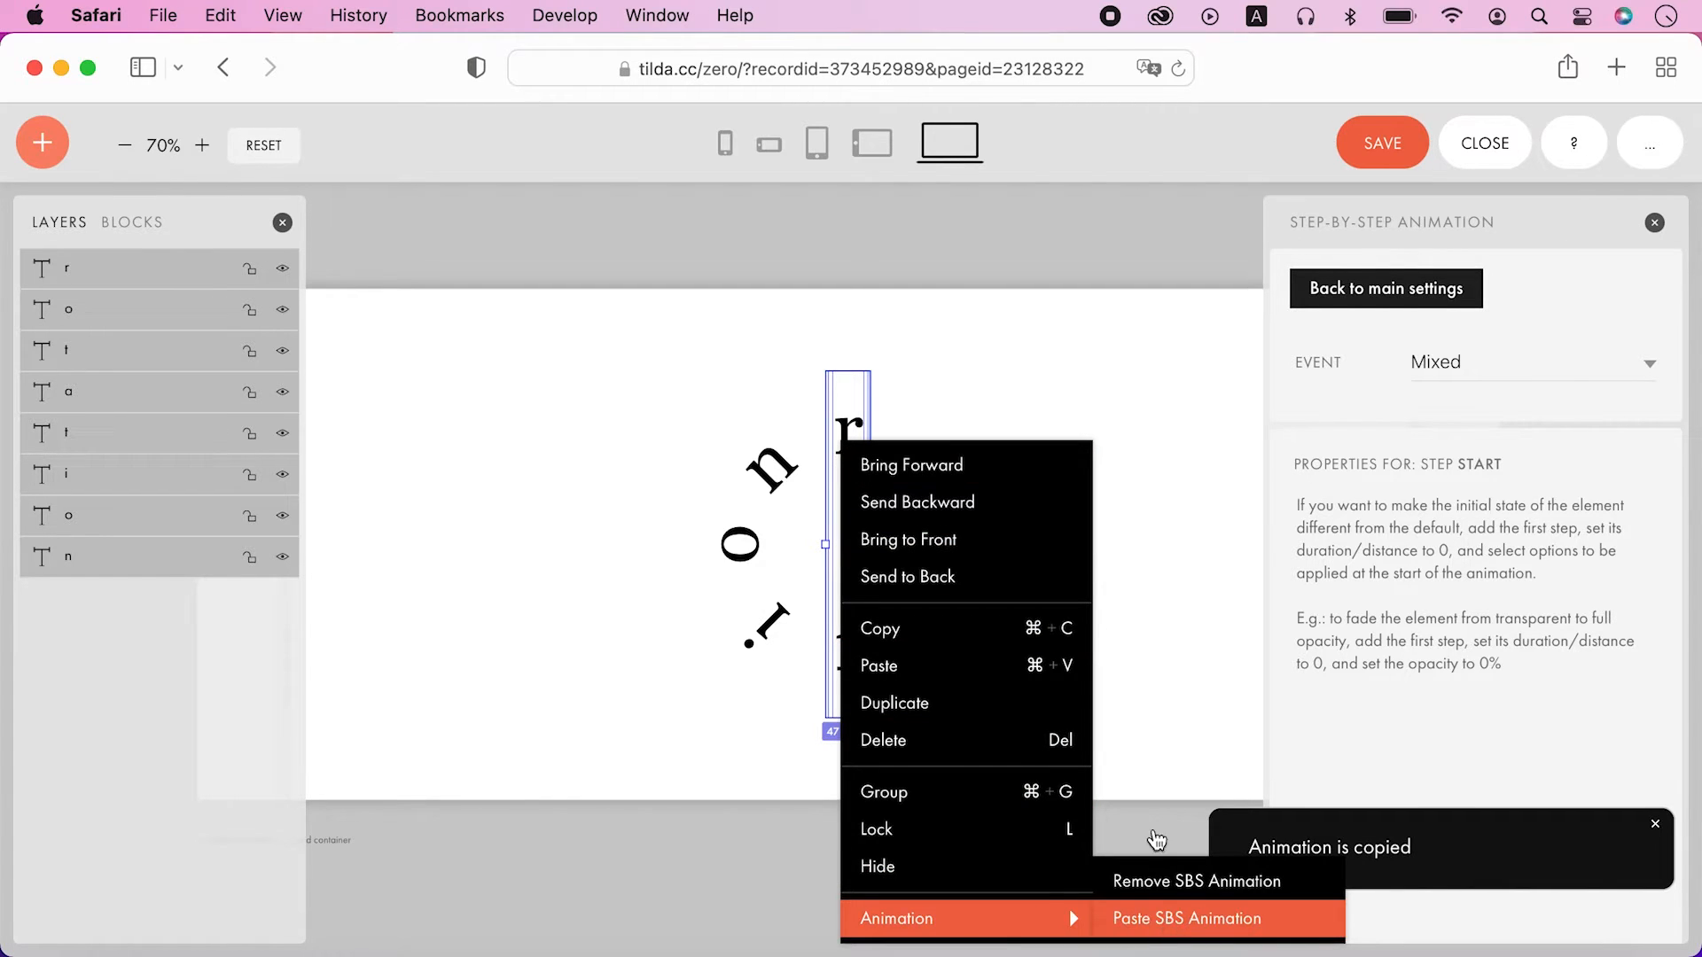
{"action": "left_click", "coordinate": [1186, 918]}
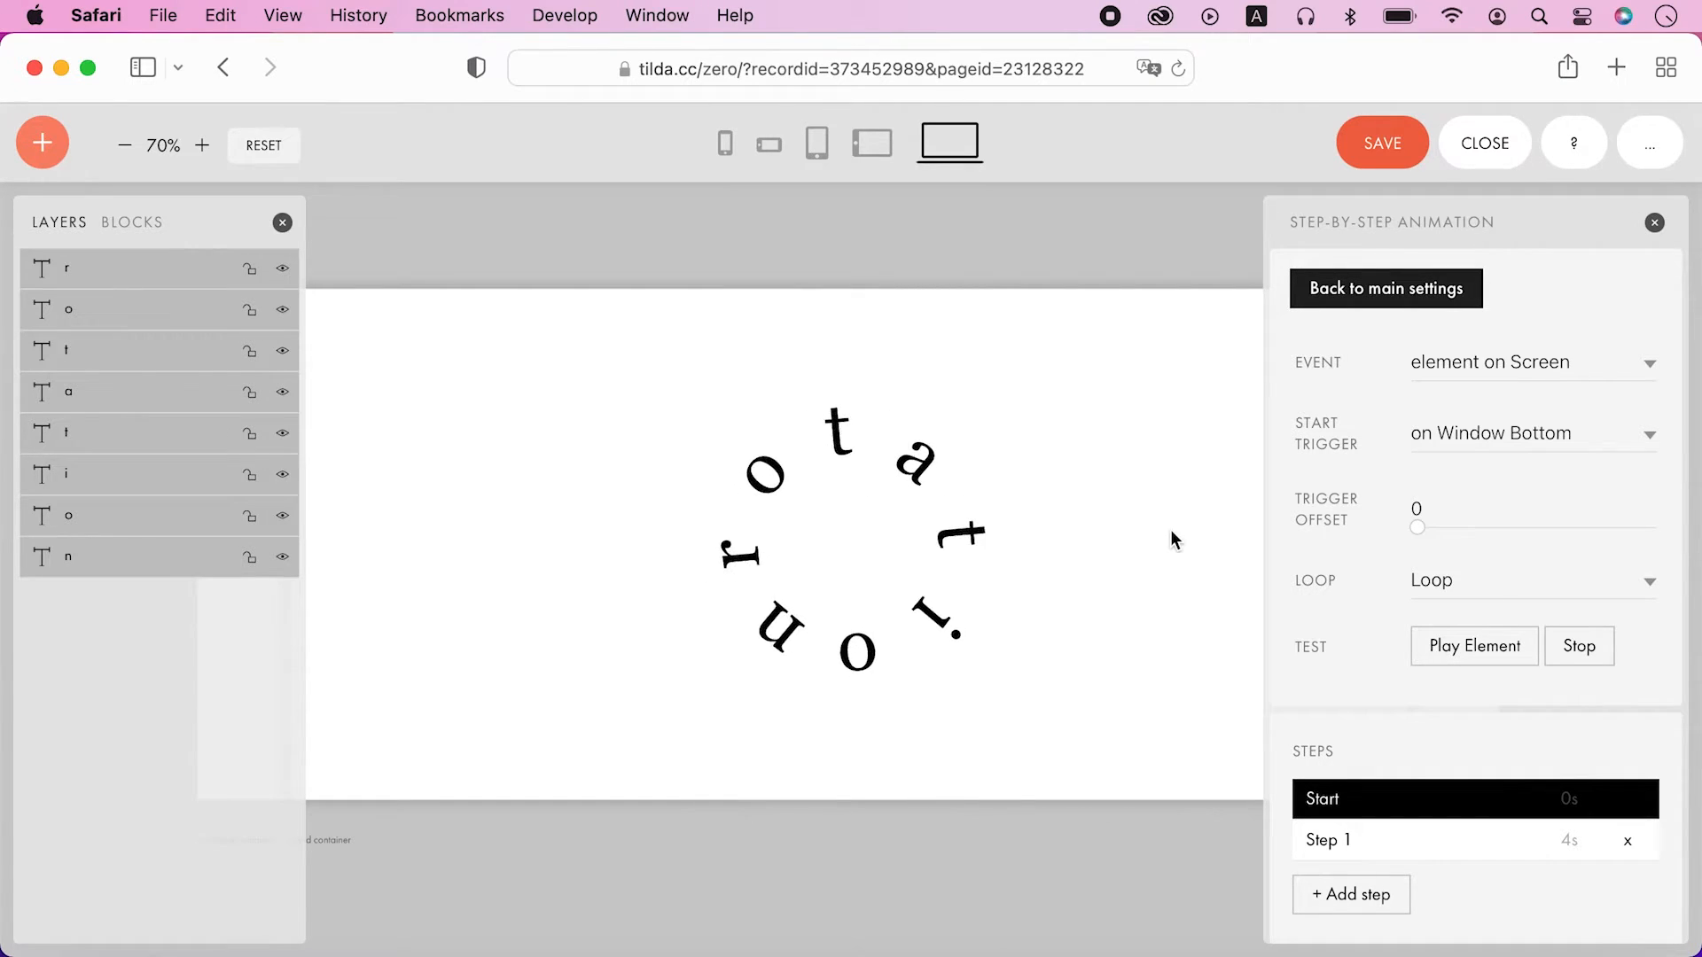
{"action": "left_click", "coordinate": [1473, 645]}
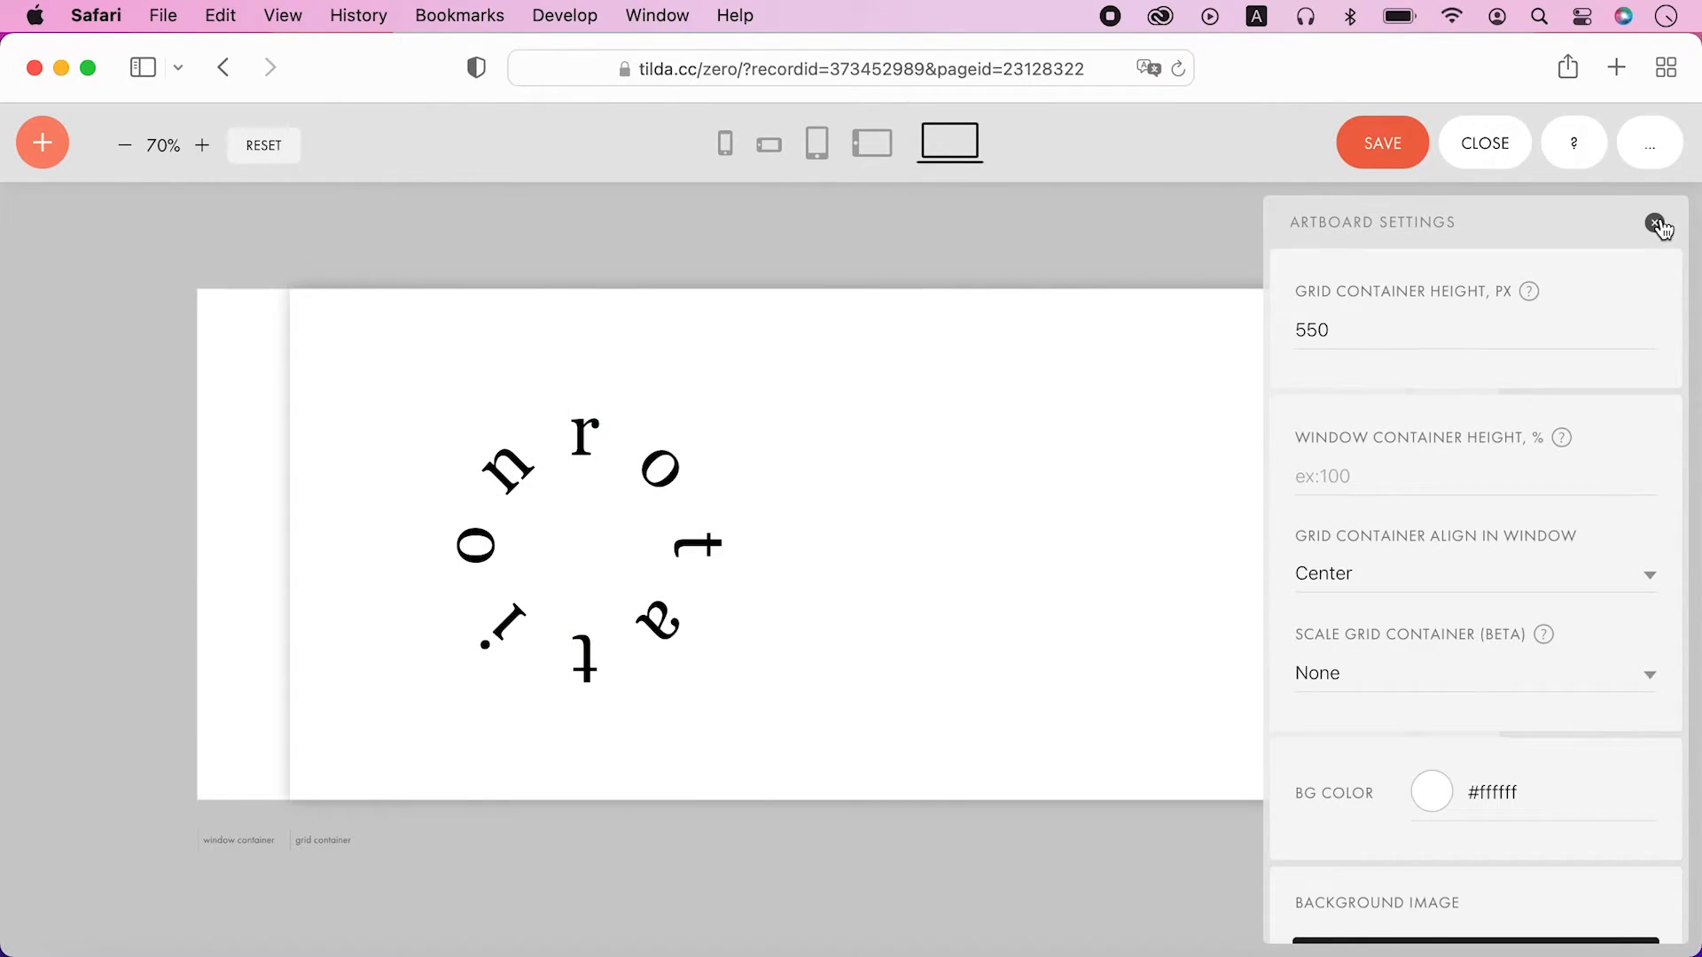
Step: Set the duplicated ring in uppercase Source Code Pro with adjusted weight
{"action": "left_click", "coordinate": [1660, 224]}
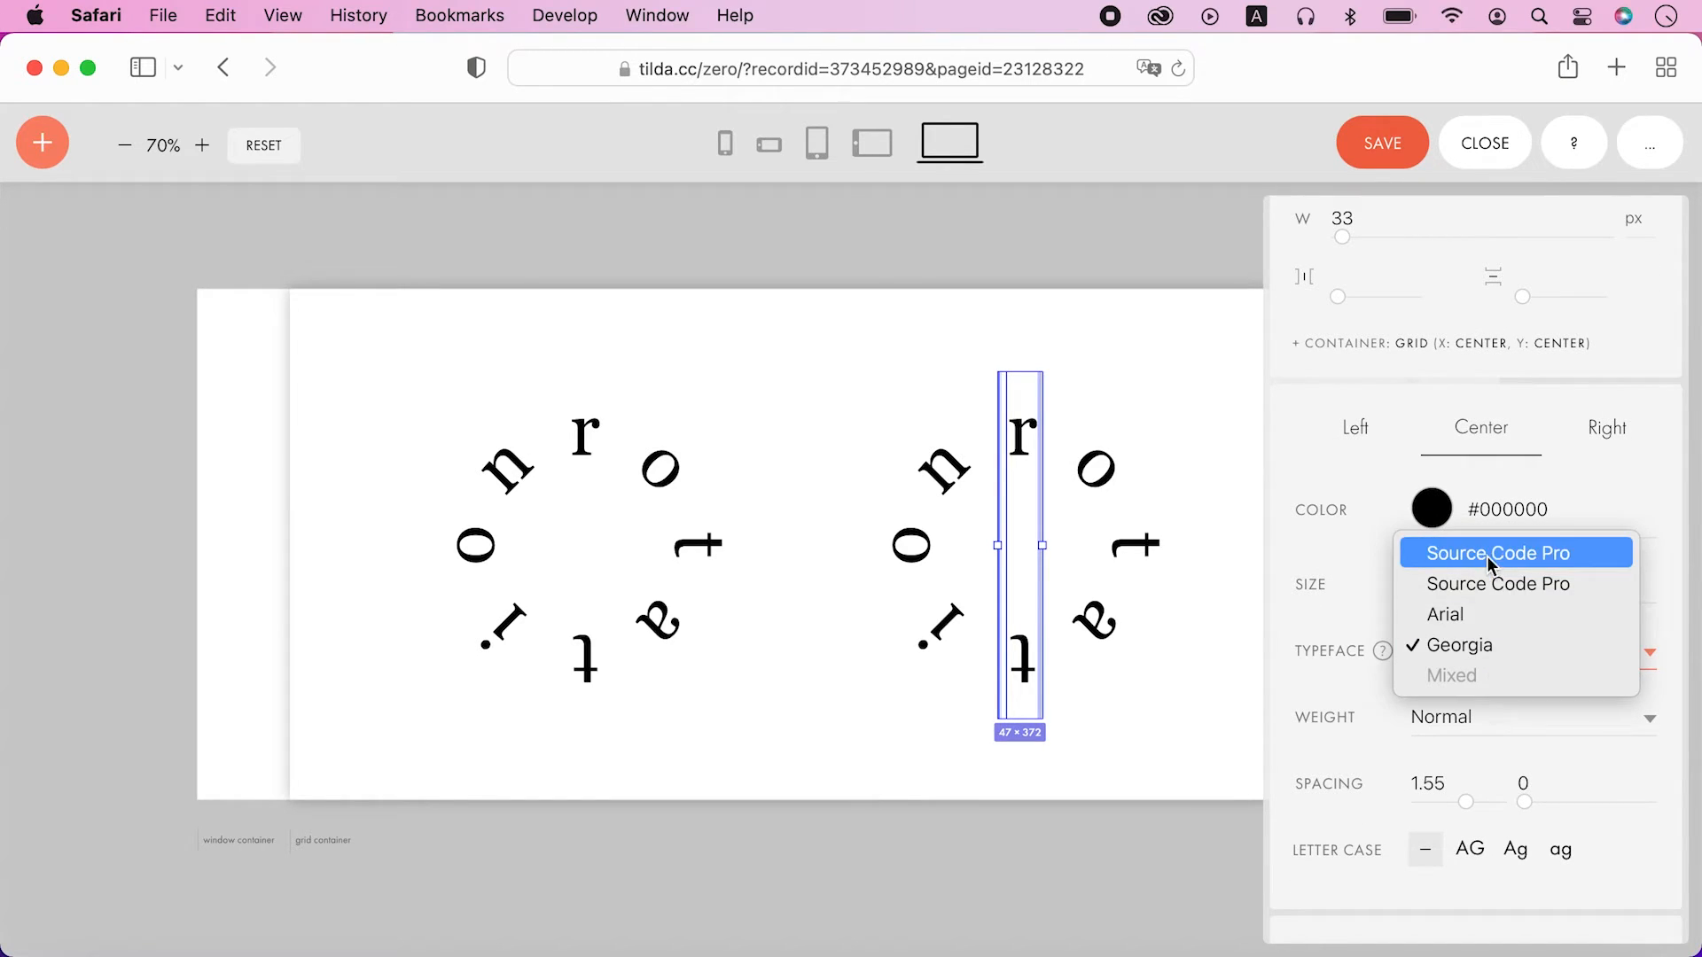
{"action": "left_click", "coordinate": [1498, 553]}
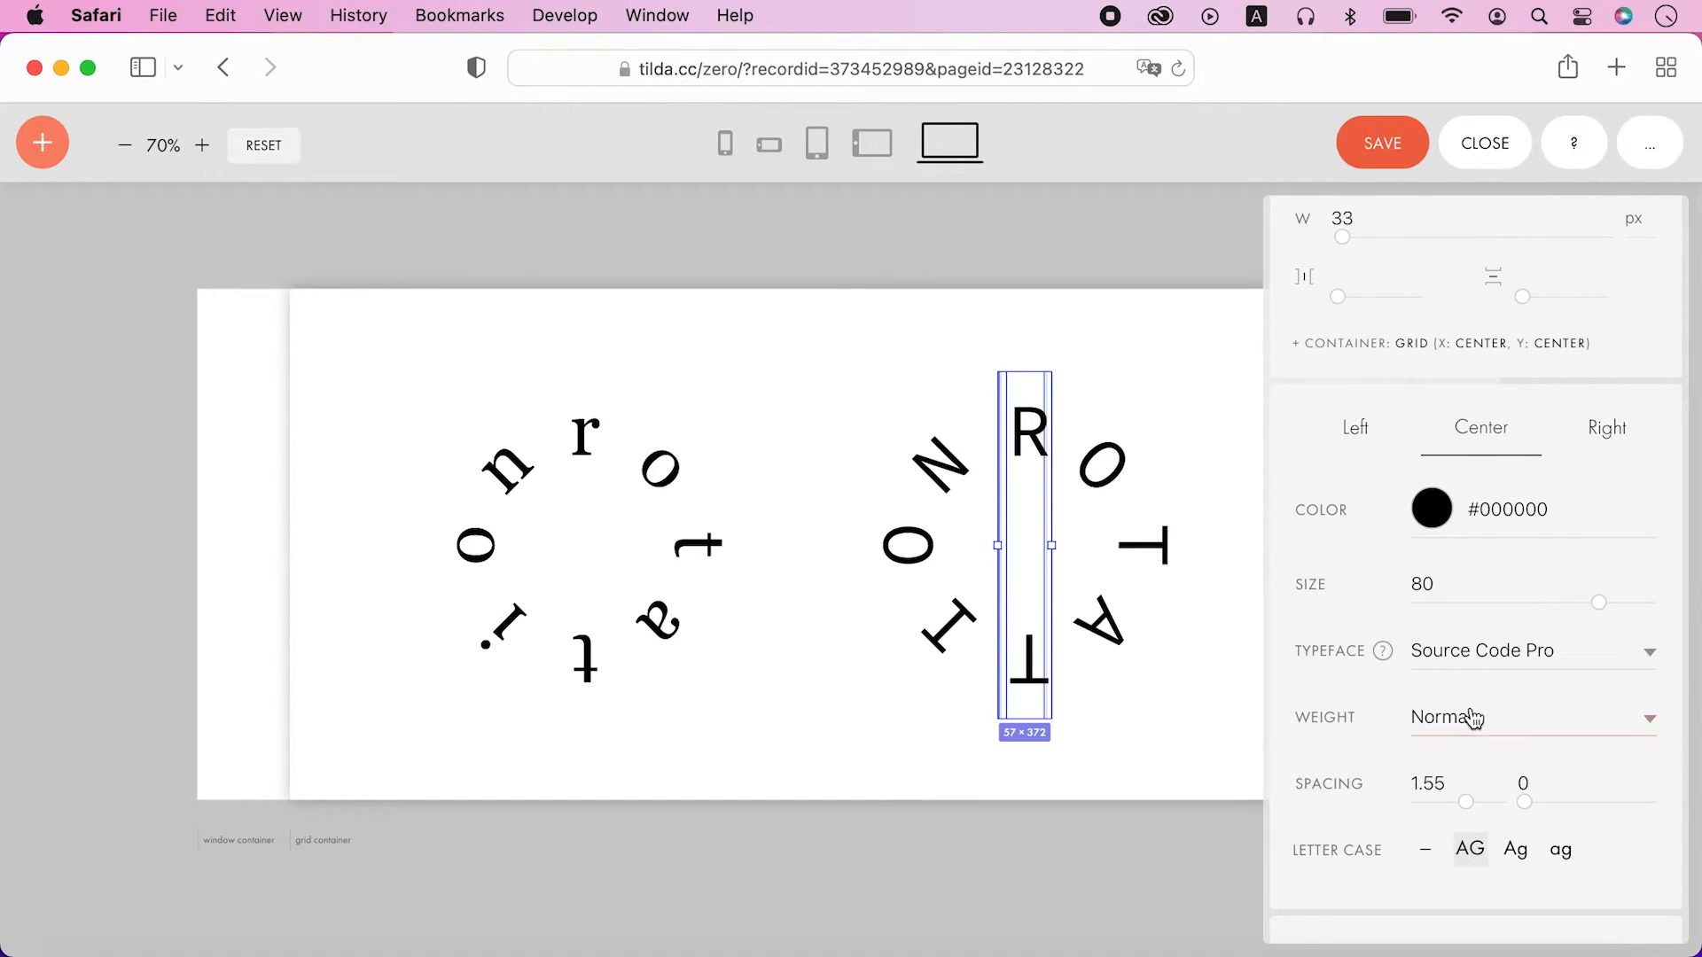
{"action": "left_click", "coordinate": [1530, 718]}
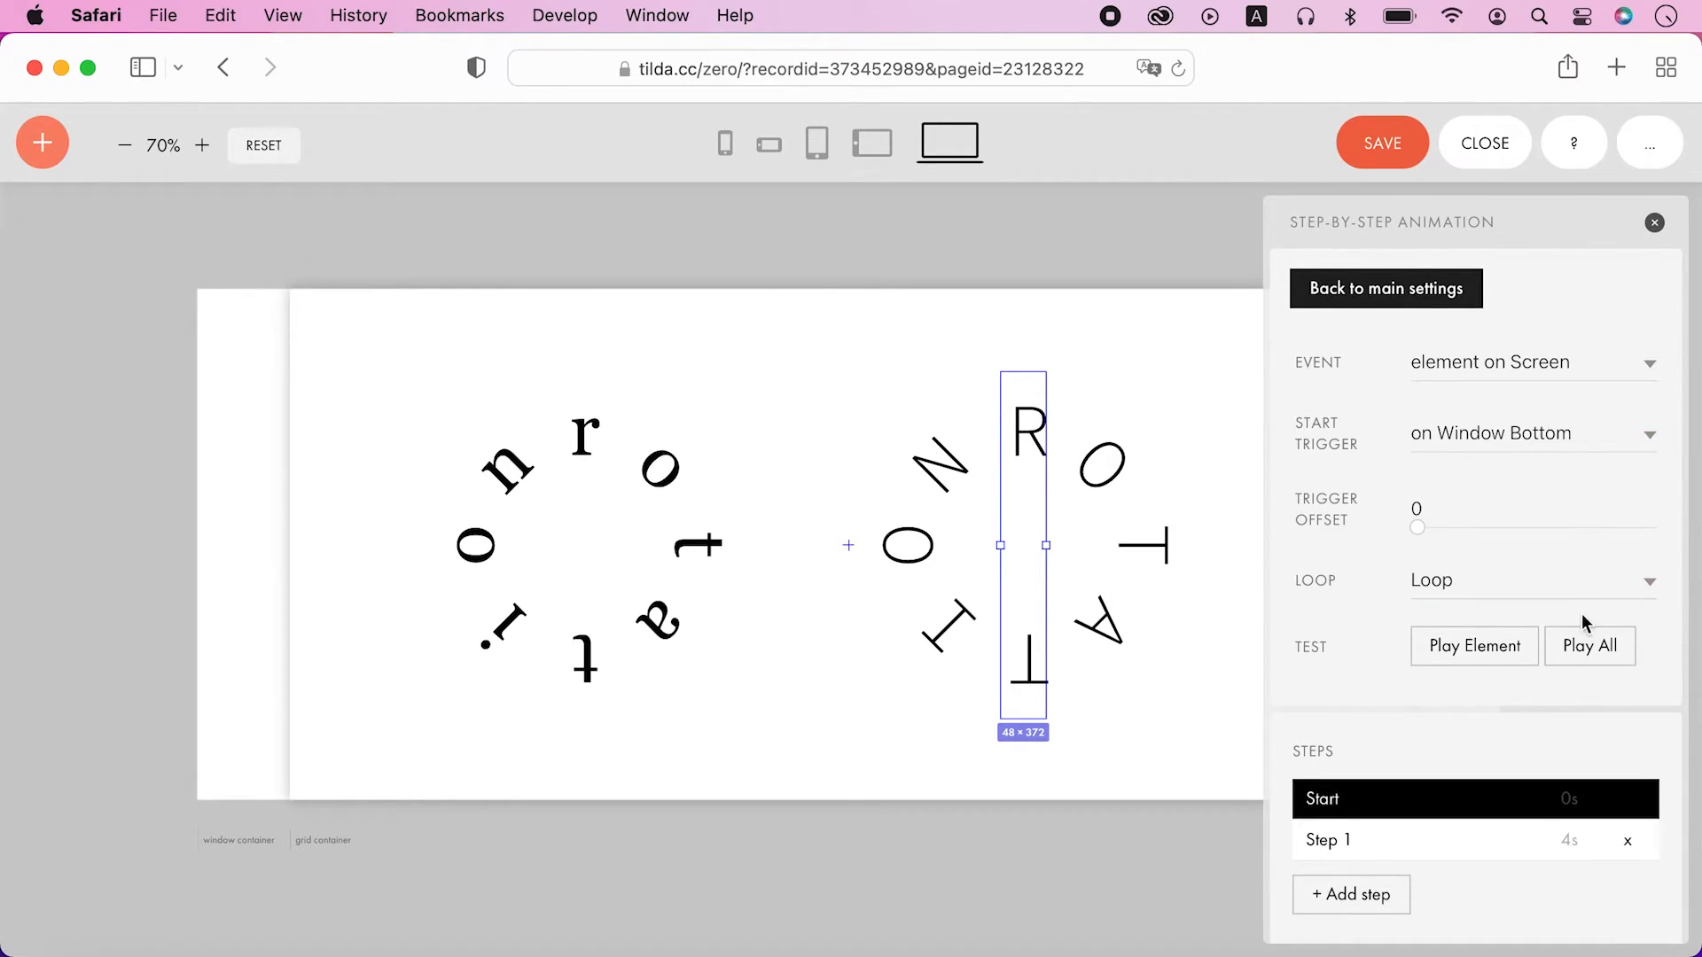
Step: Play all animations so both rings spin, then return to editing
{"action": "left_click", "coordinate": [1589, 646]}
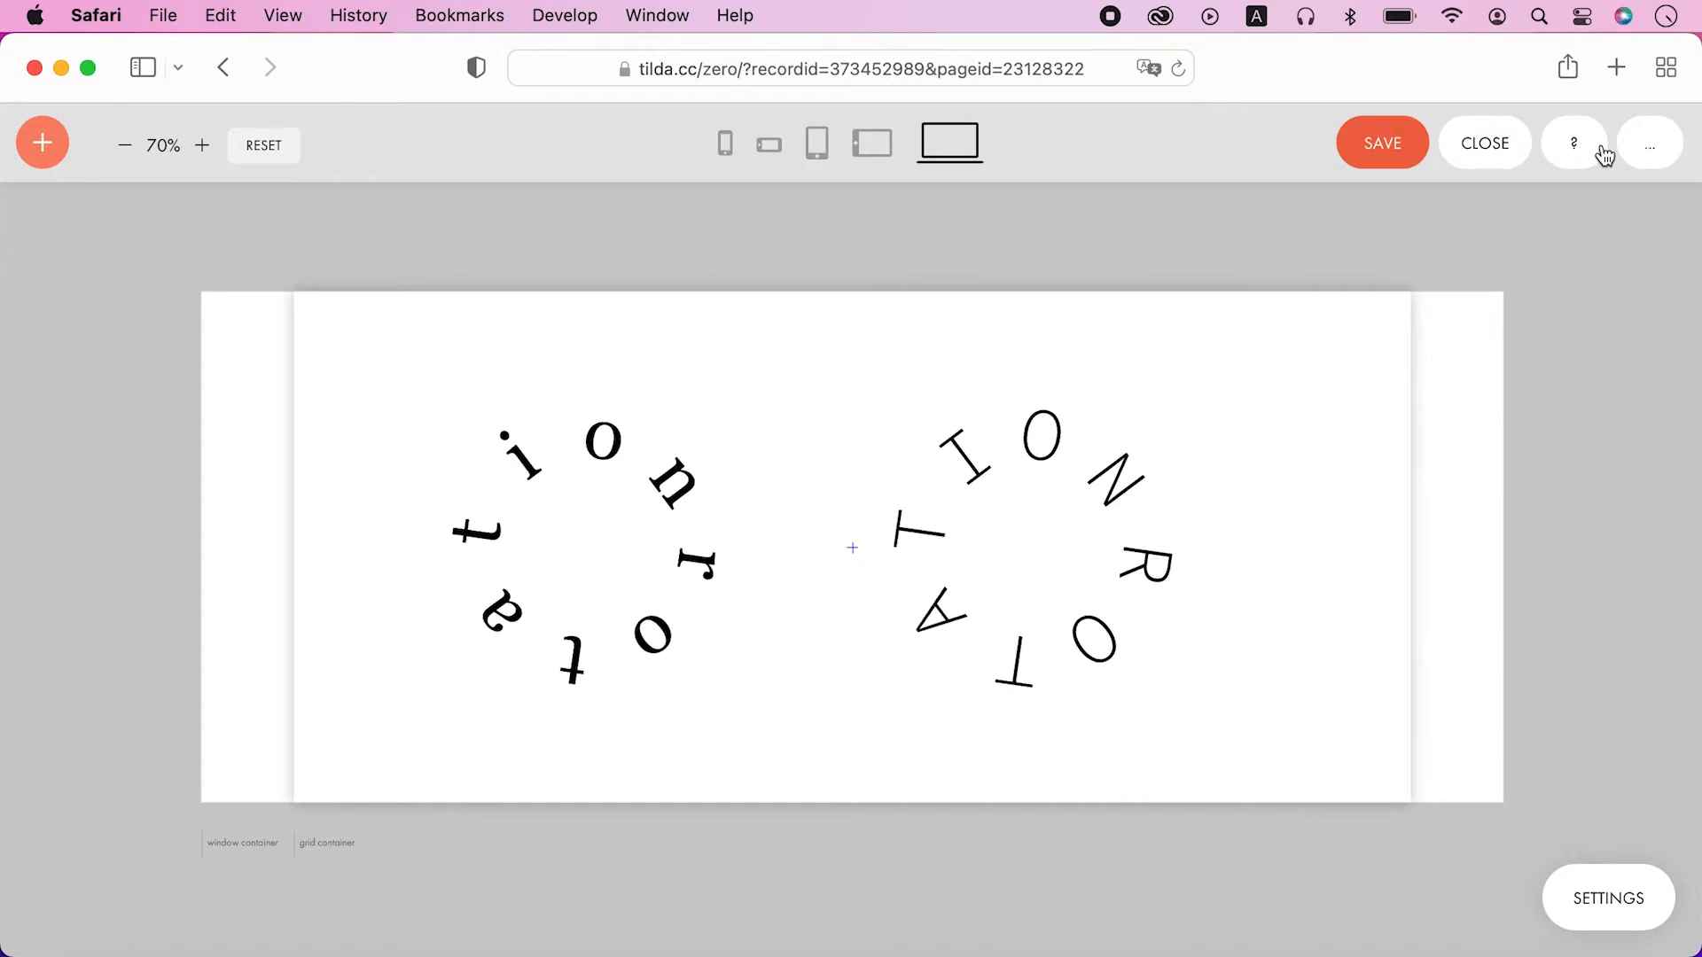
{"action": "left_click", "coordinate": [1608, 897]}
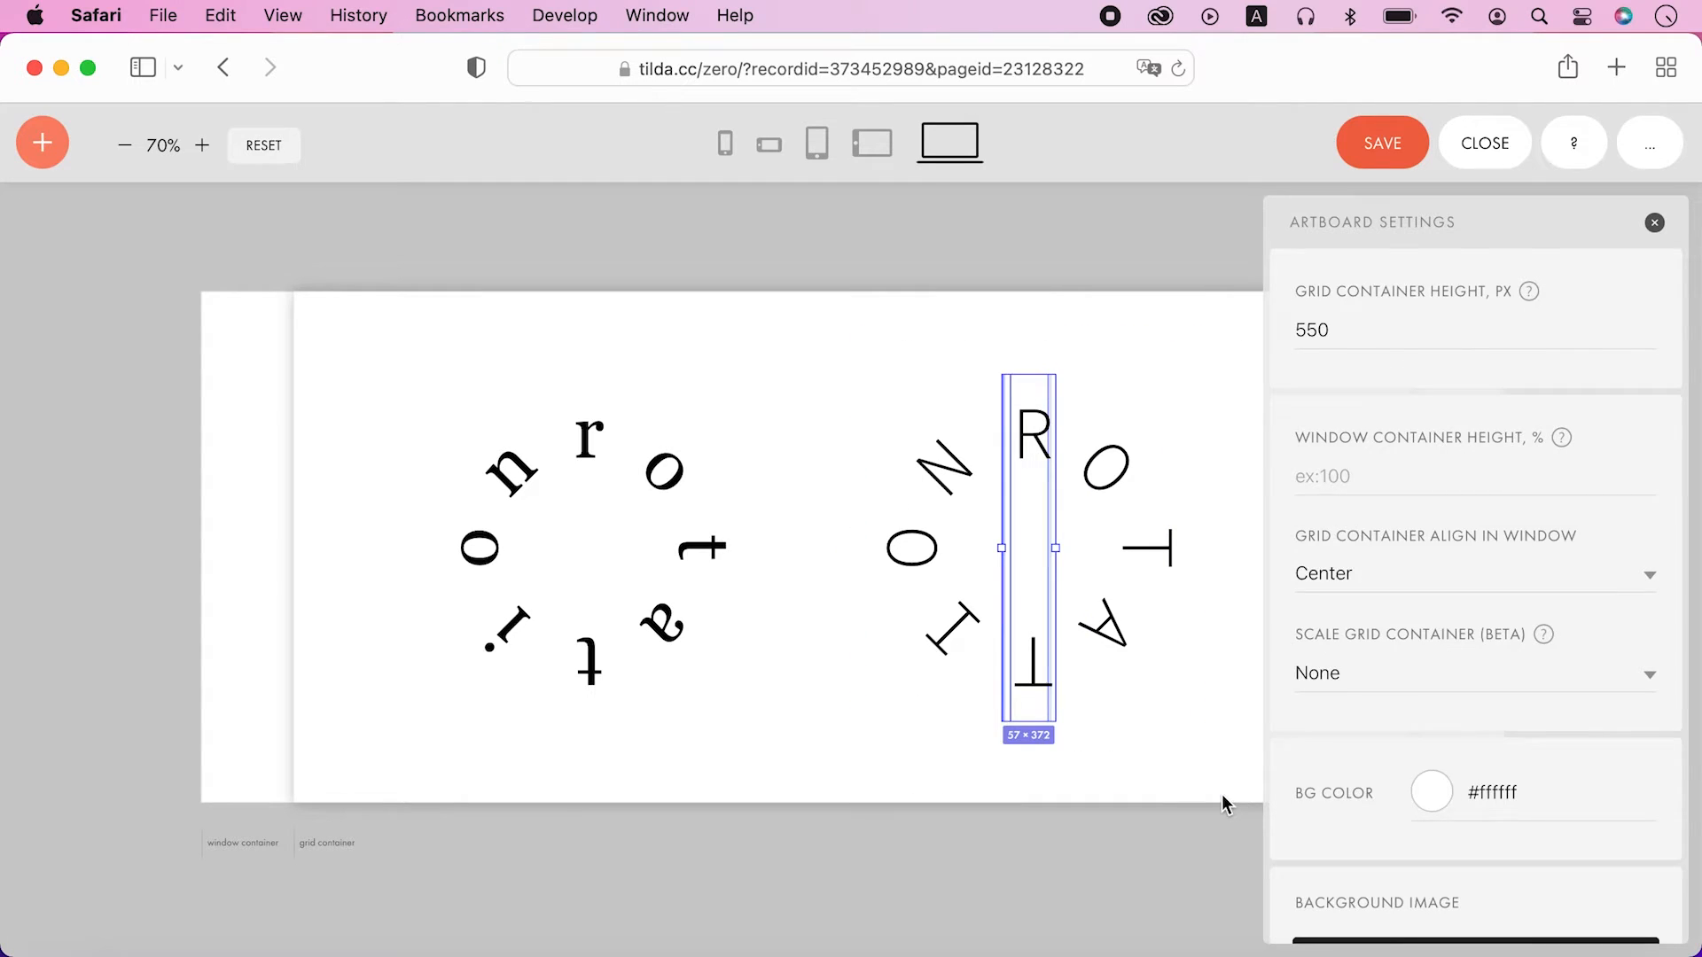
Step: Move the Georgia ring to the artboard centre and show its letter layers
{"action": "left_click", "coordinate": [588, 424]}
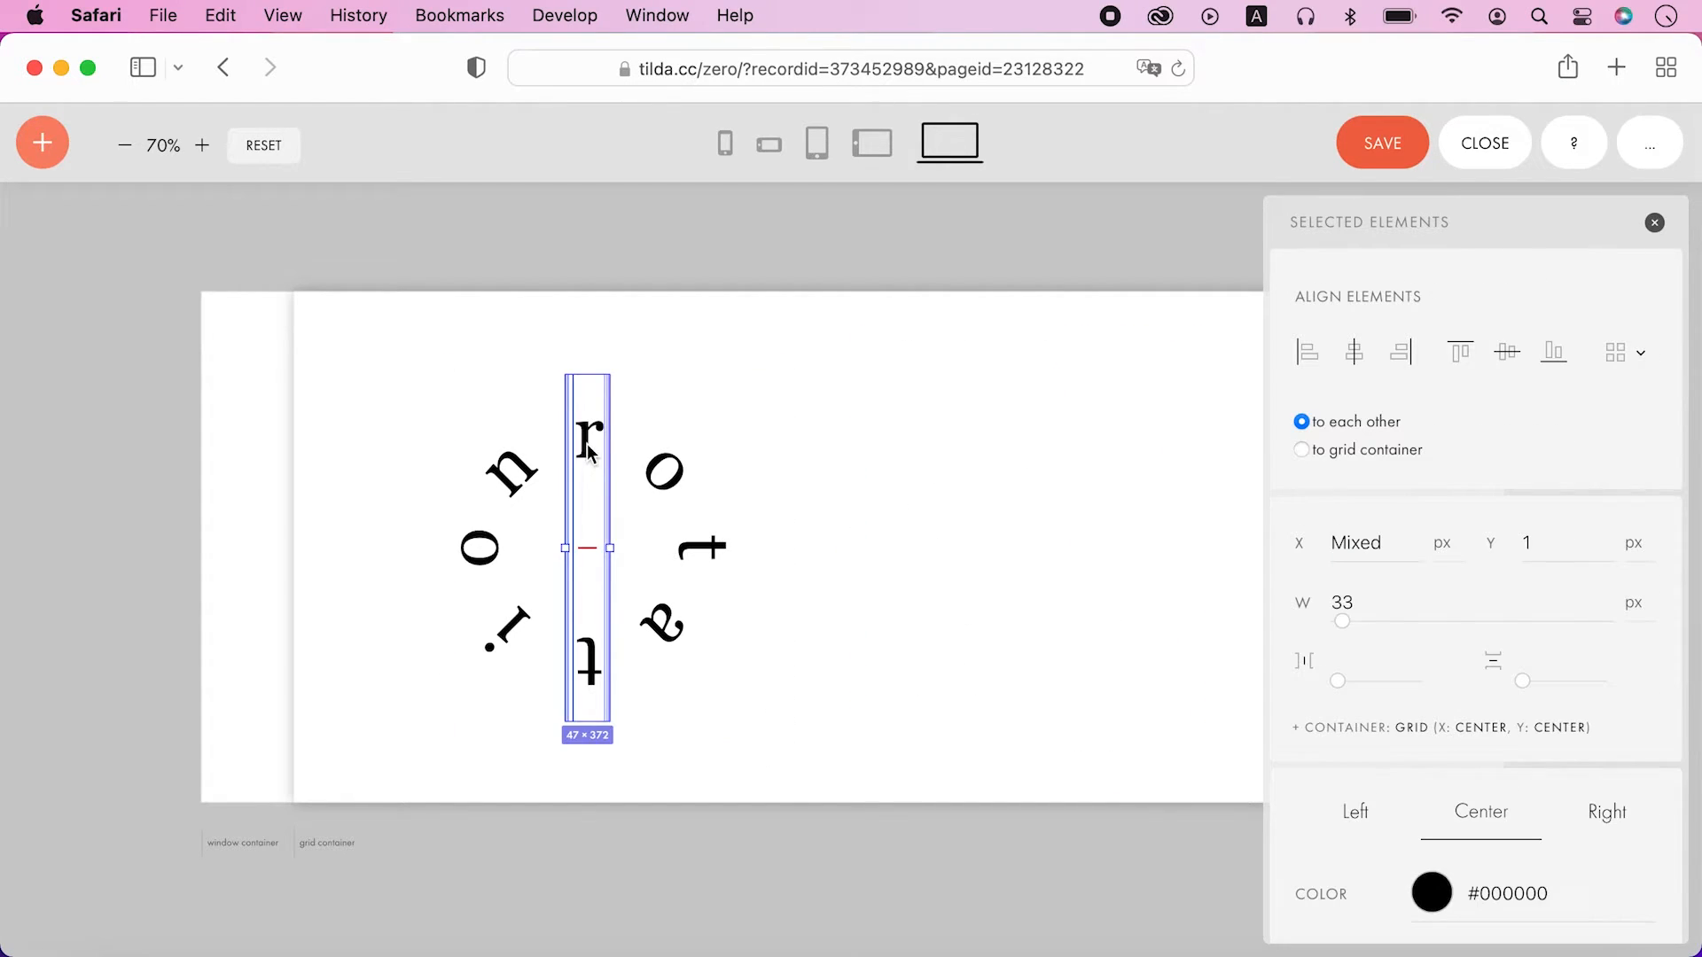
{"action": "left_click_drag", "start_coordinate": [587, 548], "coordinate": [791, 539]}
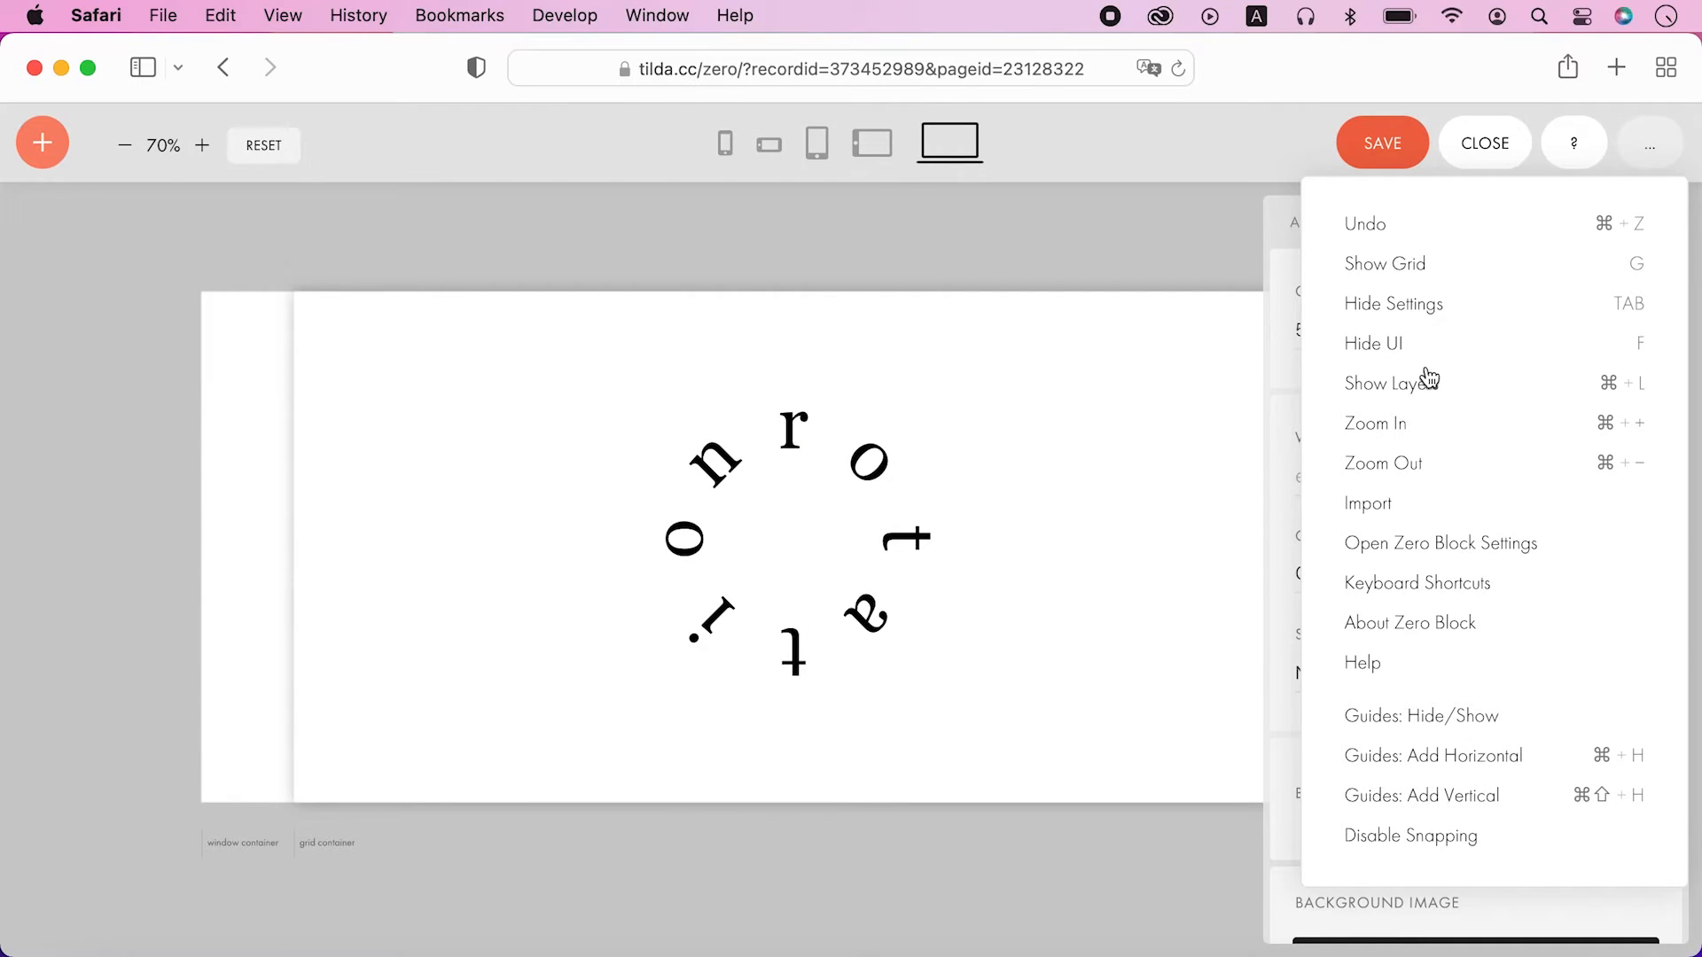
{"action": "left_click", "coordinate": [1401, 383]}
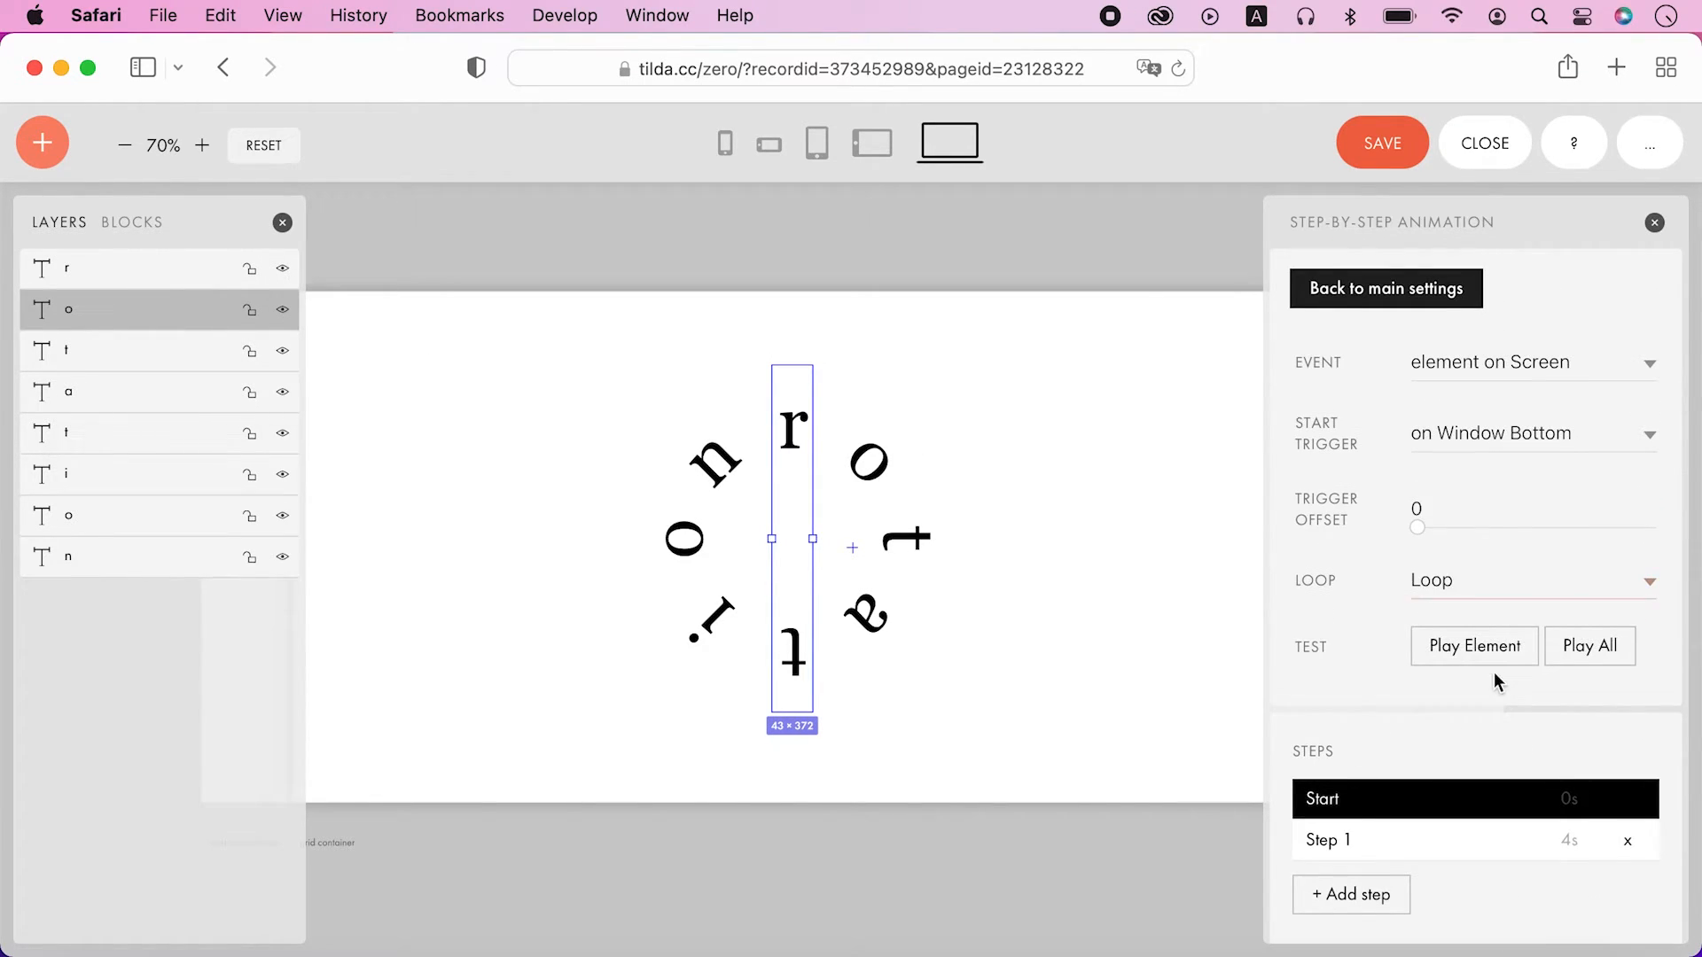
Step: Shorten individual letters' step durations to 3.6, 3.5 and 3.3 seconds and preview the ring
{"action": "left_click", "coordinate": [1326, 838]}
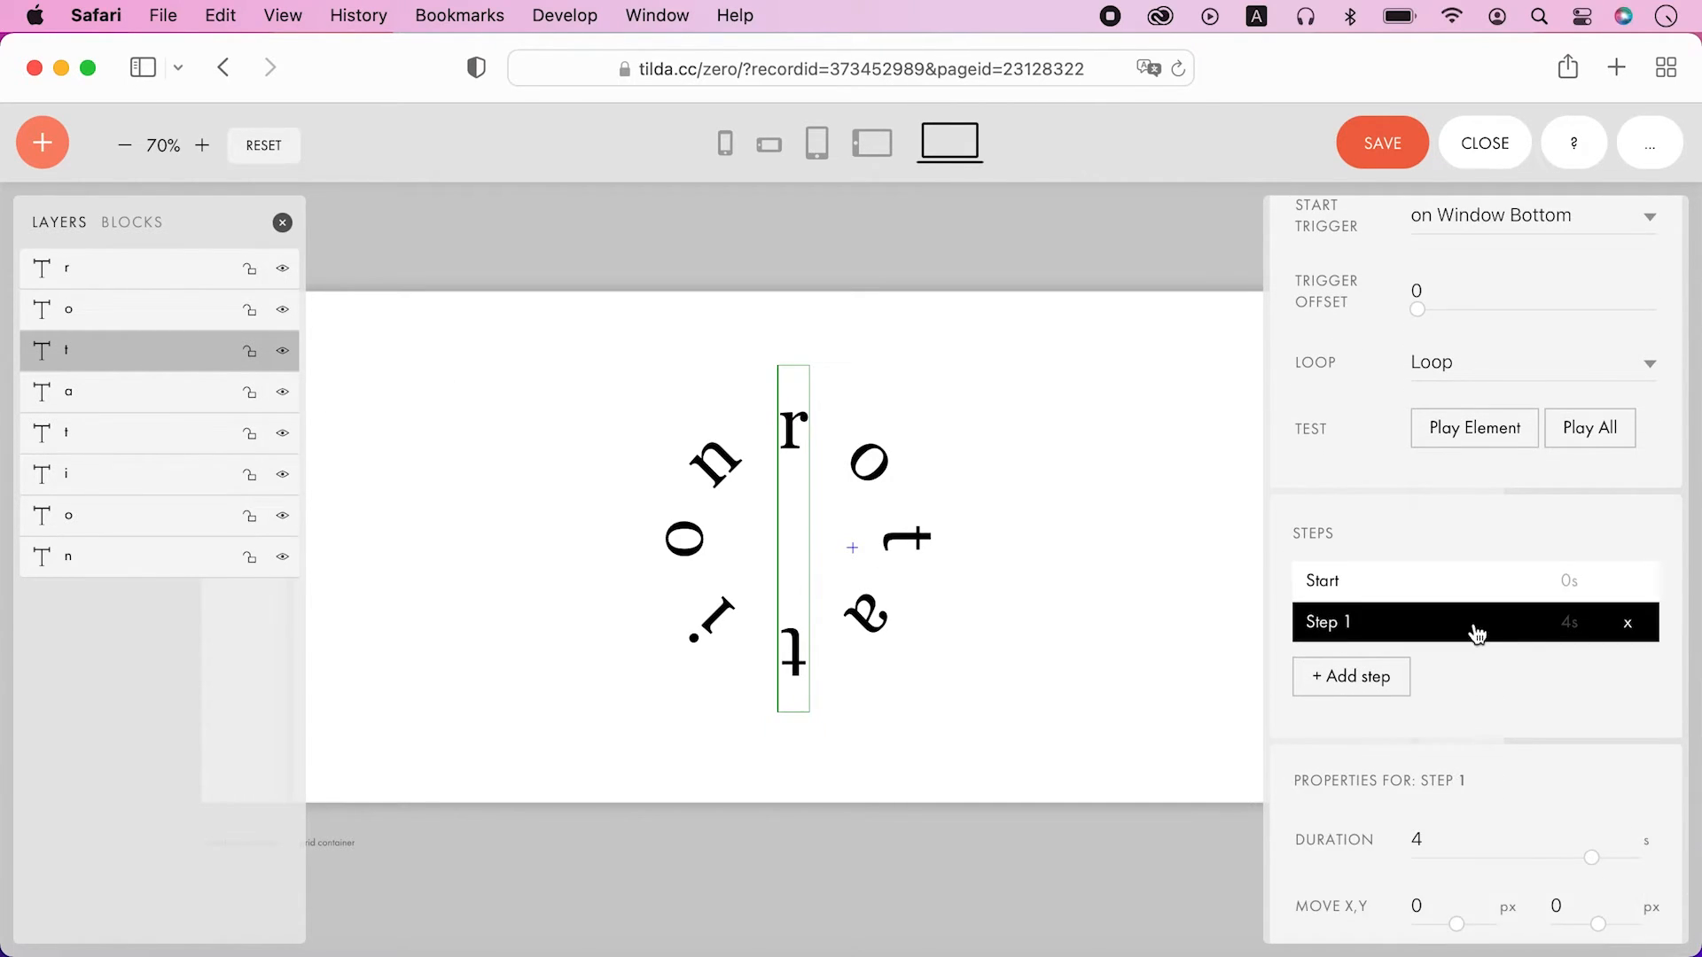
{"action": "left_click_drag", "start_coordinate": [1591, 858], "coordinate": [1580, 592]}
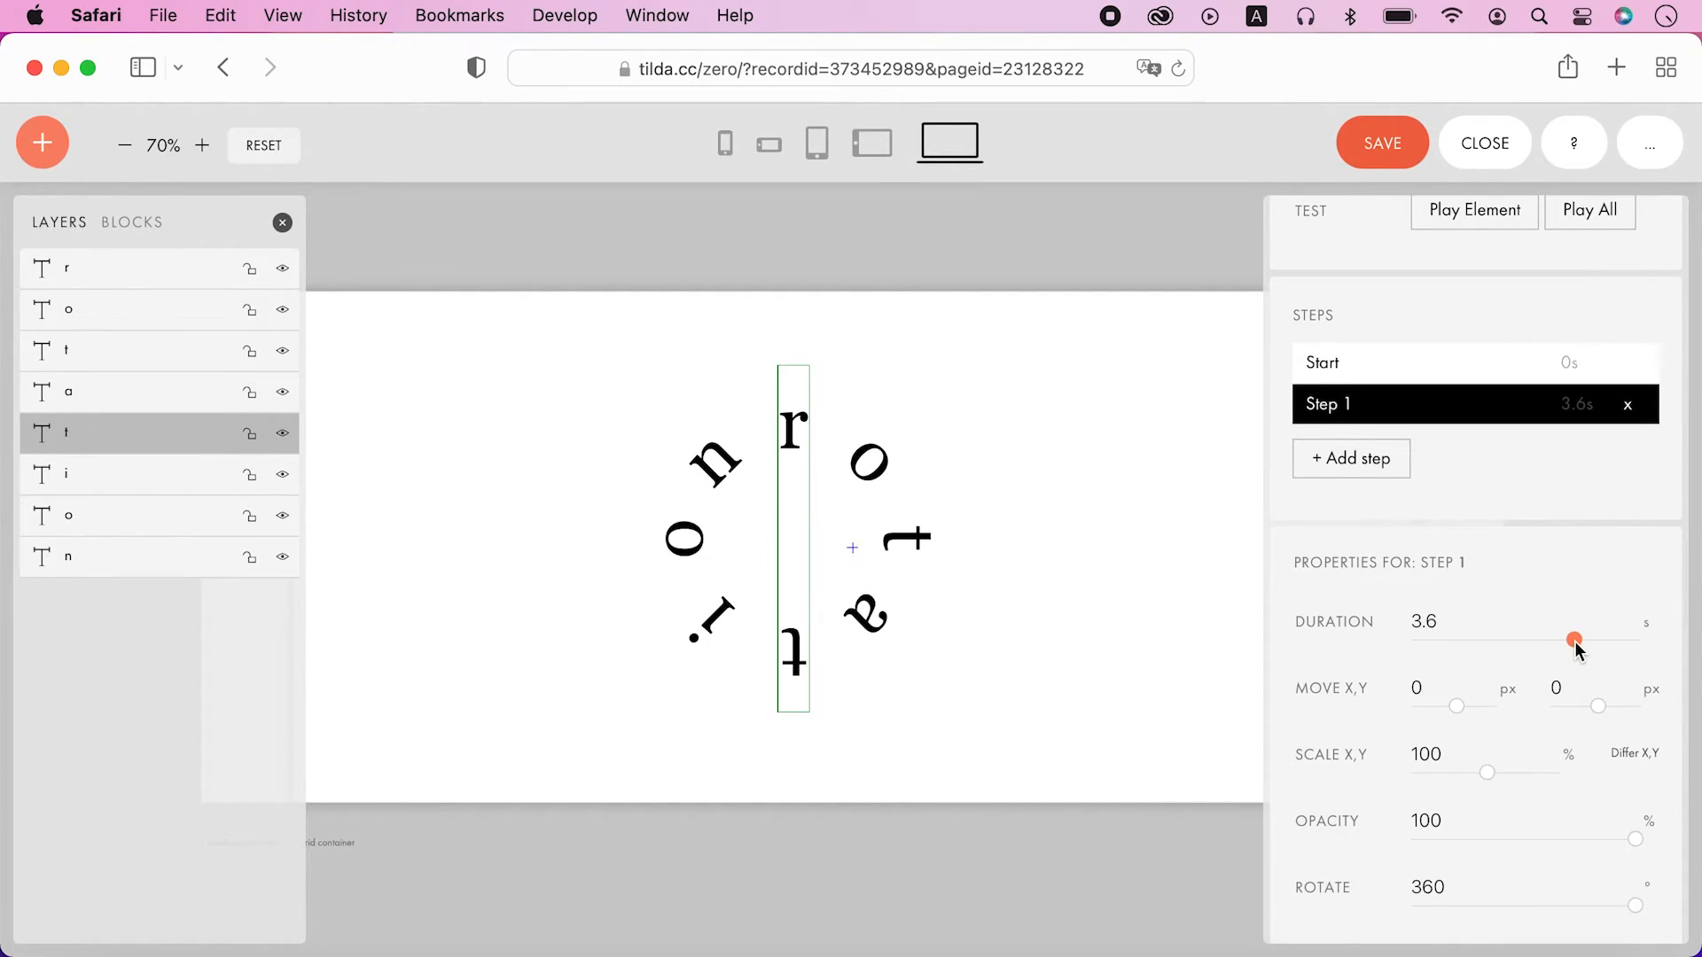
{"action": "scroll", "scroll_direction": "down", "scroll_amount": 3}
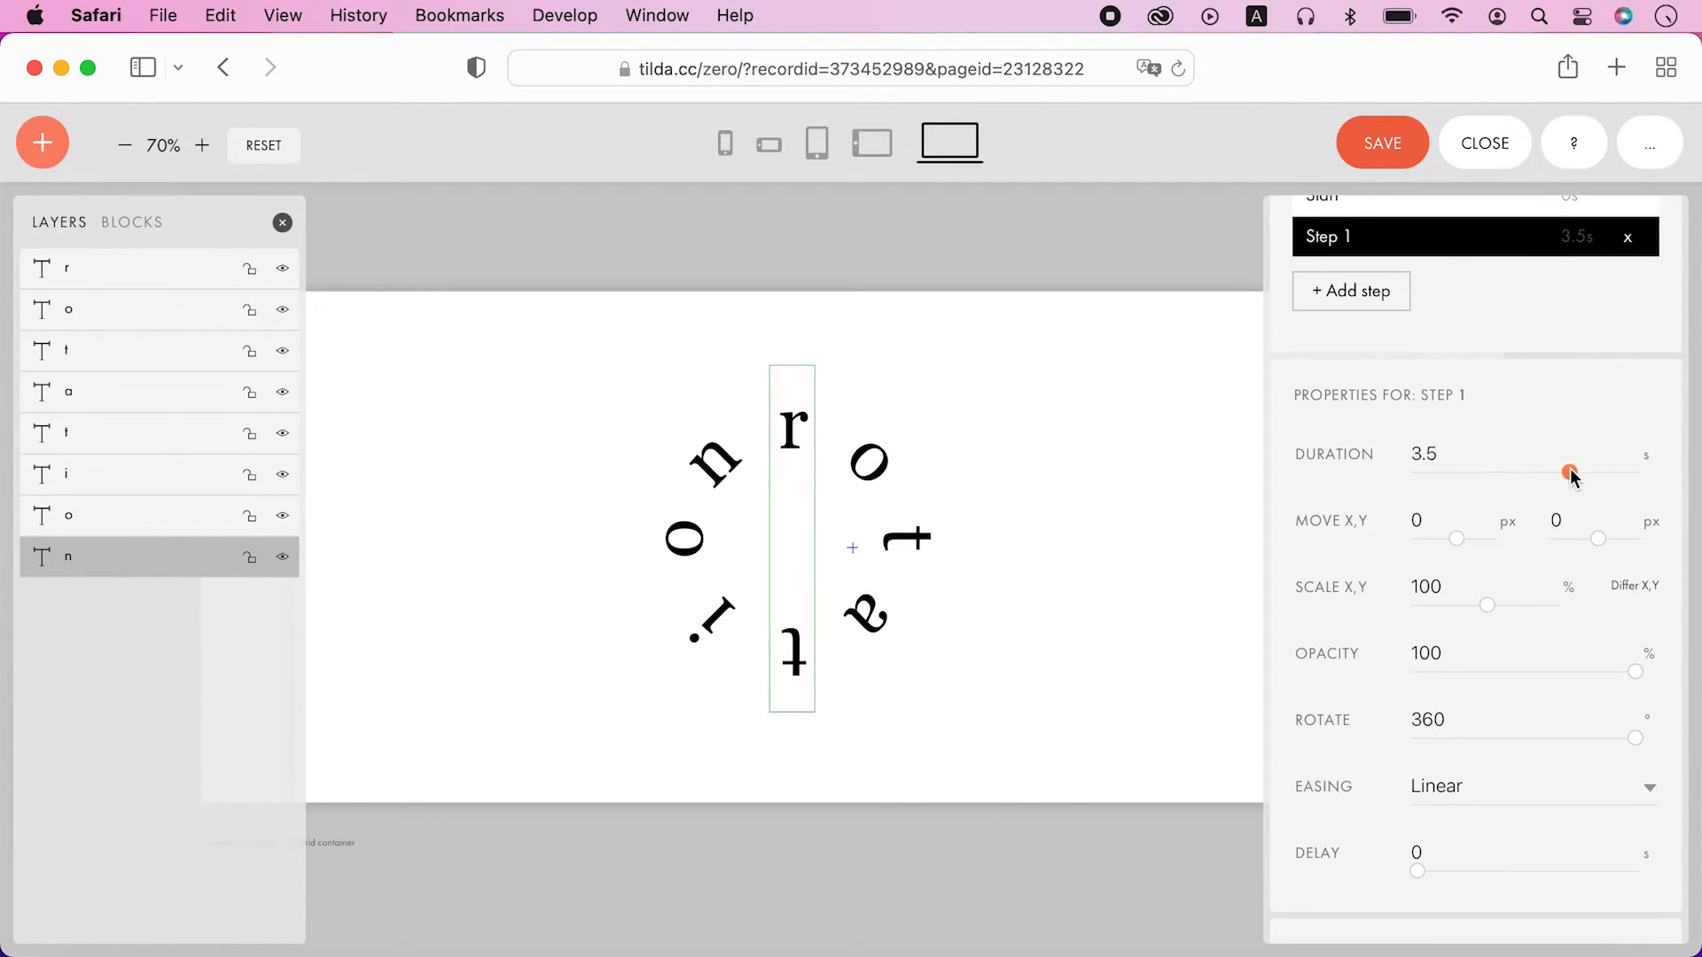
{"action": "left_click_drag", "start_coordinate": [1568, 475], "coordinate": [1578, 476]}
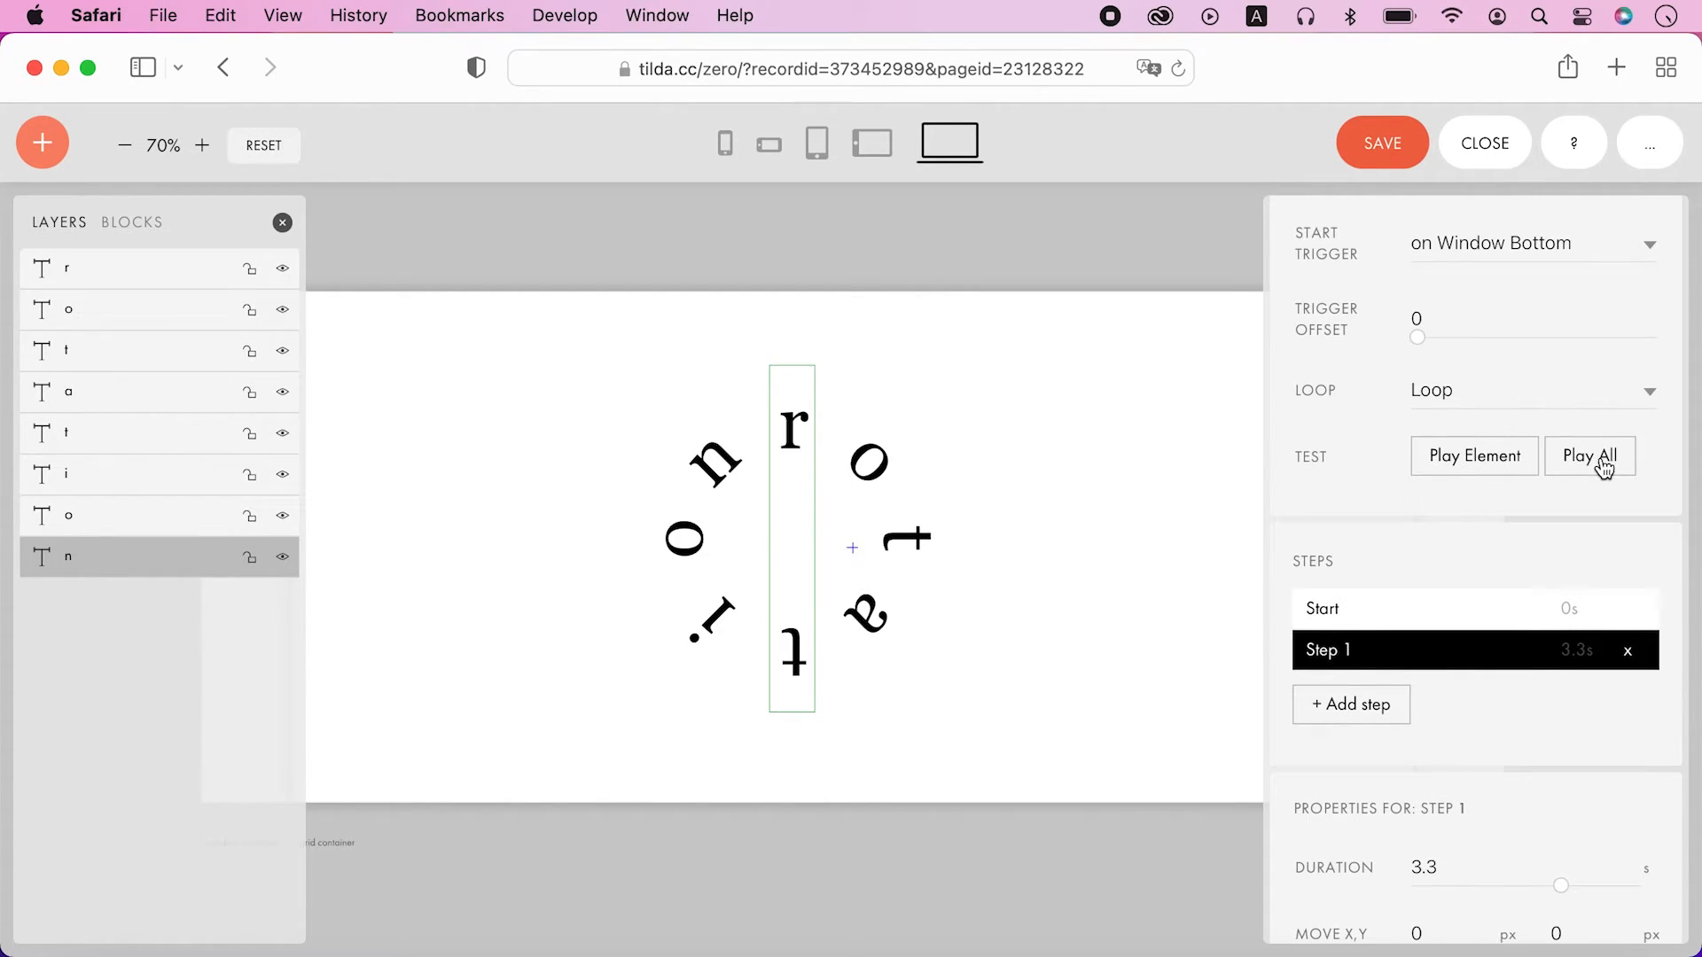
{"action": "left_click", "coordinate": [1589, 456]}
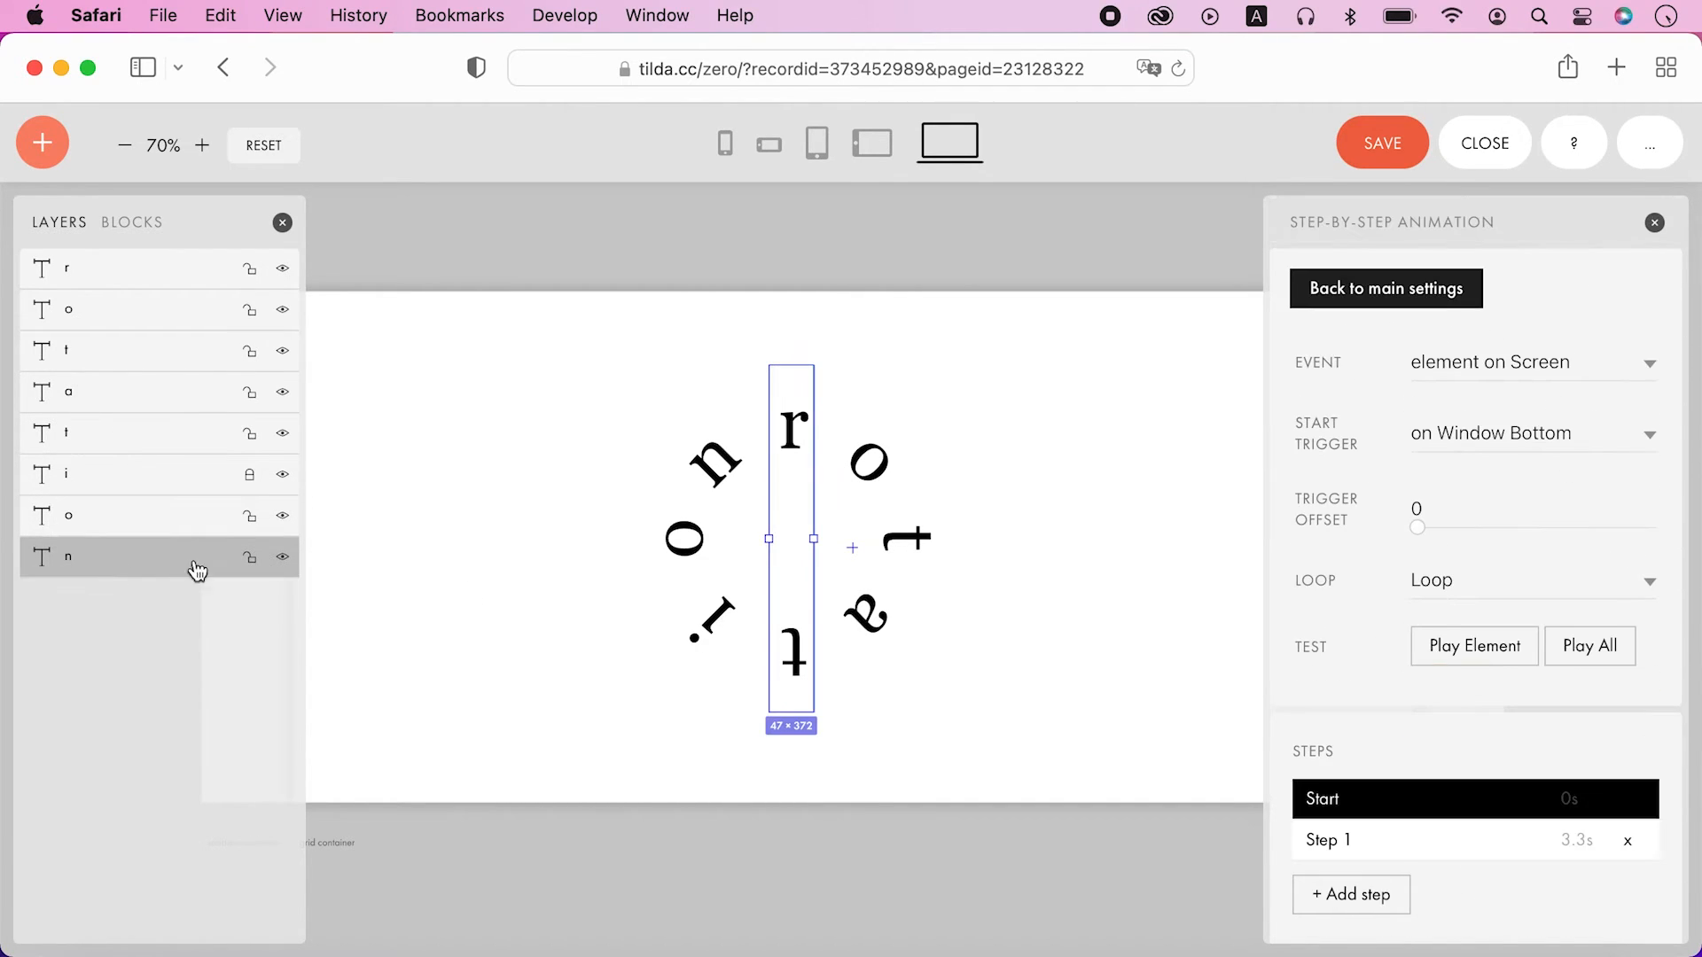
{"action": "left_click", "coordinate": [1327, 838]}
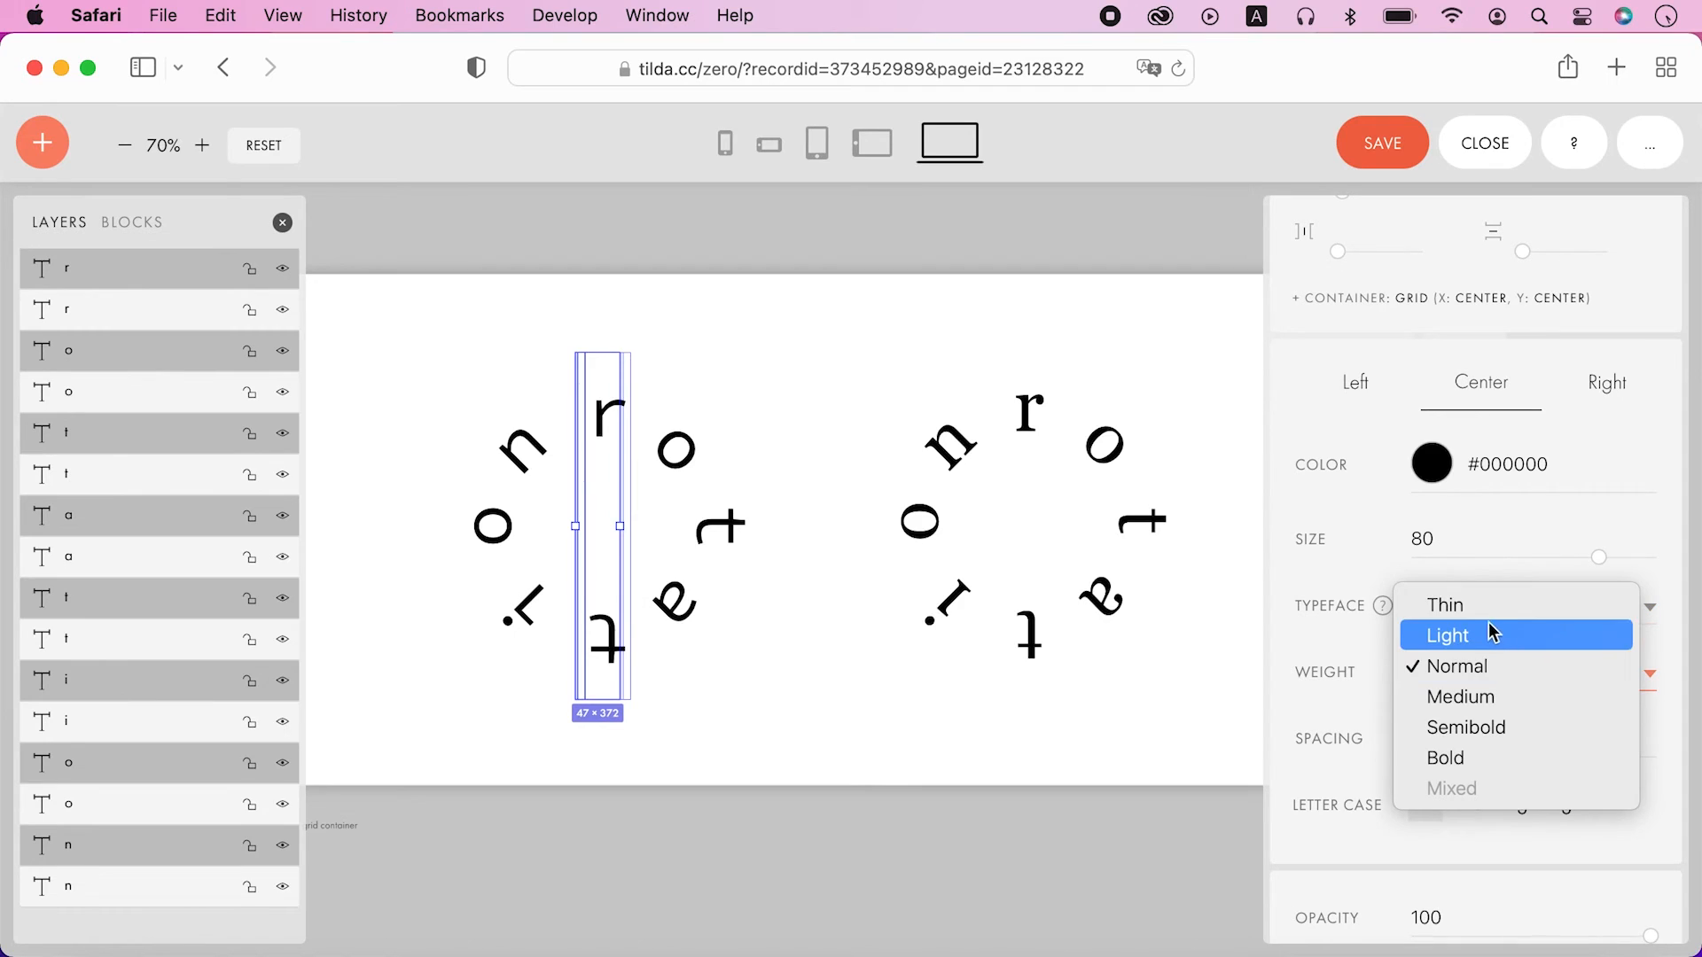
Step: Set the duplicate ring to Thin uppercase Source Code Pro and copy the R's 4-second rotation
{"action": "left_click", "coordinate": [1445, 634]}
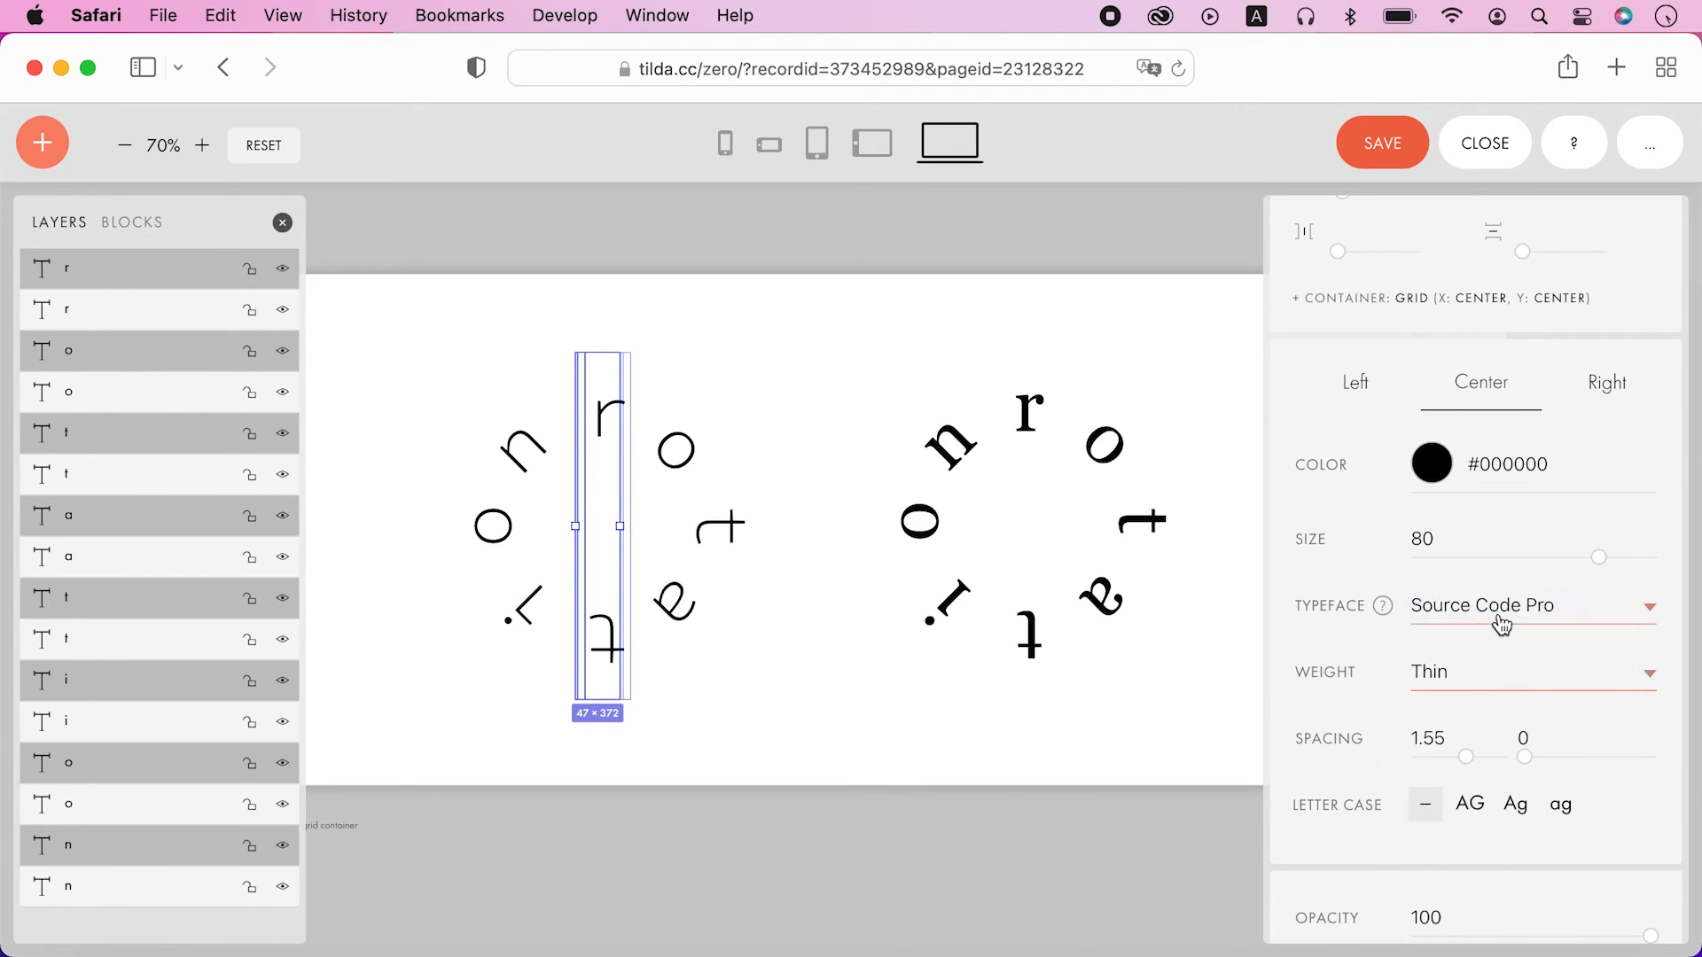
{"action": "left_click", "coordinate": [1469, 803]}
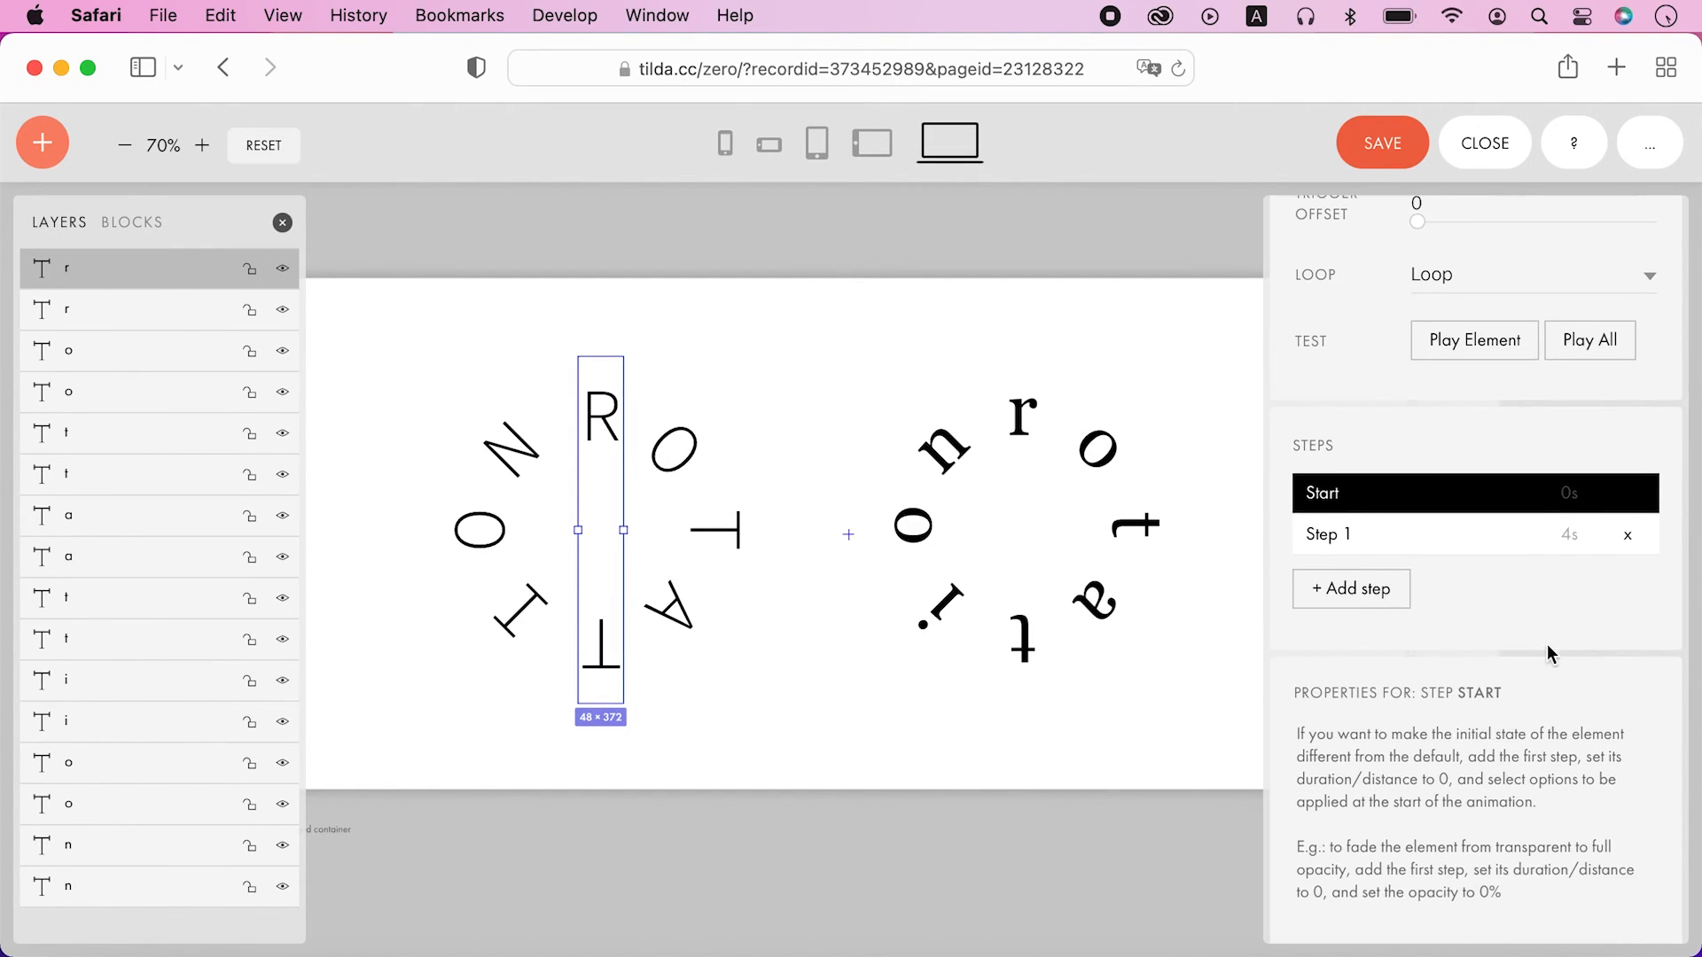
{"action": "left_click", "coordinate": [1326, 534]}
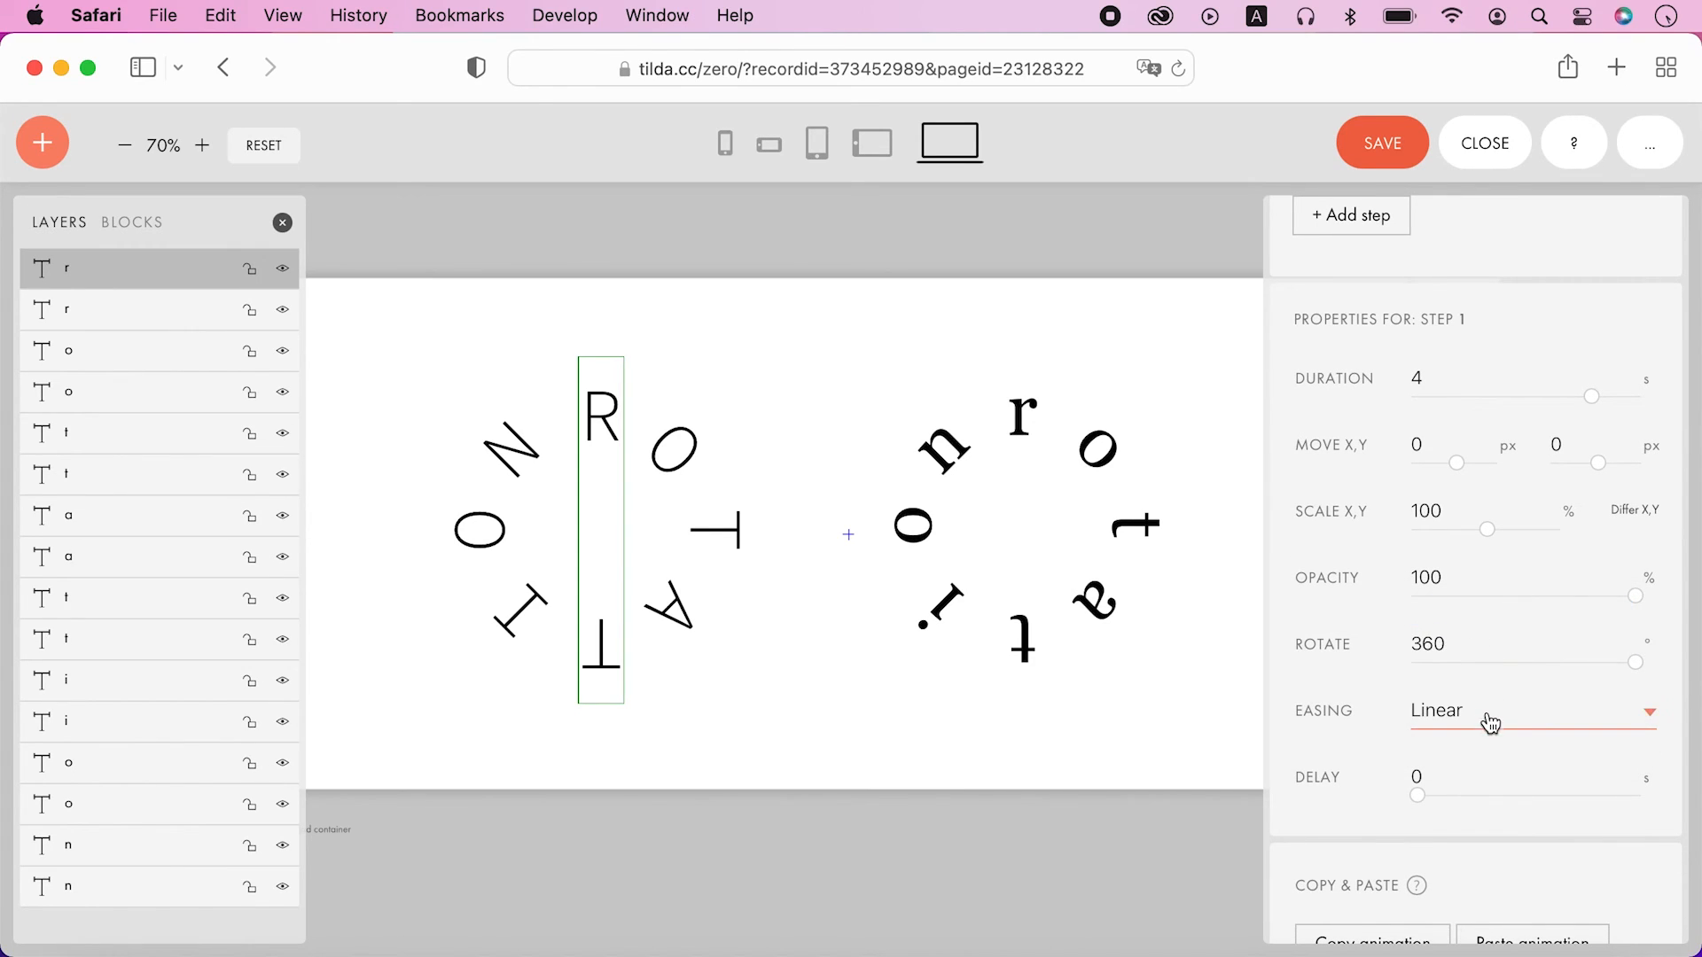
{"action": "left_click", "coordinate": [1370, 939]}
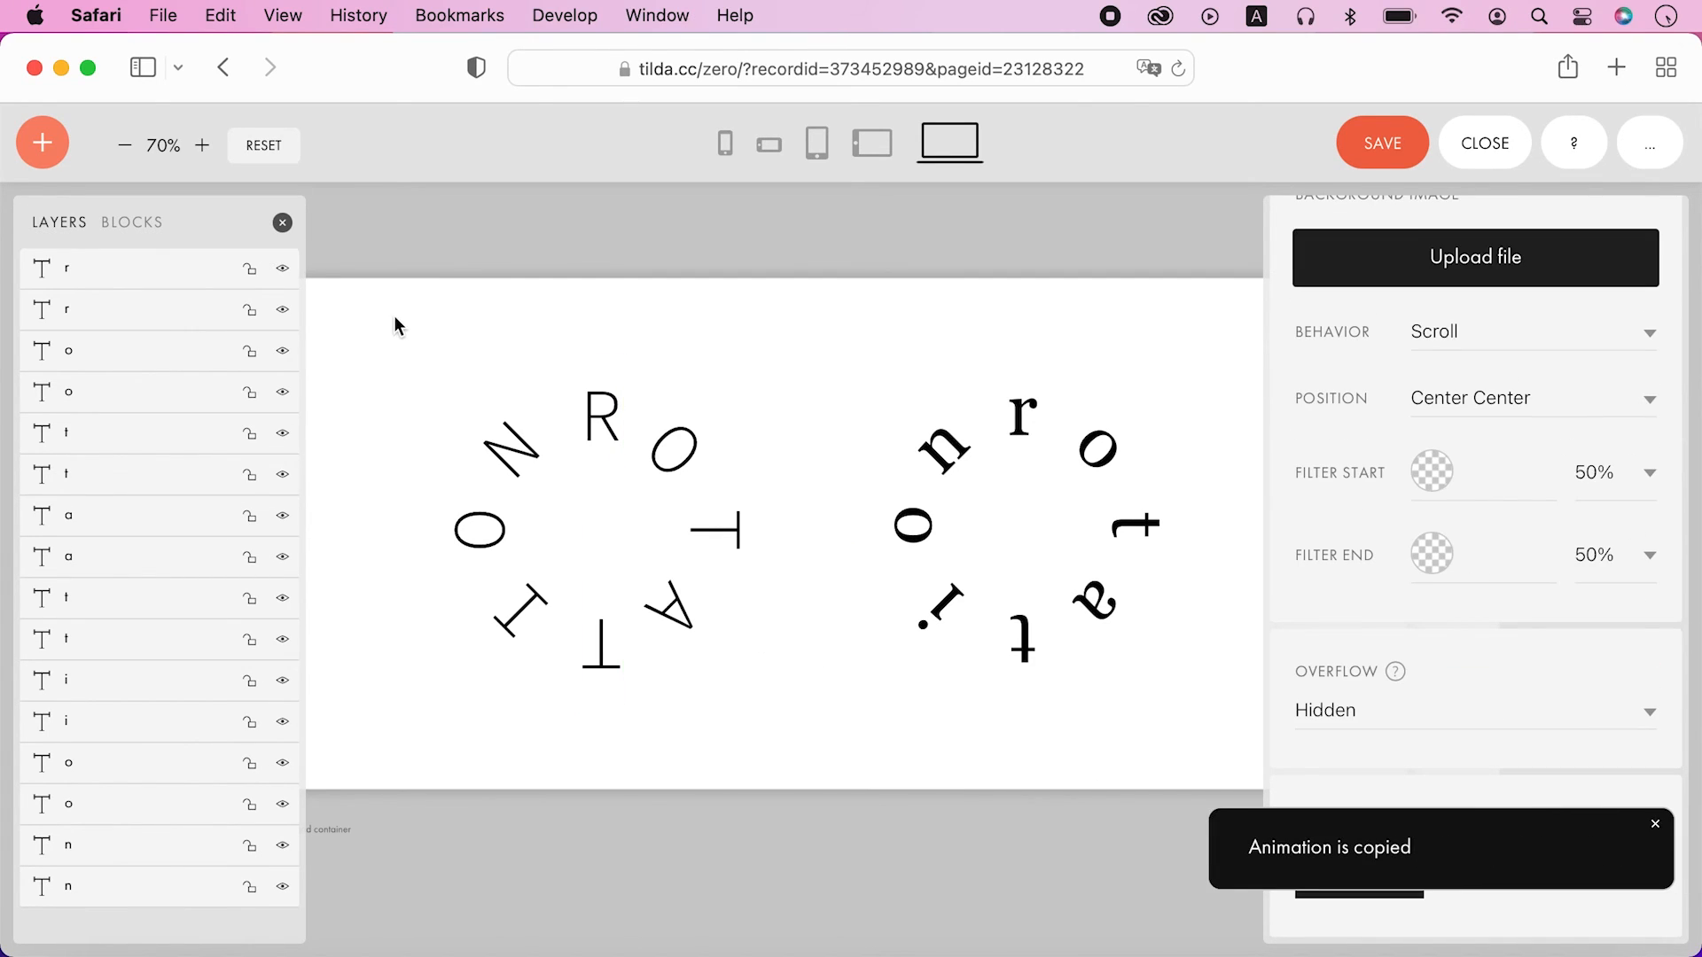